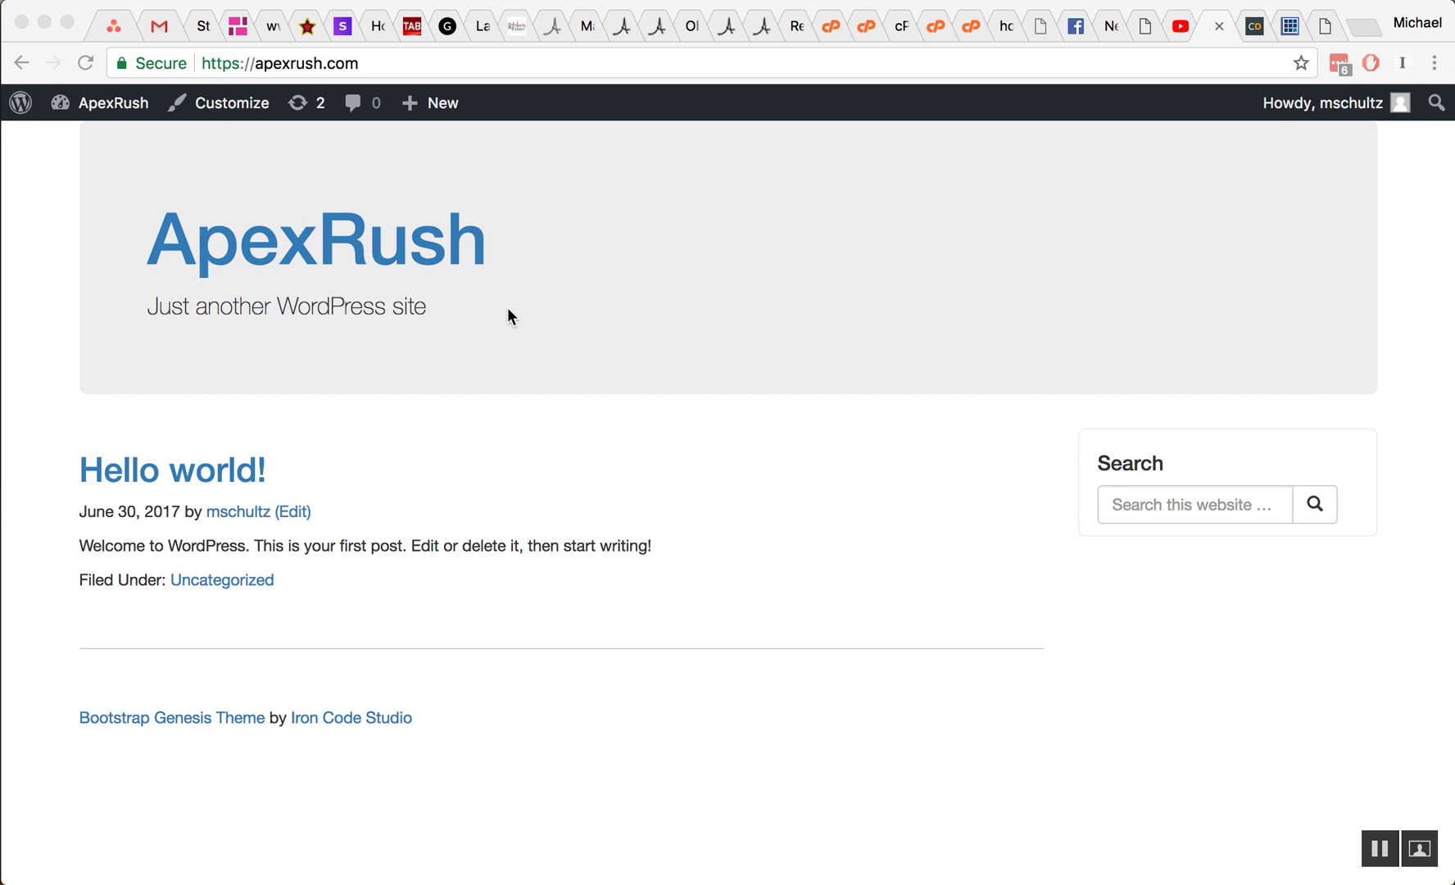
mouse_move(619, 313)
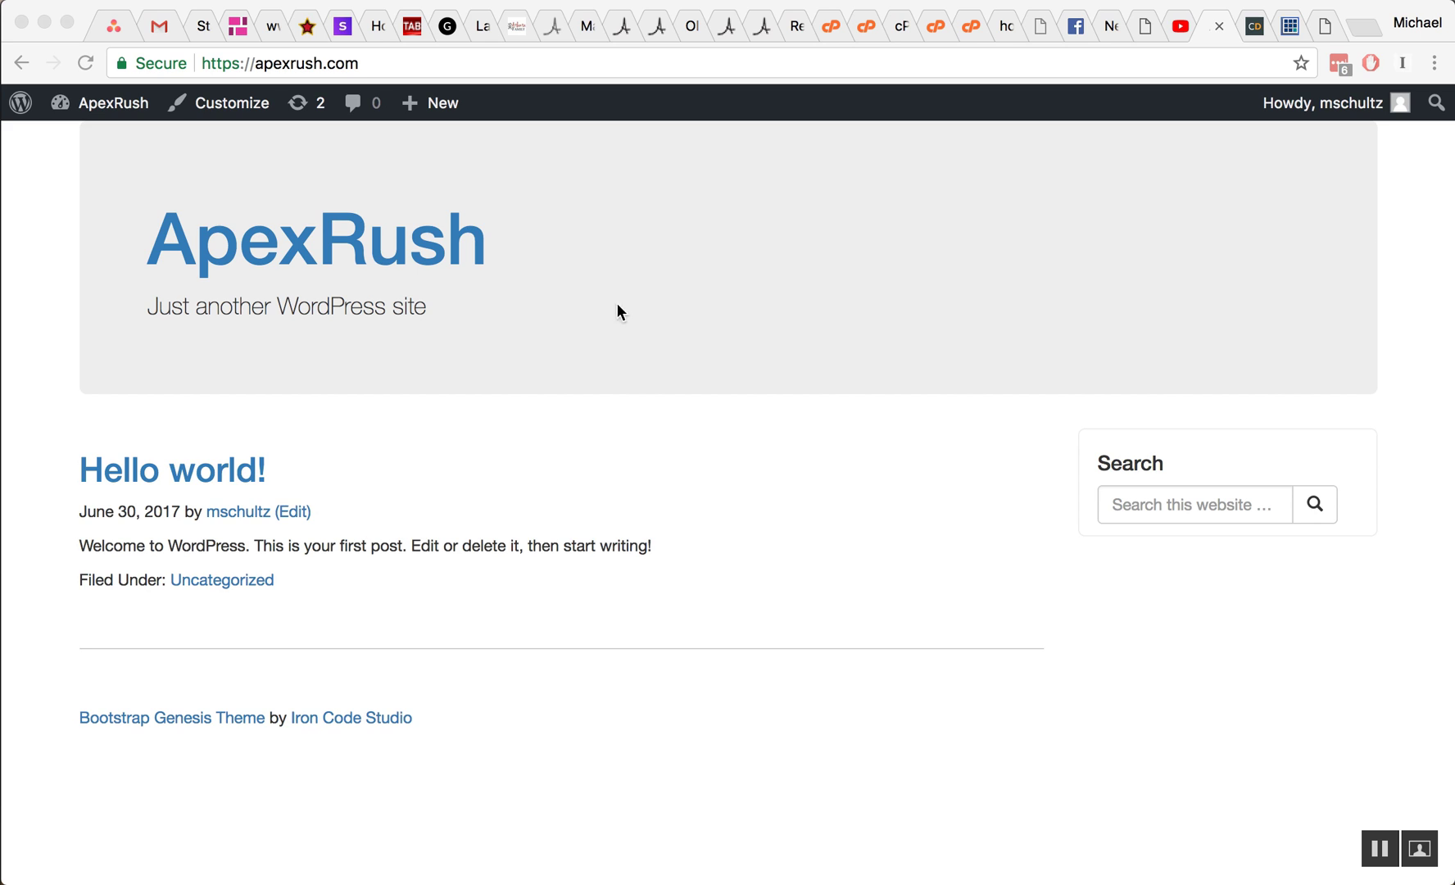
mouse_move(242, 223)
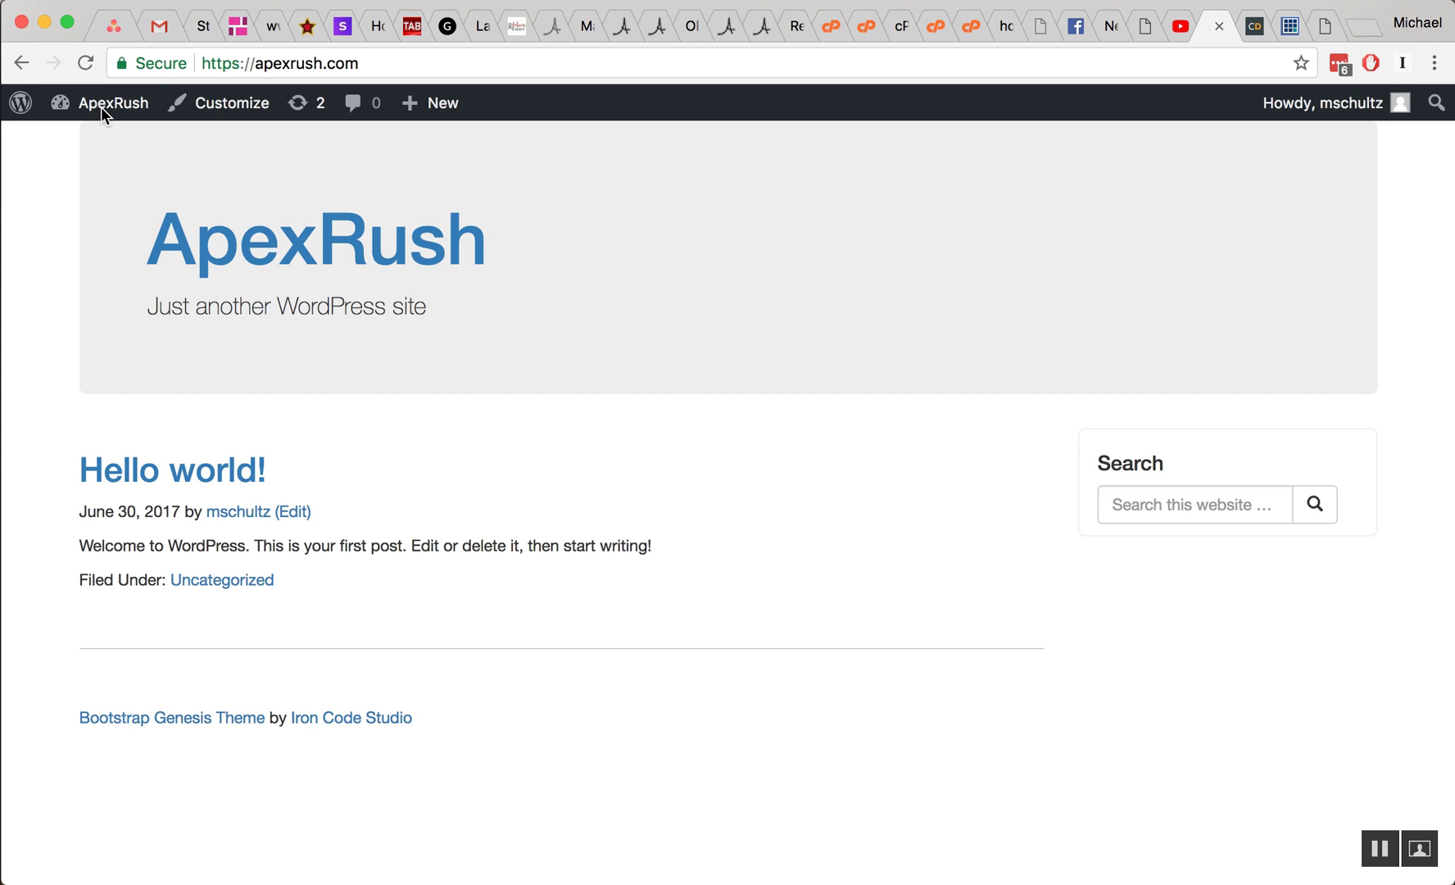
Enter the ApexRush admin dashboard and go to Appearance > Themes
click(113, 103)
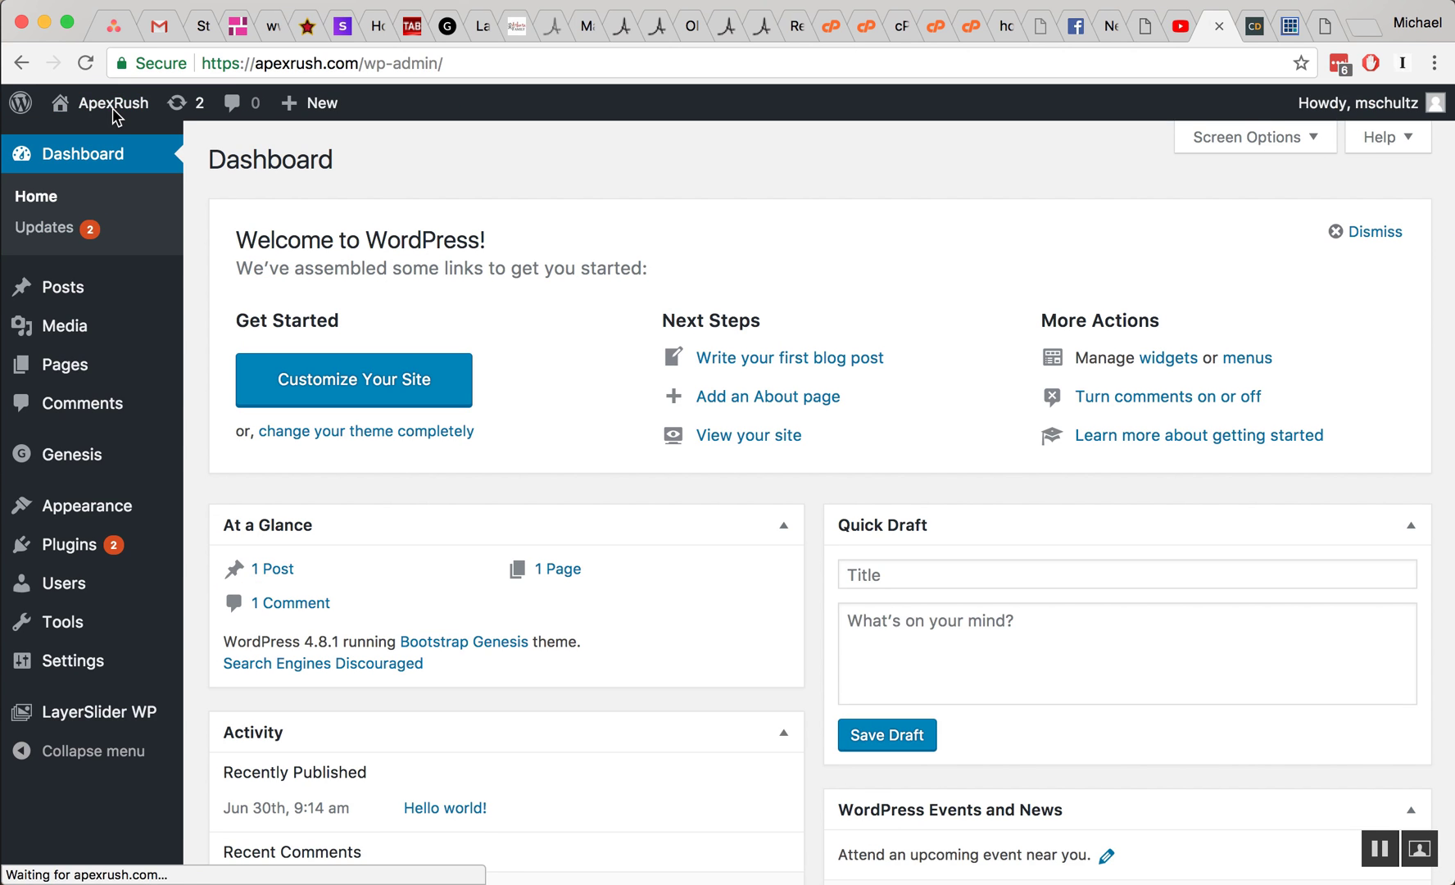
mouse_move(219, 377)
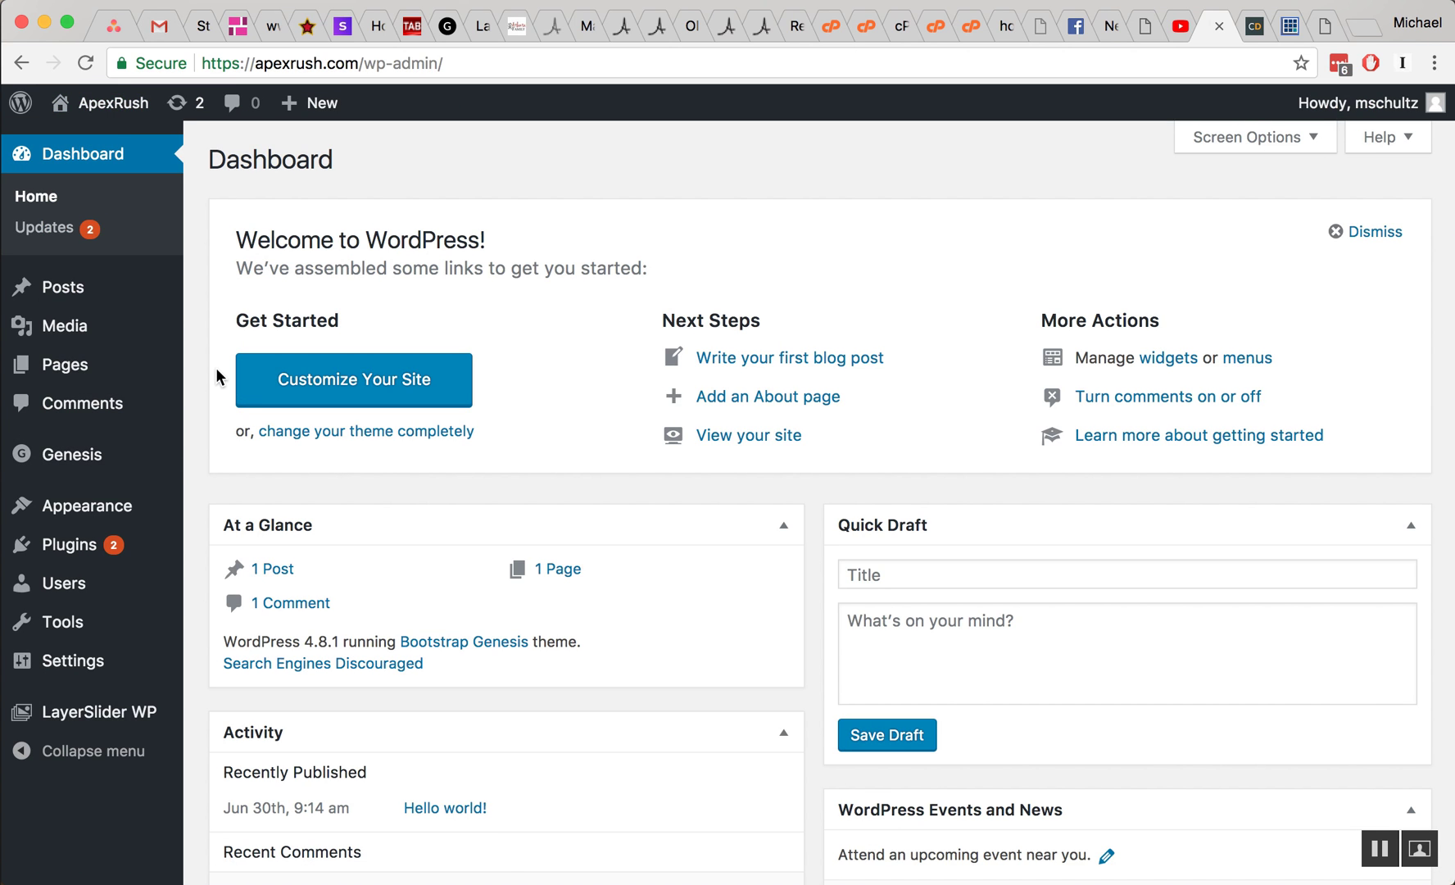
click(89, 505)
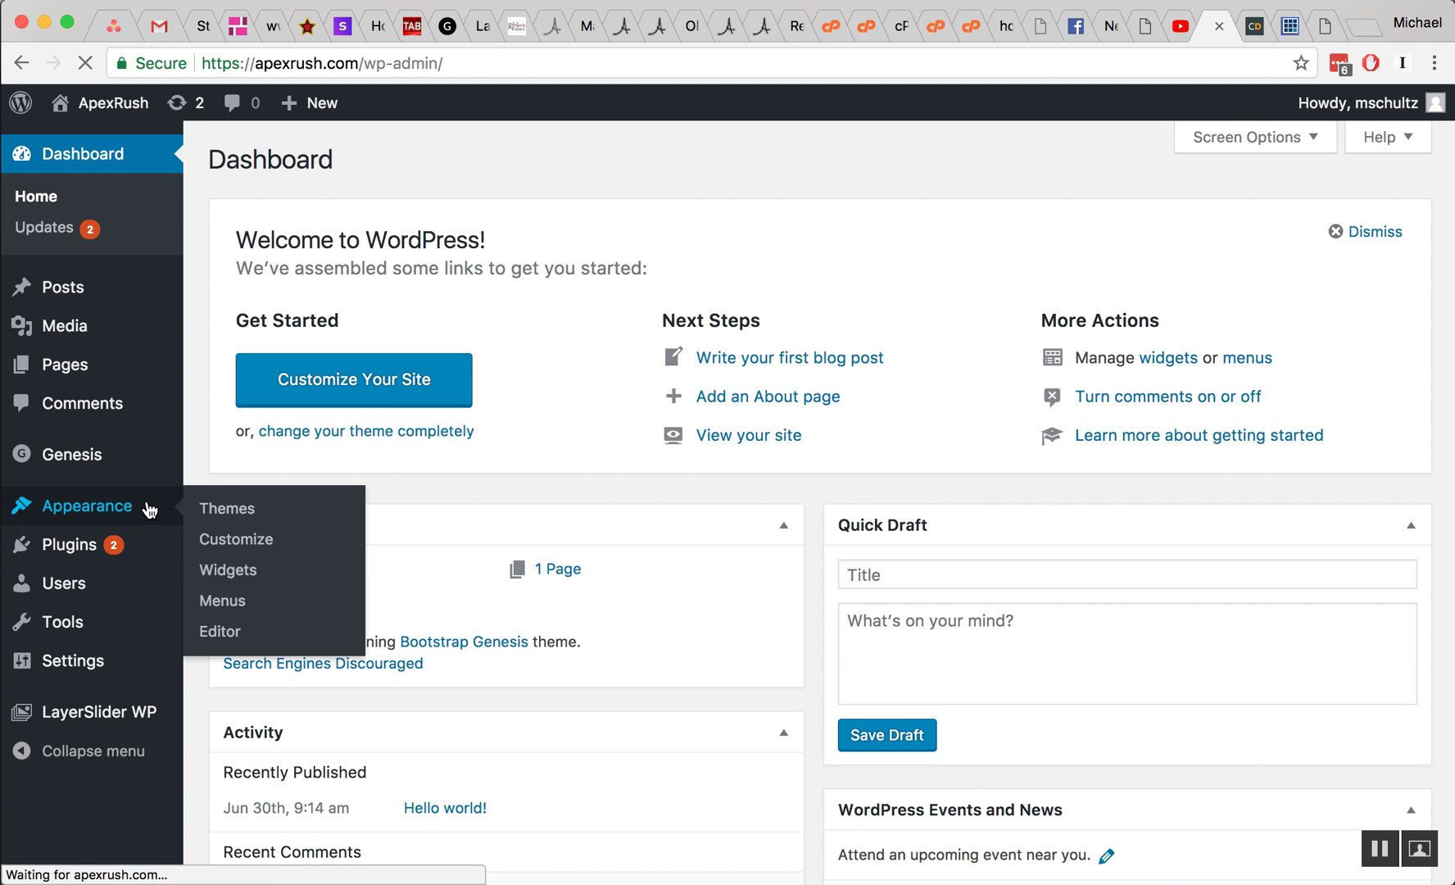
click(226, 508)
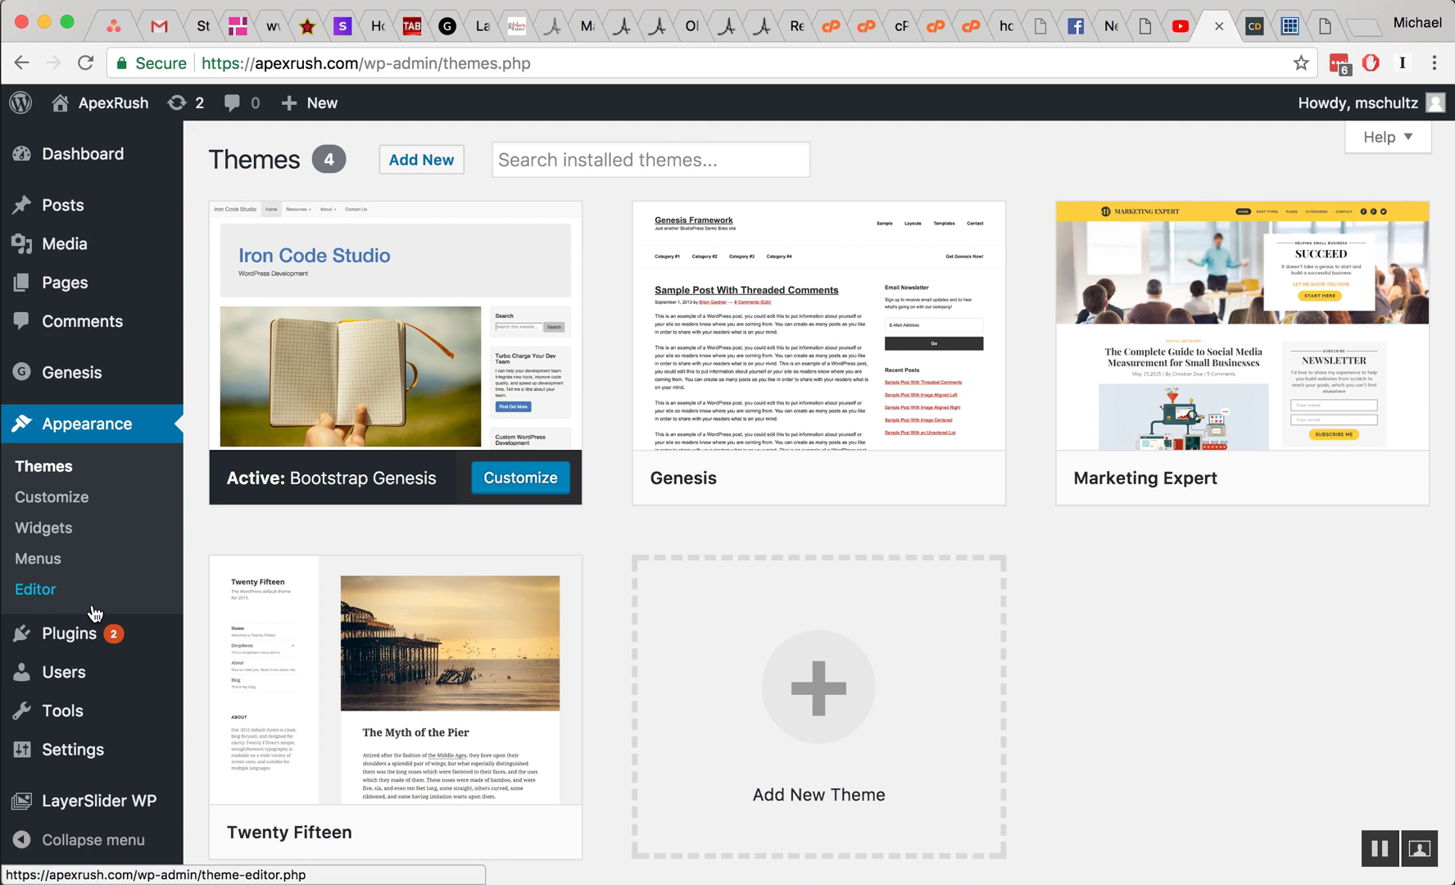
mouse_move(166, 68)
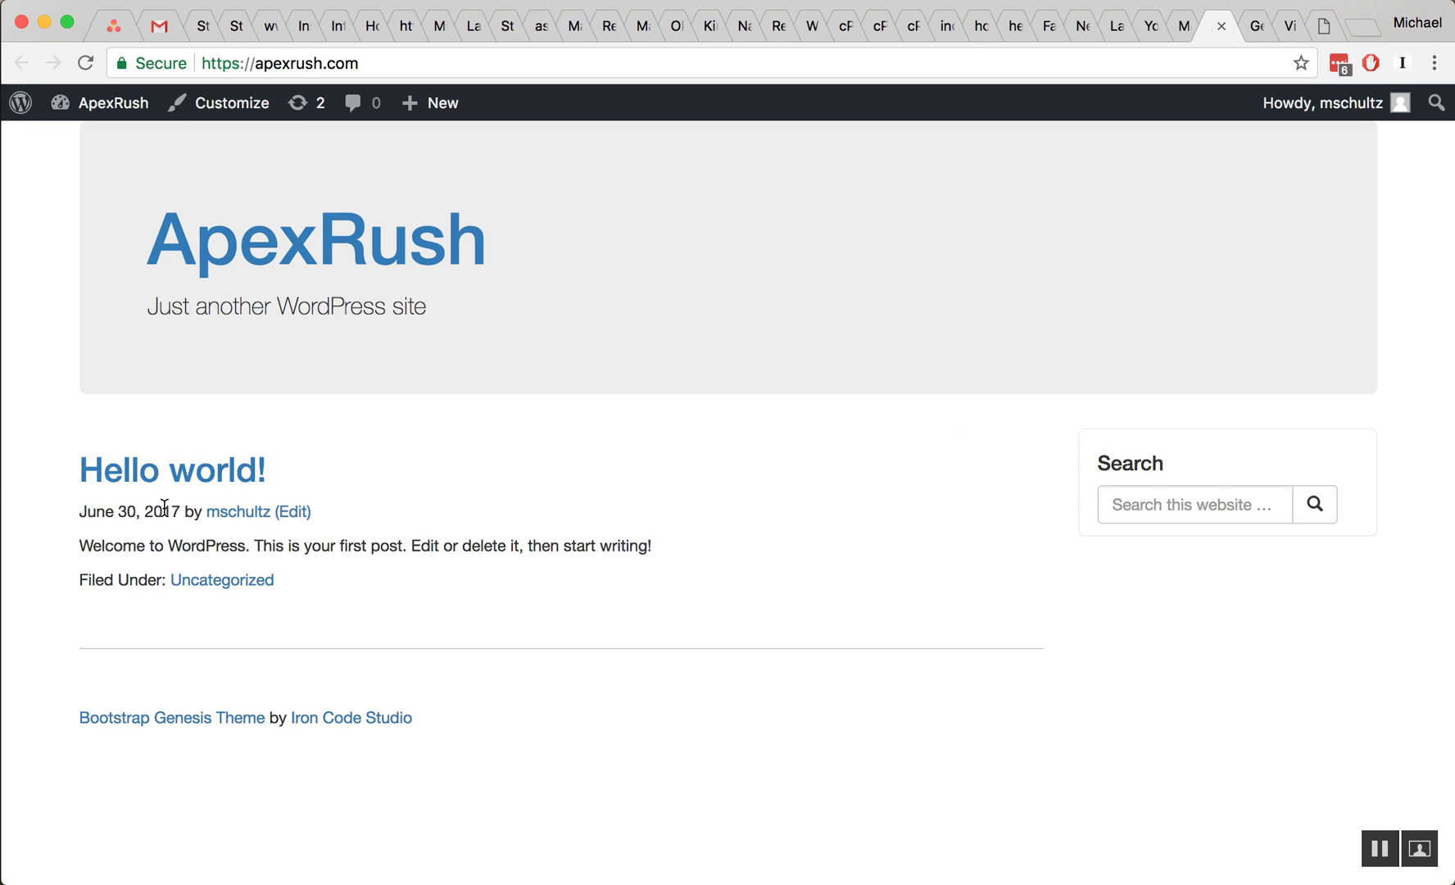
click(172, 469)
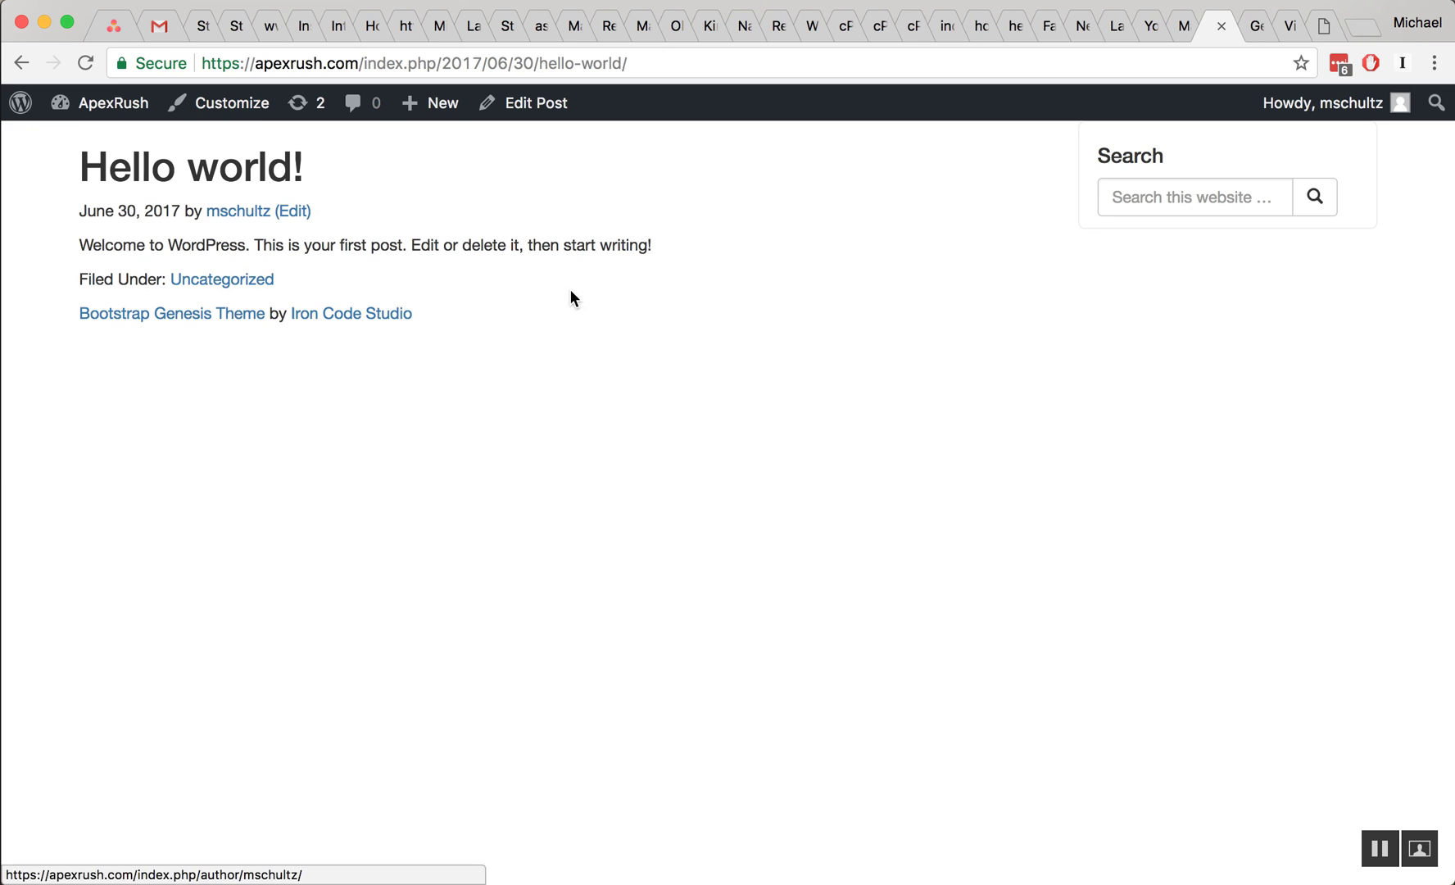
mouse_move(635, 200)
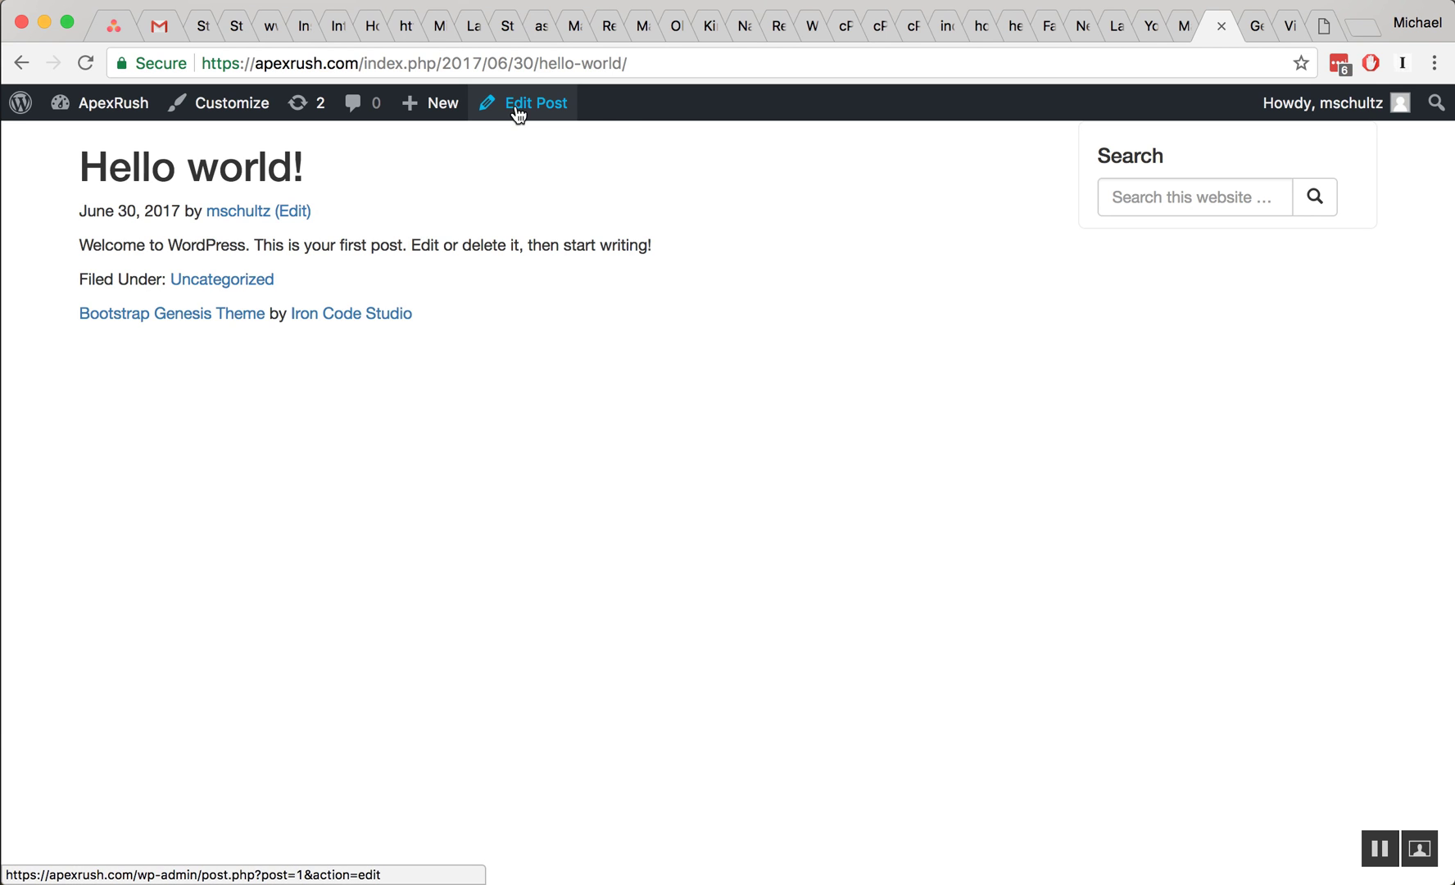
click(536, 103)
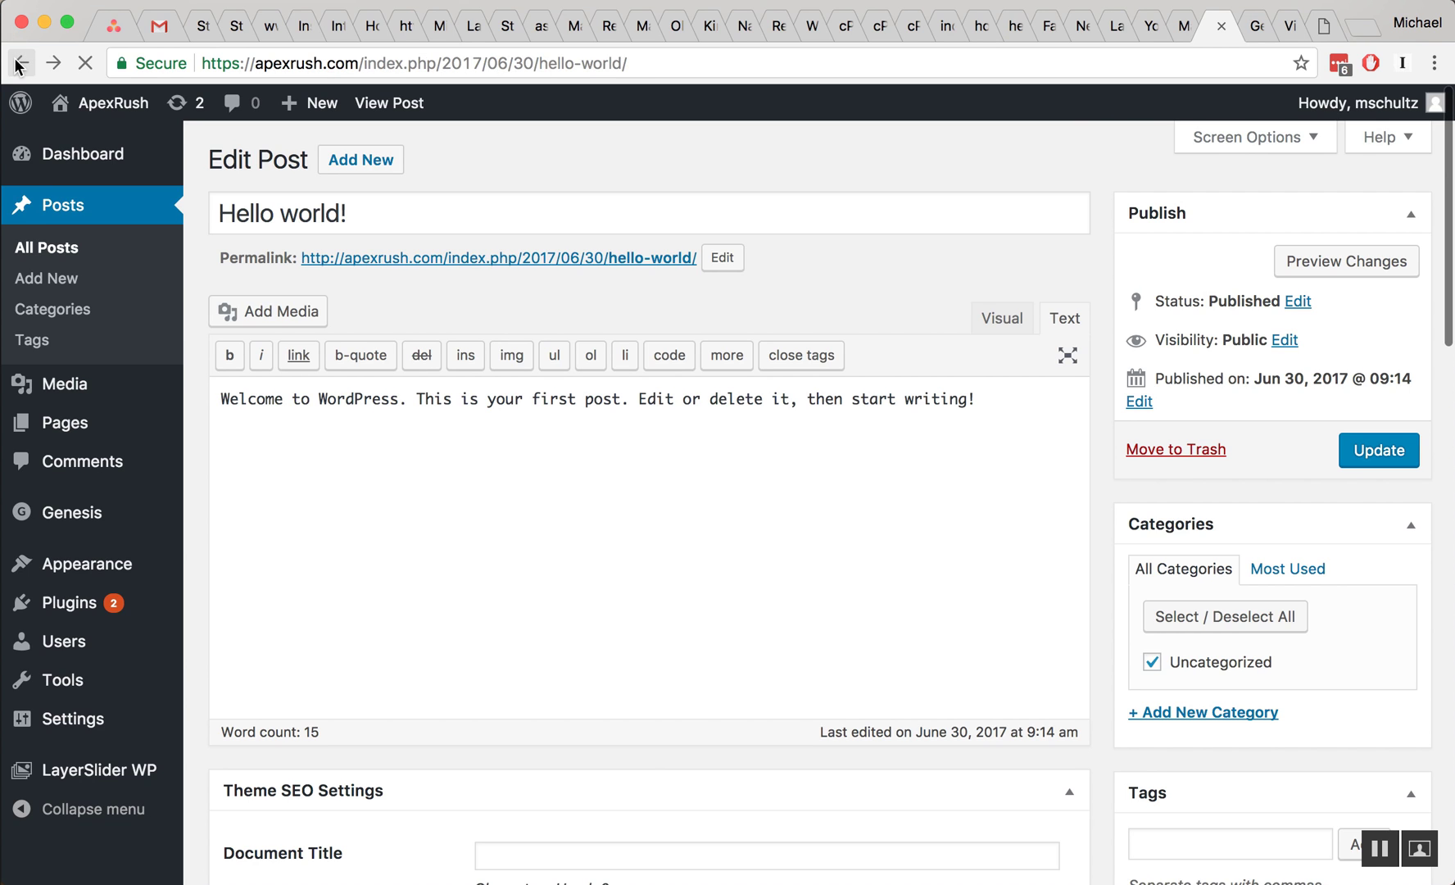
click(20, 63)
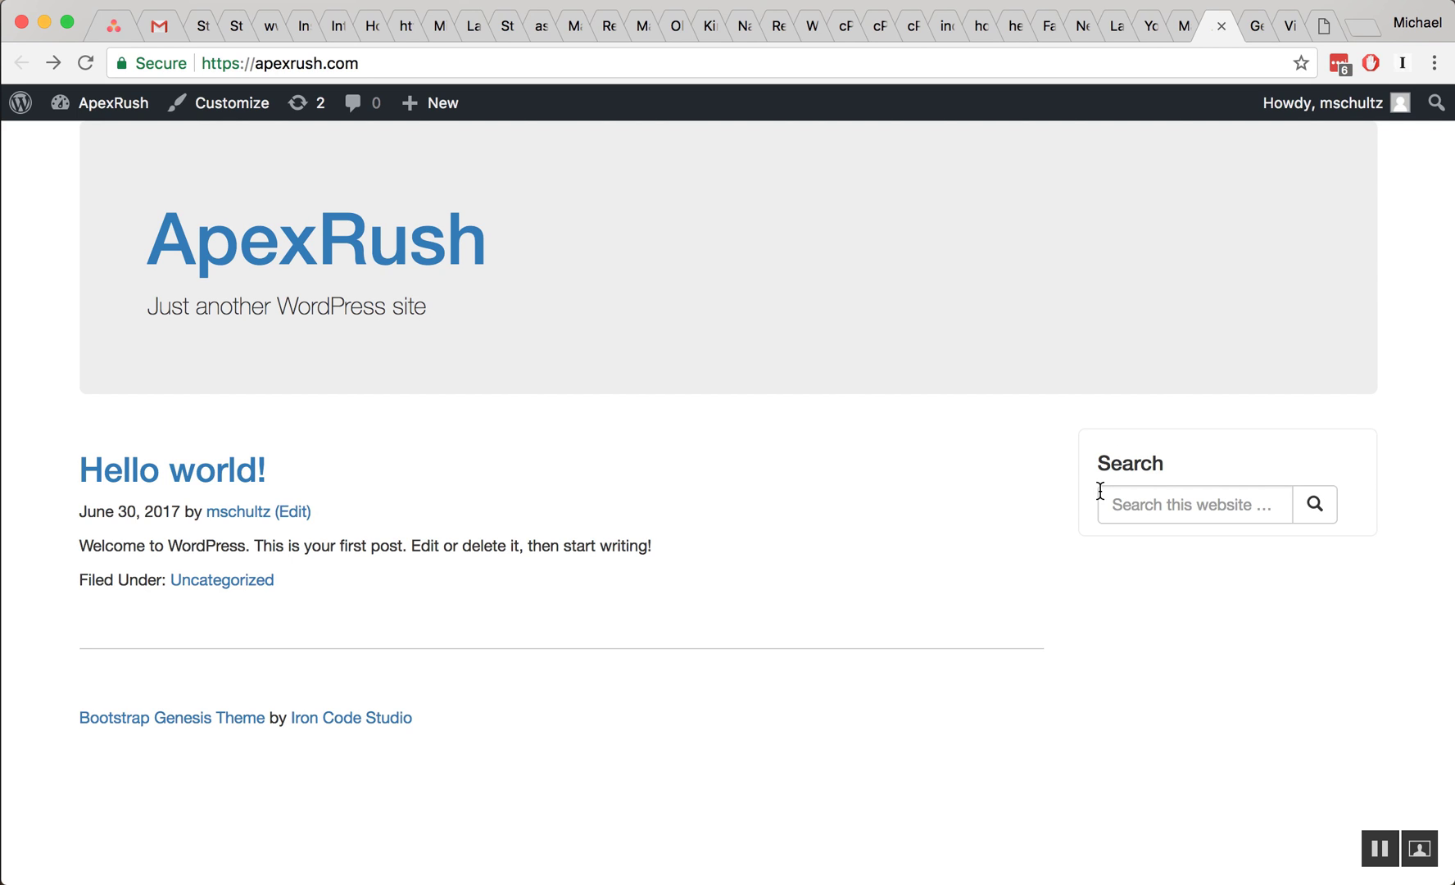
mouse_move(953, 239)
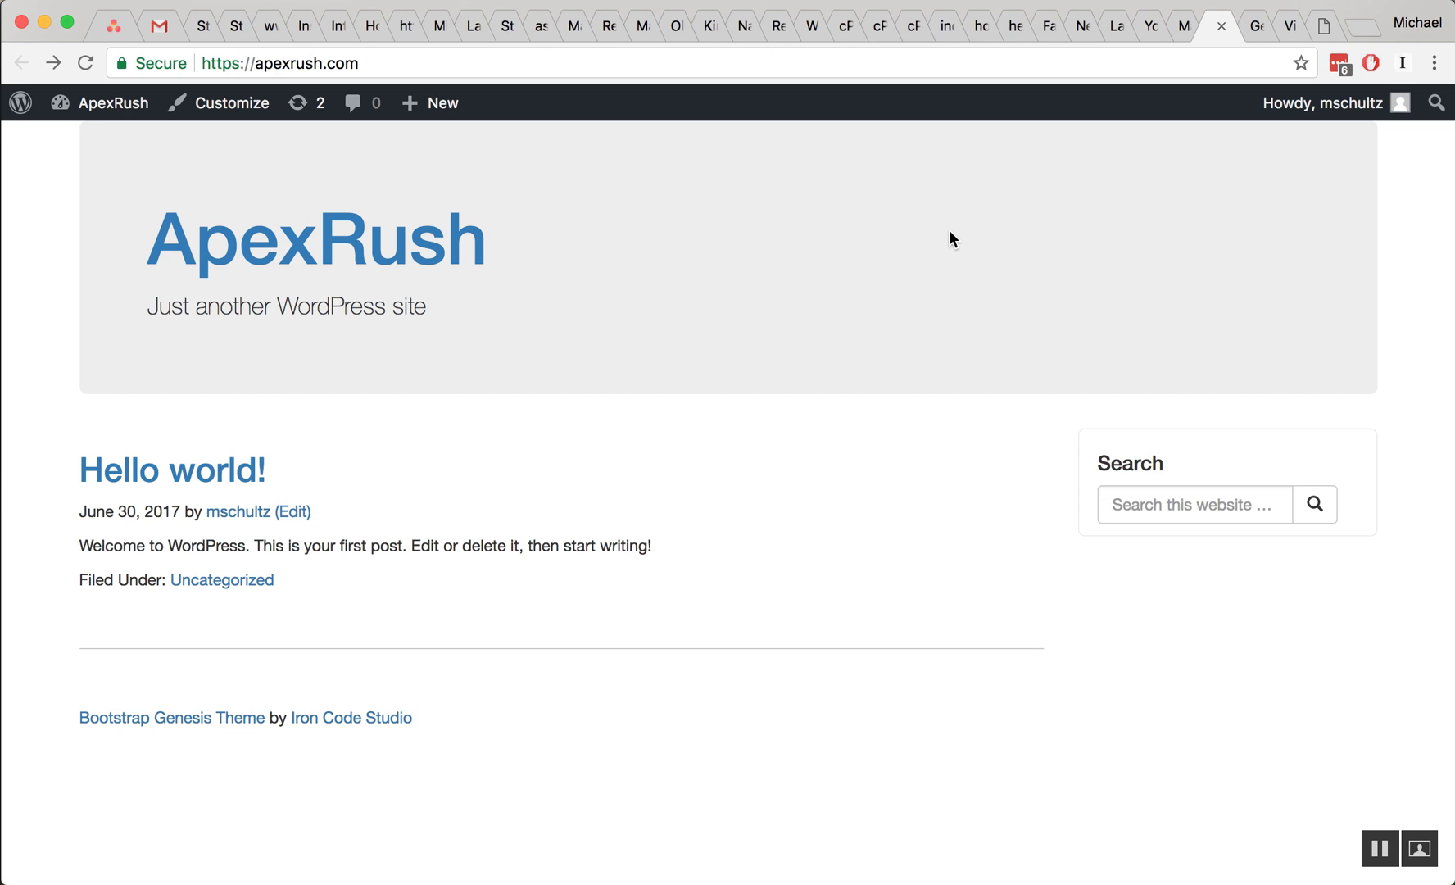
mouse_move(272, 250)
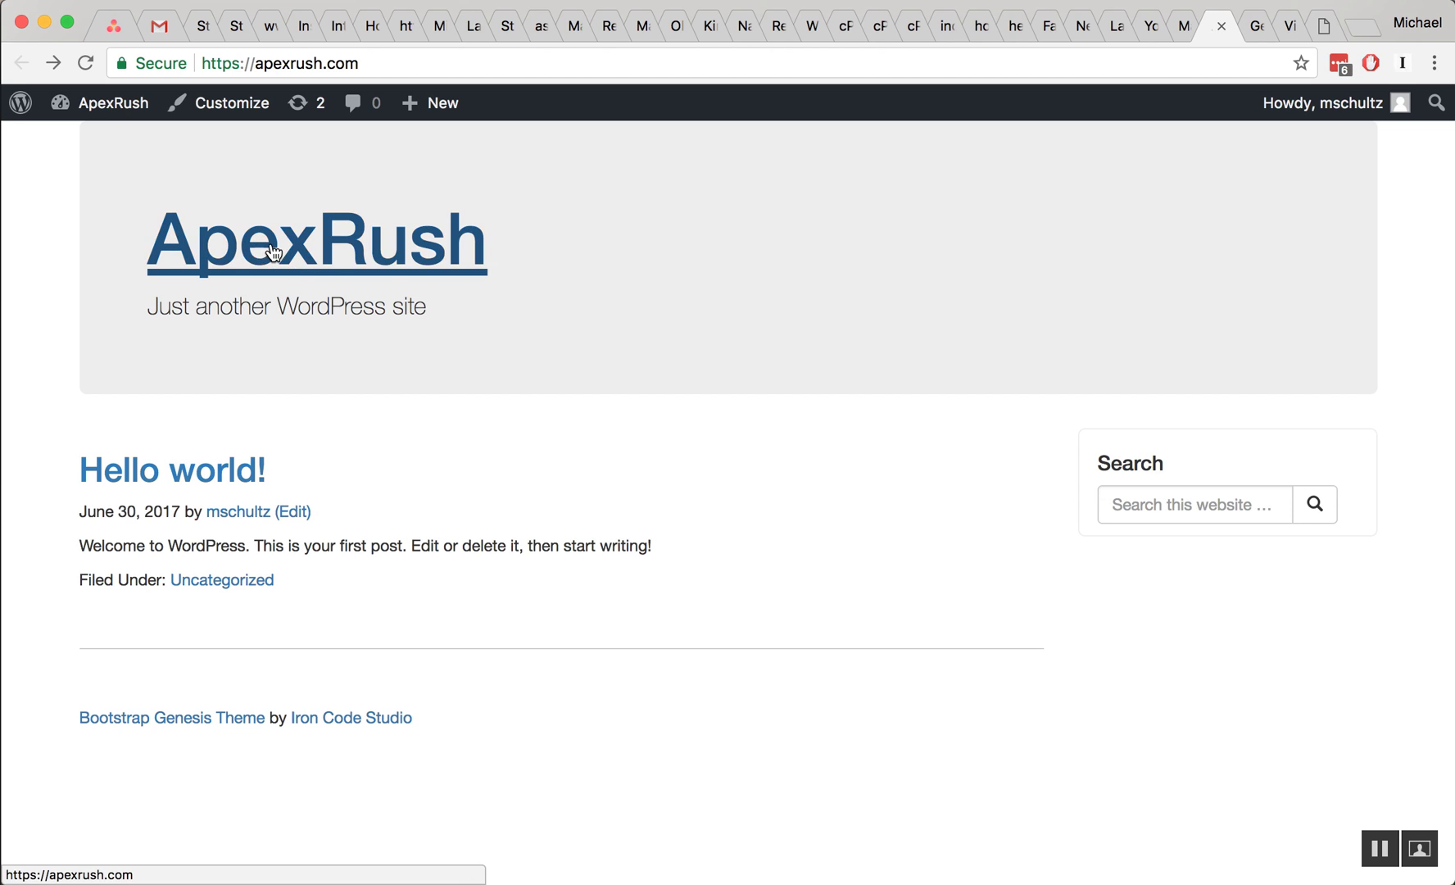
mouse_move(249, 655)
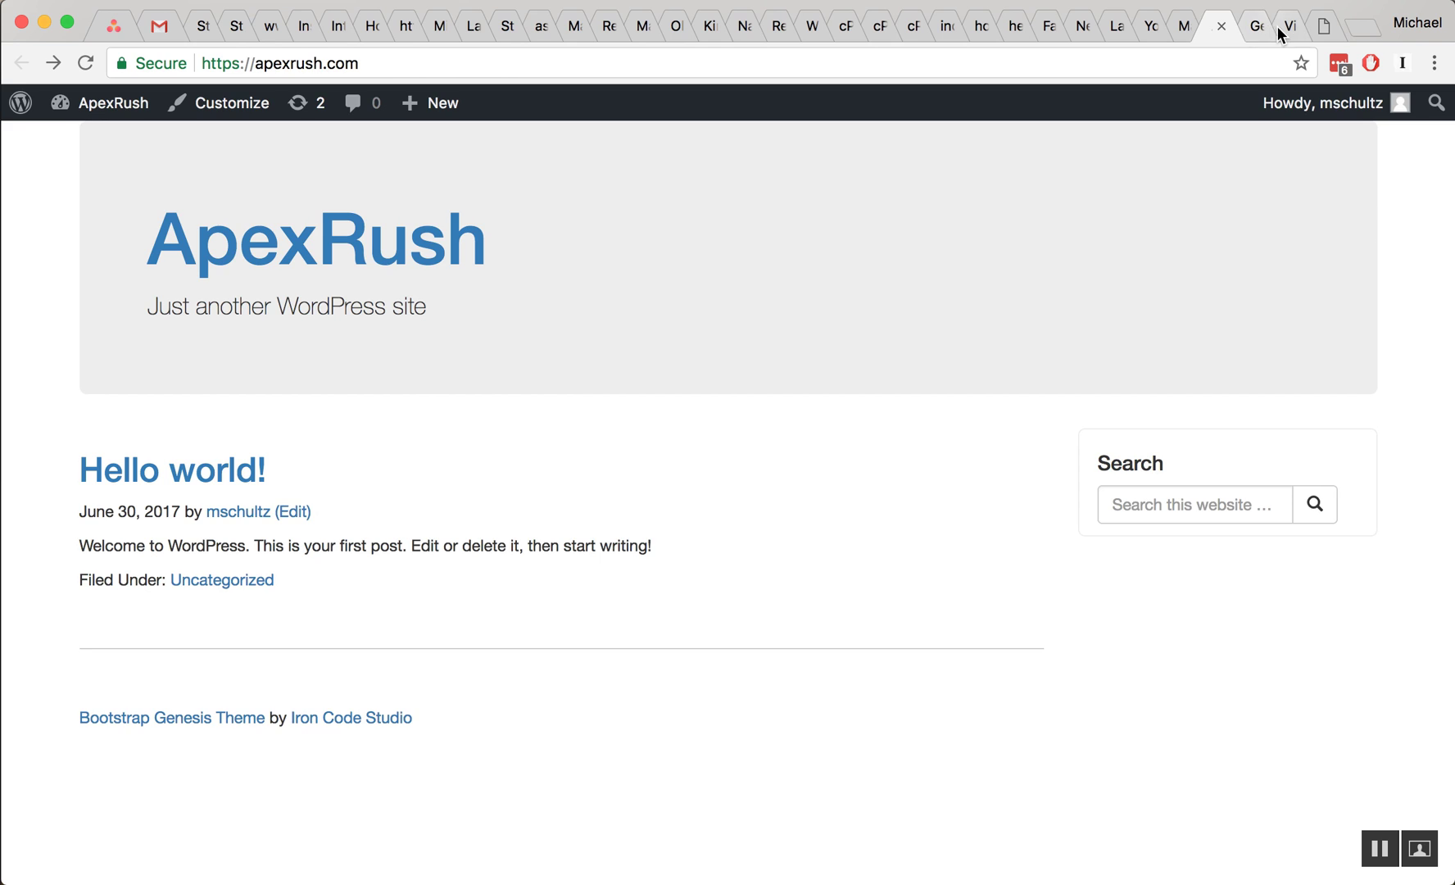
Switch to the Visual Hook Guide and scroll to the genesis_before_content hook
click(1268, 24)
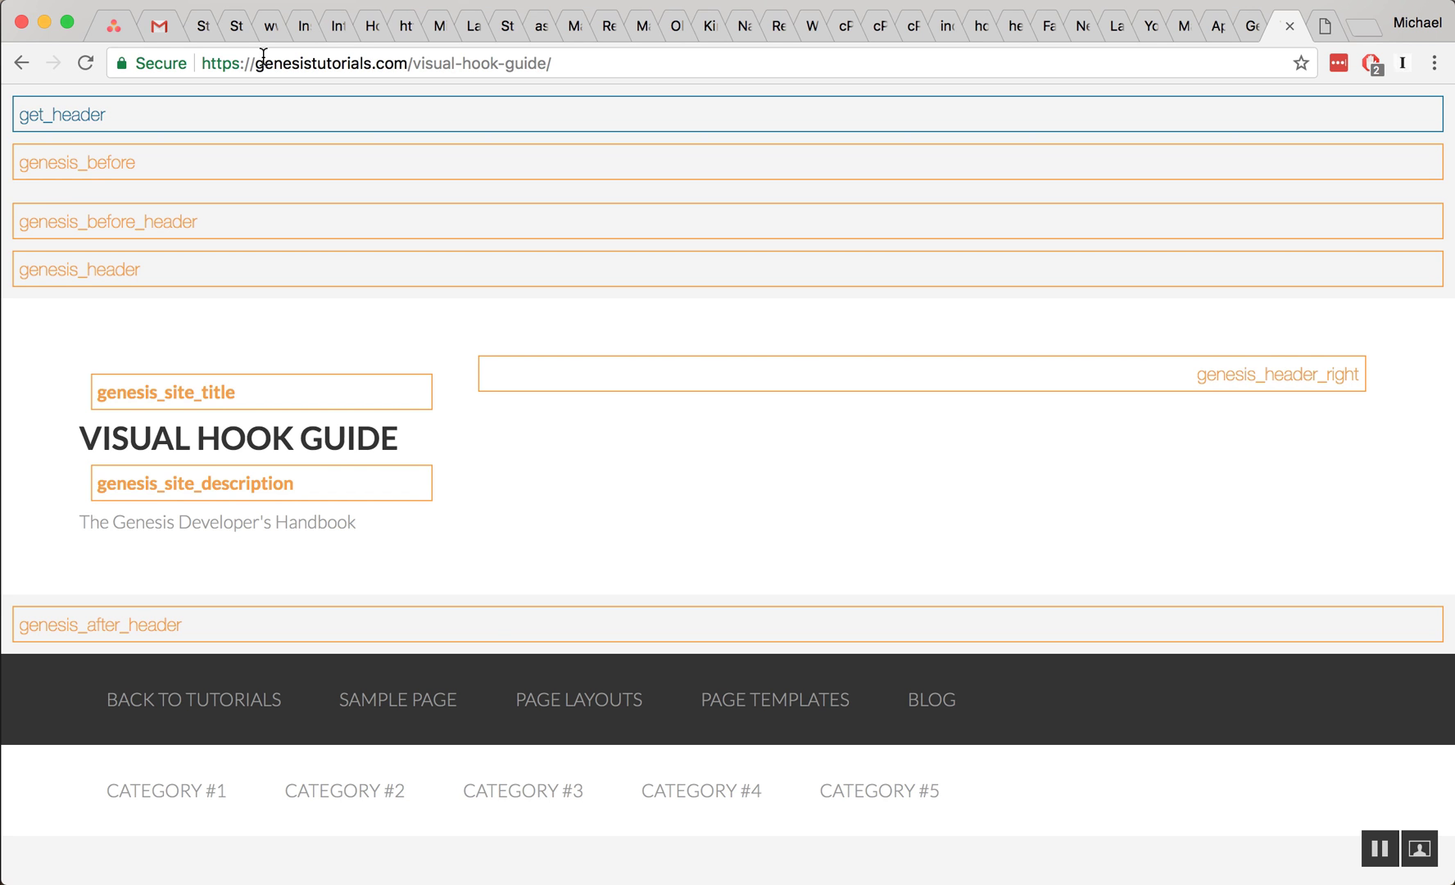
mouse_move(359, 225)
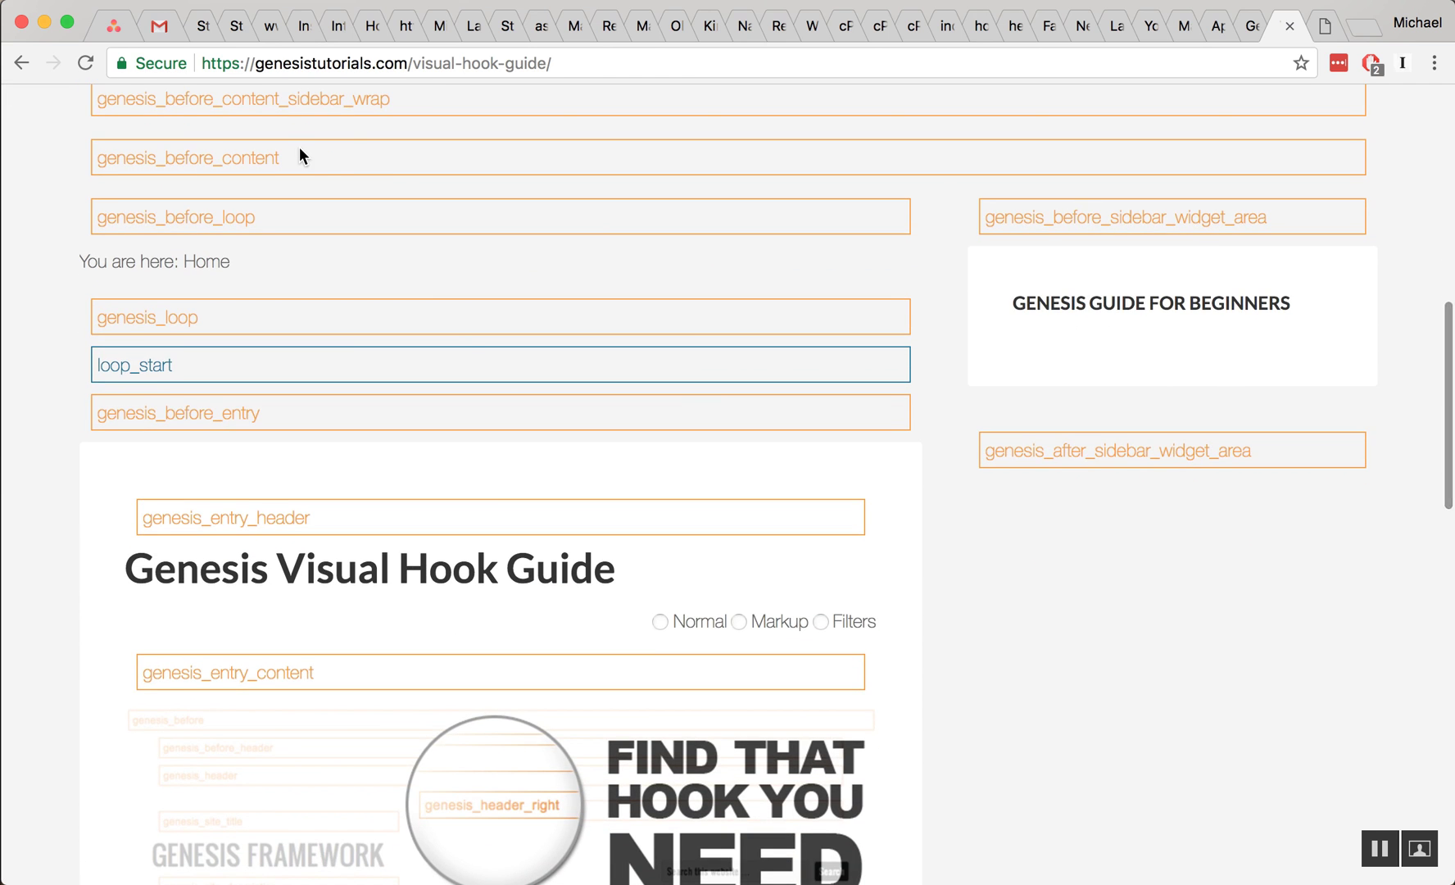
scroll(down, 3)
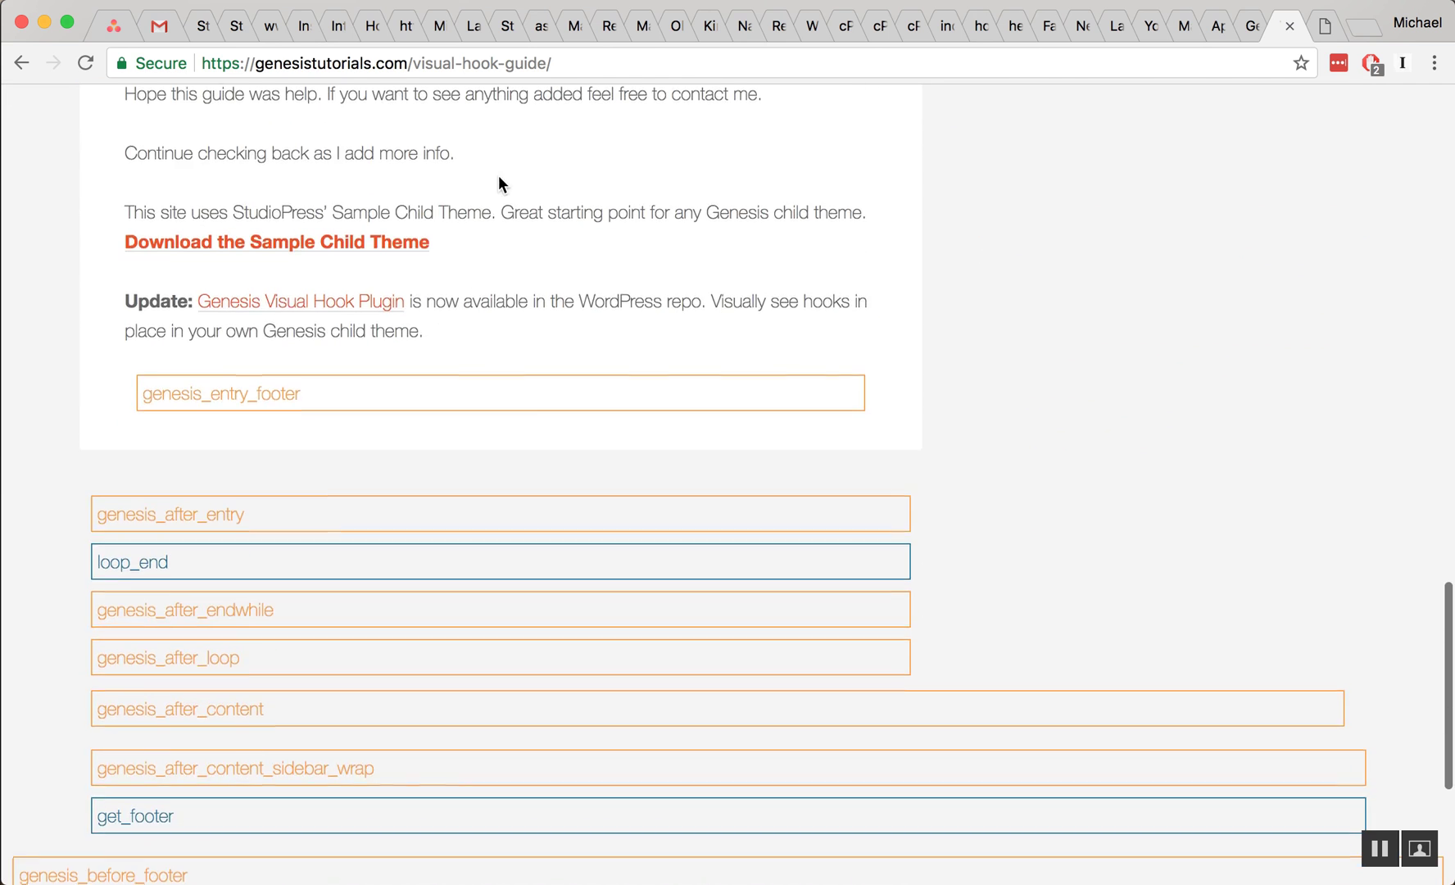
scroll(up, 3)
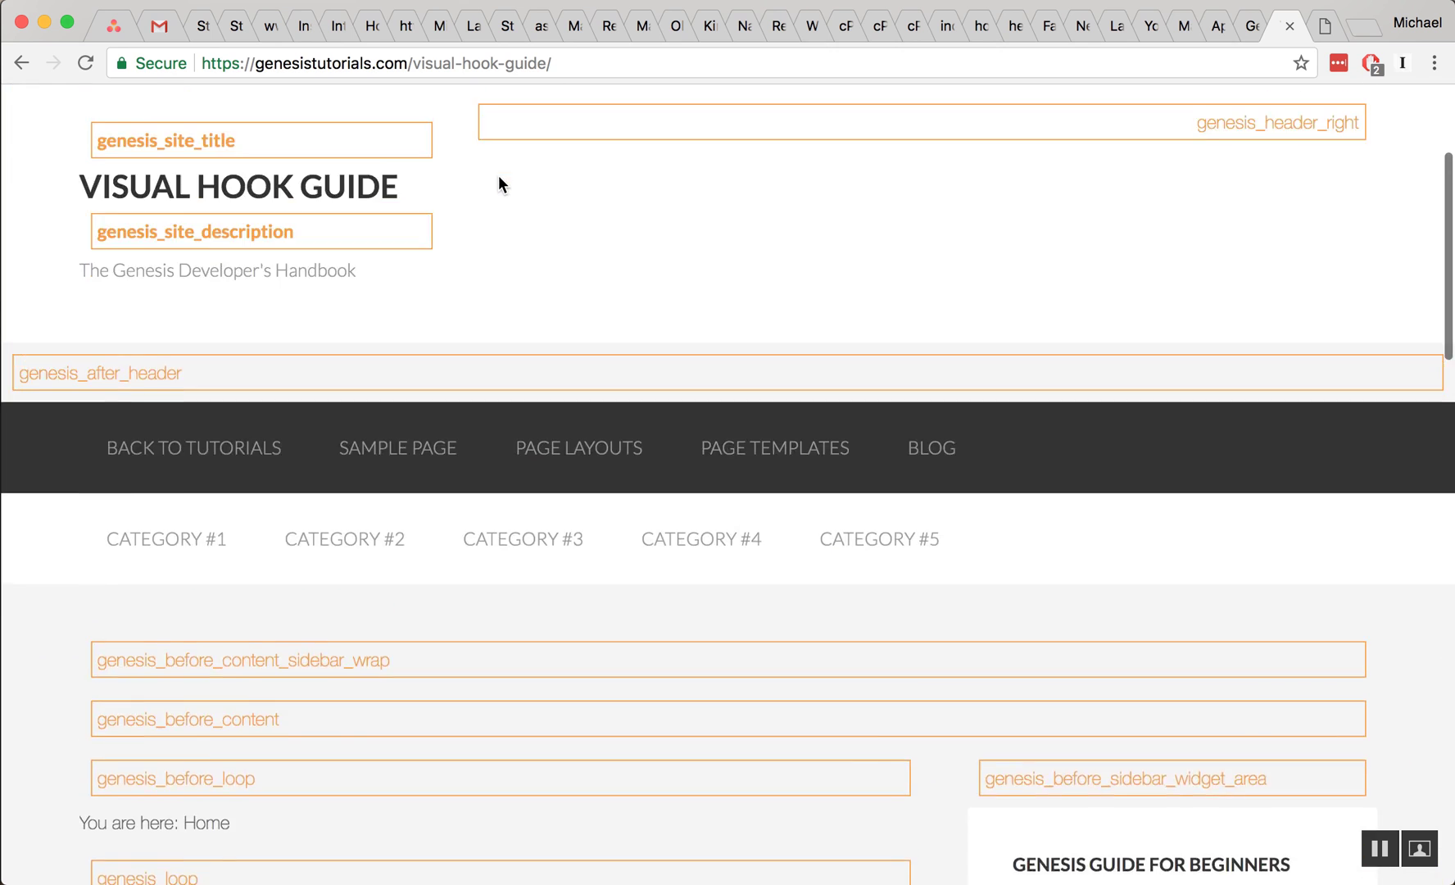
scroll(down, 3)
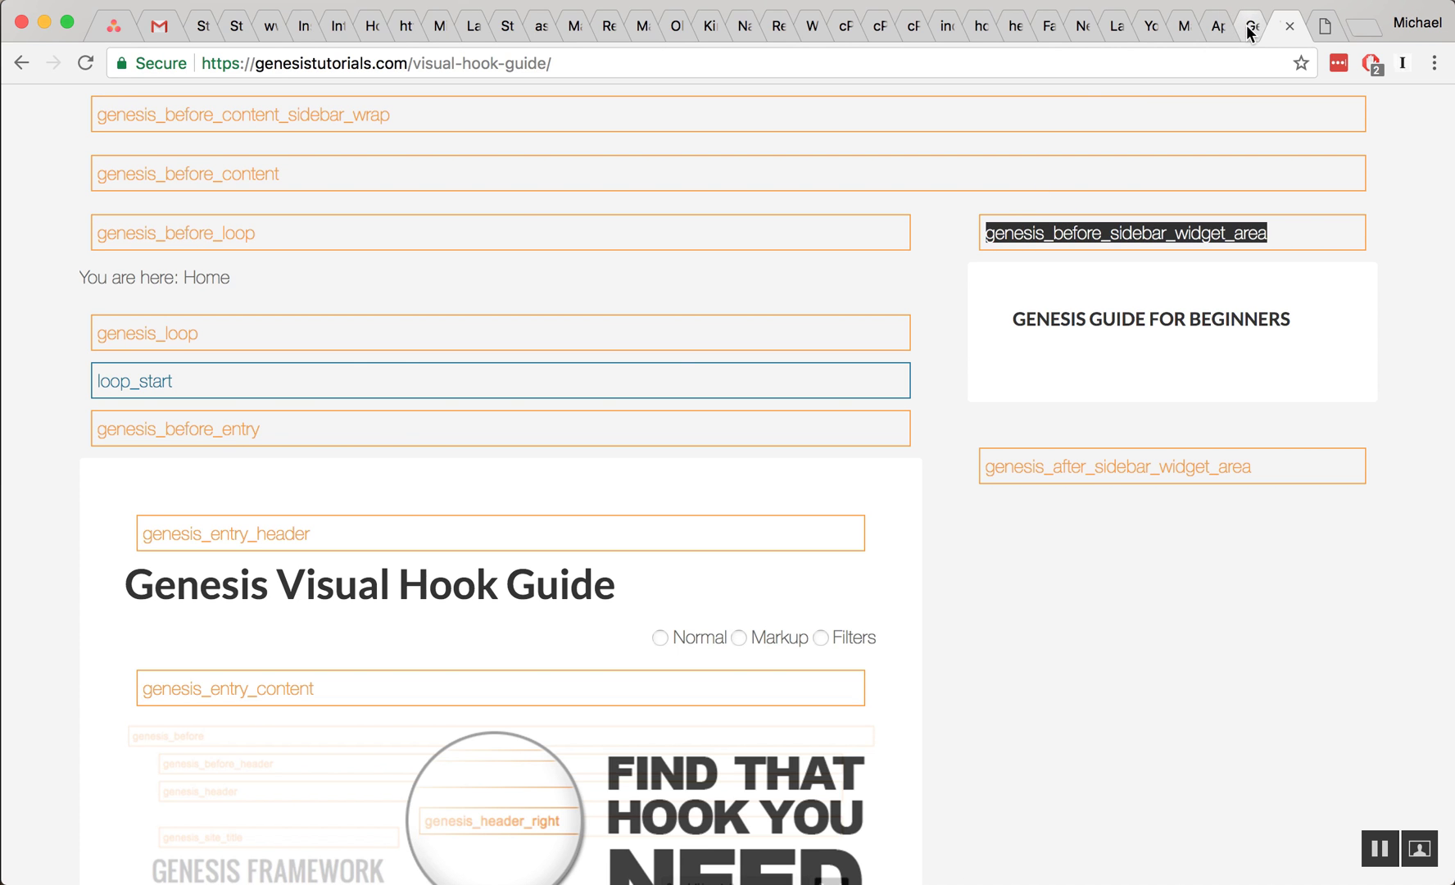
Return to the ApexRush tab, reopen Themes and head to Appearance > Editor
click(1216, 26)
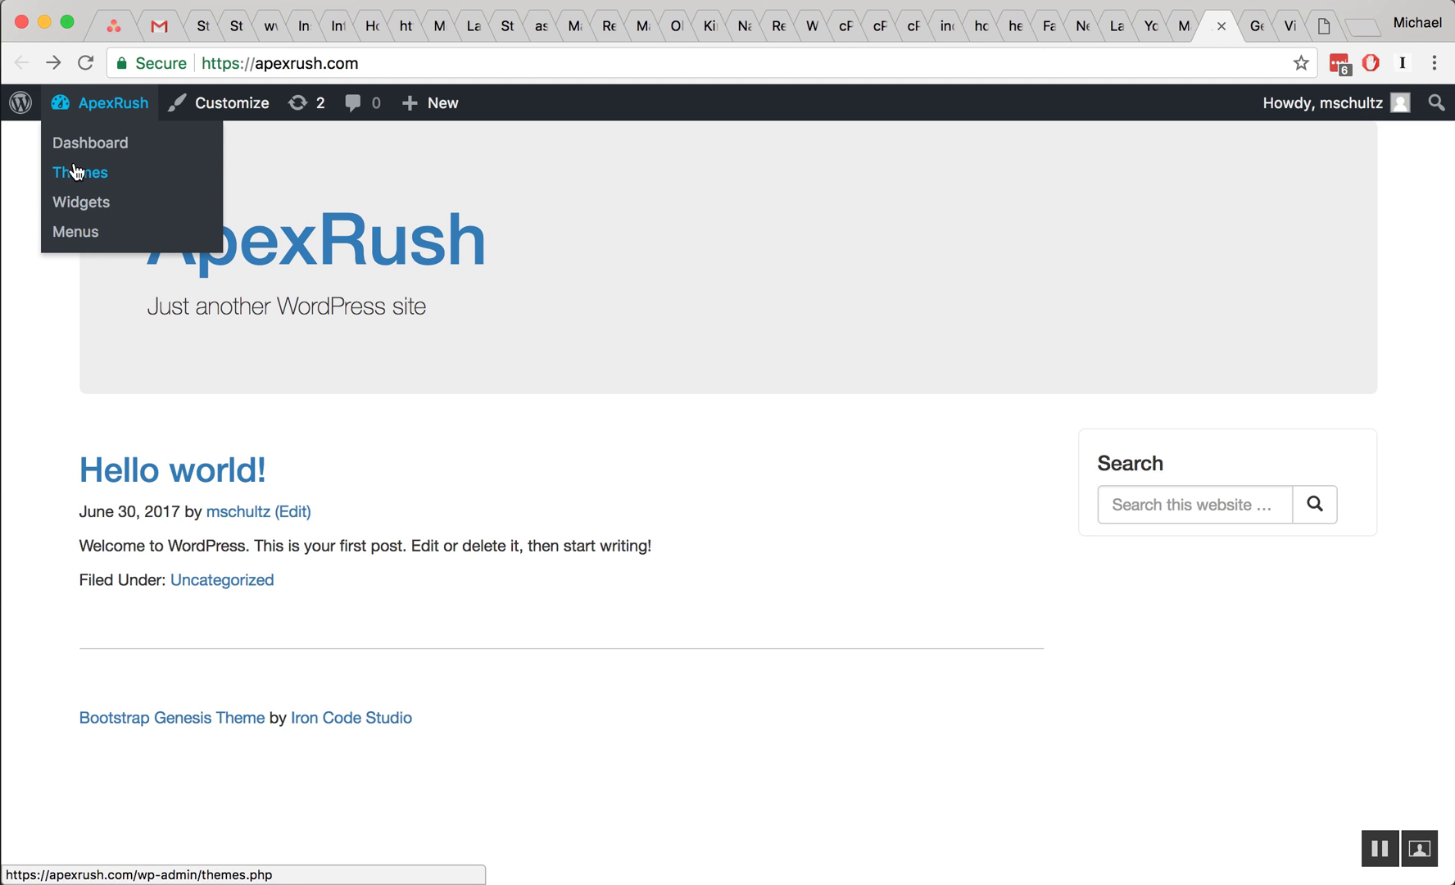
click(80, 172)
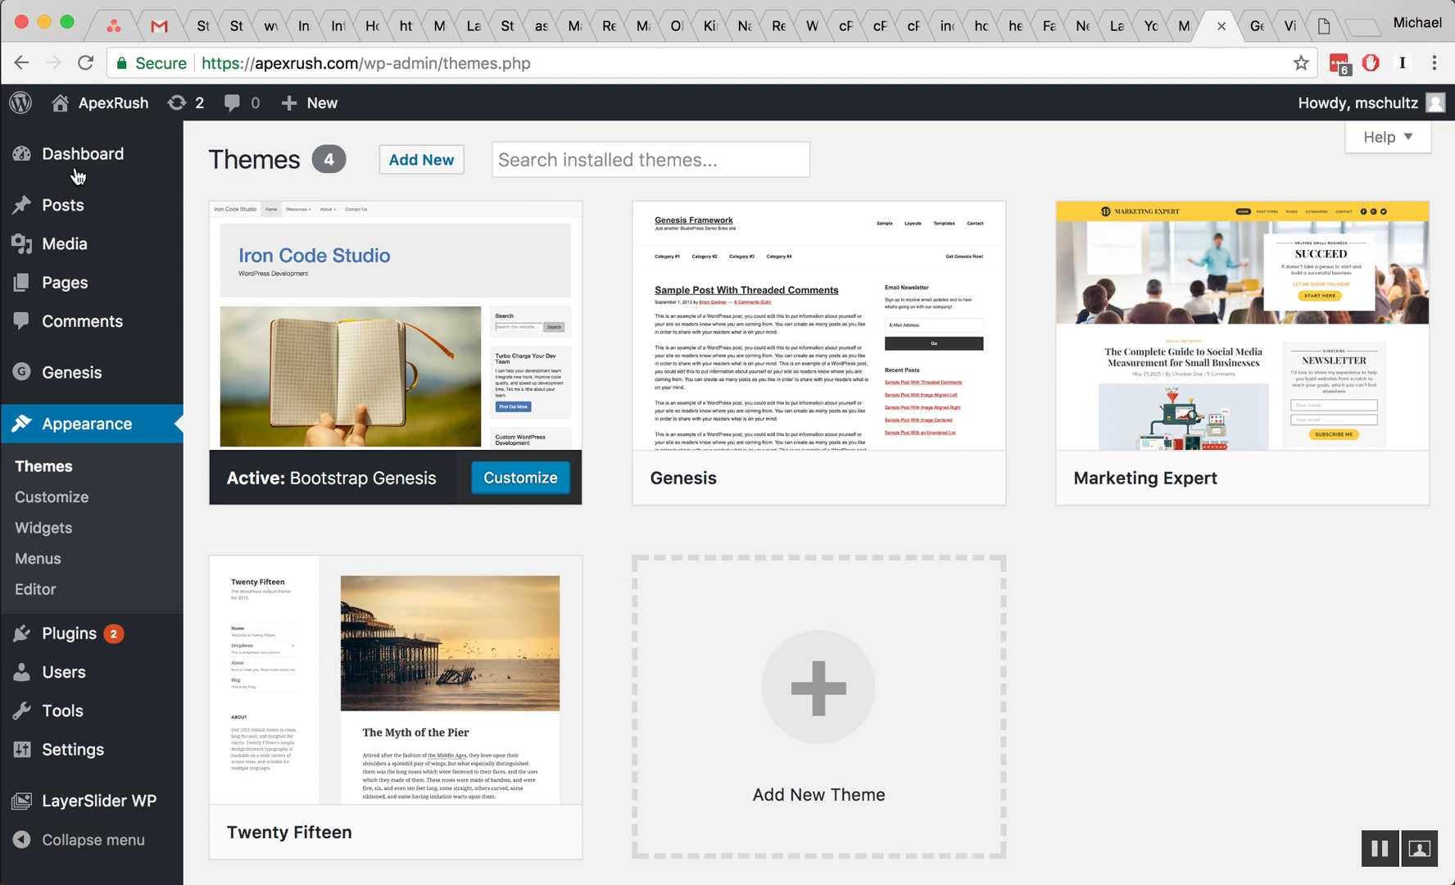
mouse_move(841, 51)
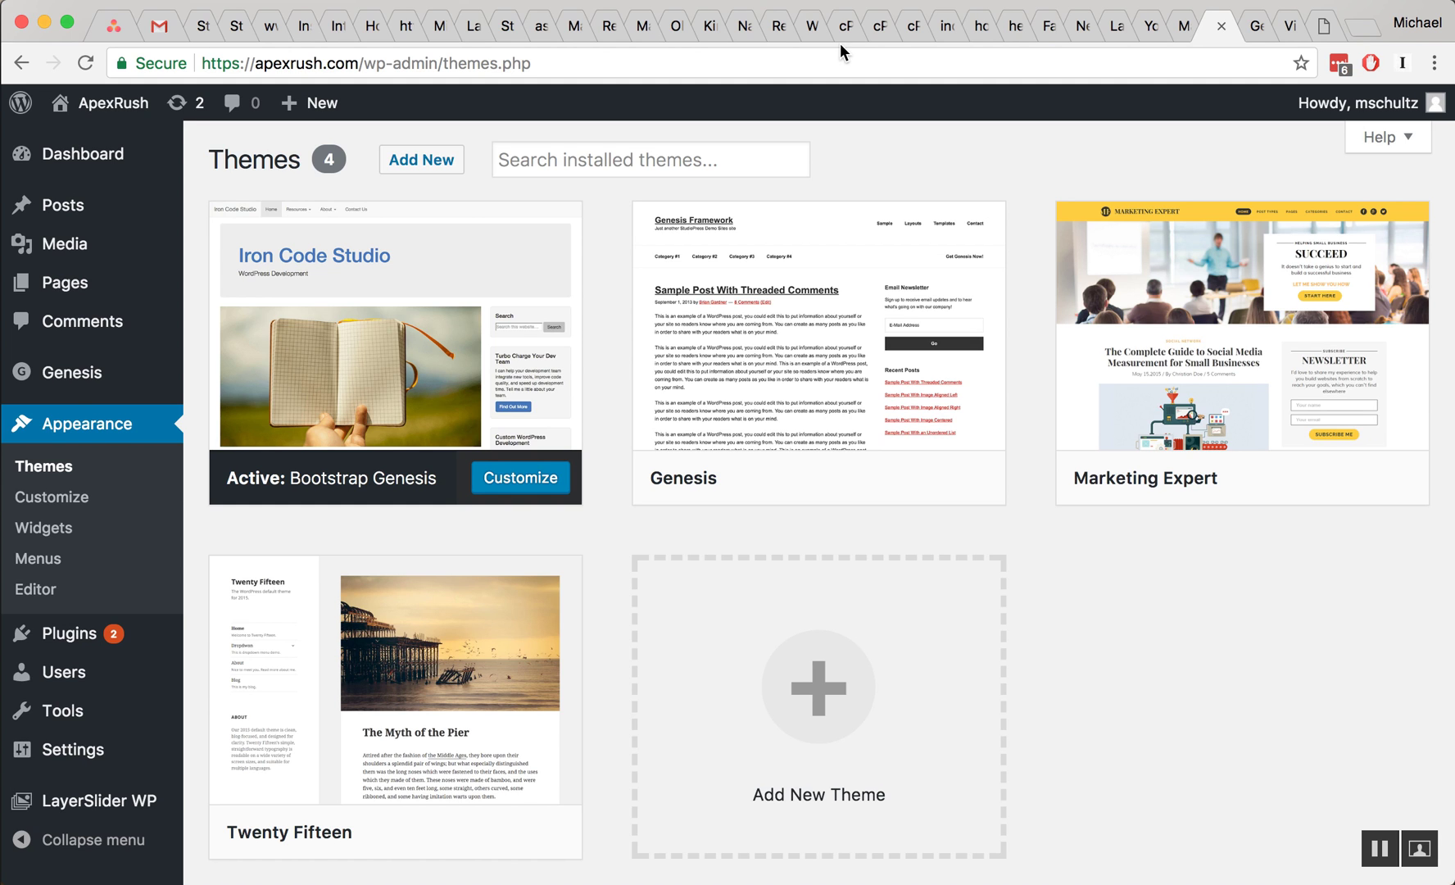
mouse_move(640, 541)
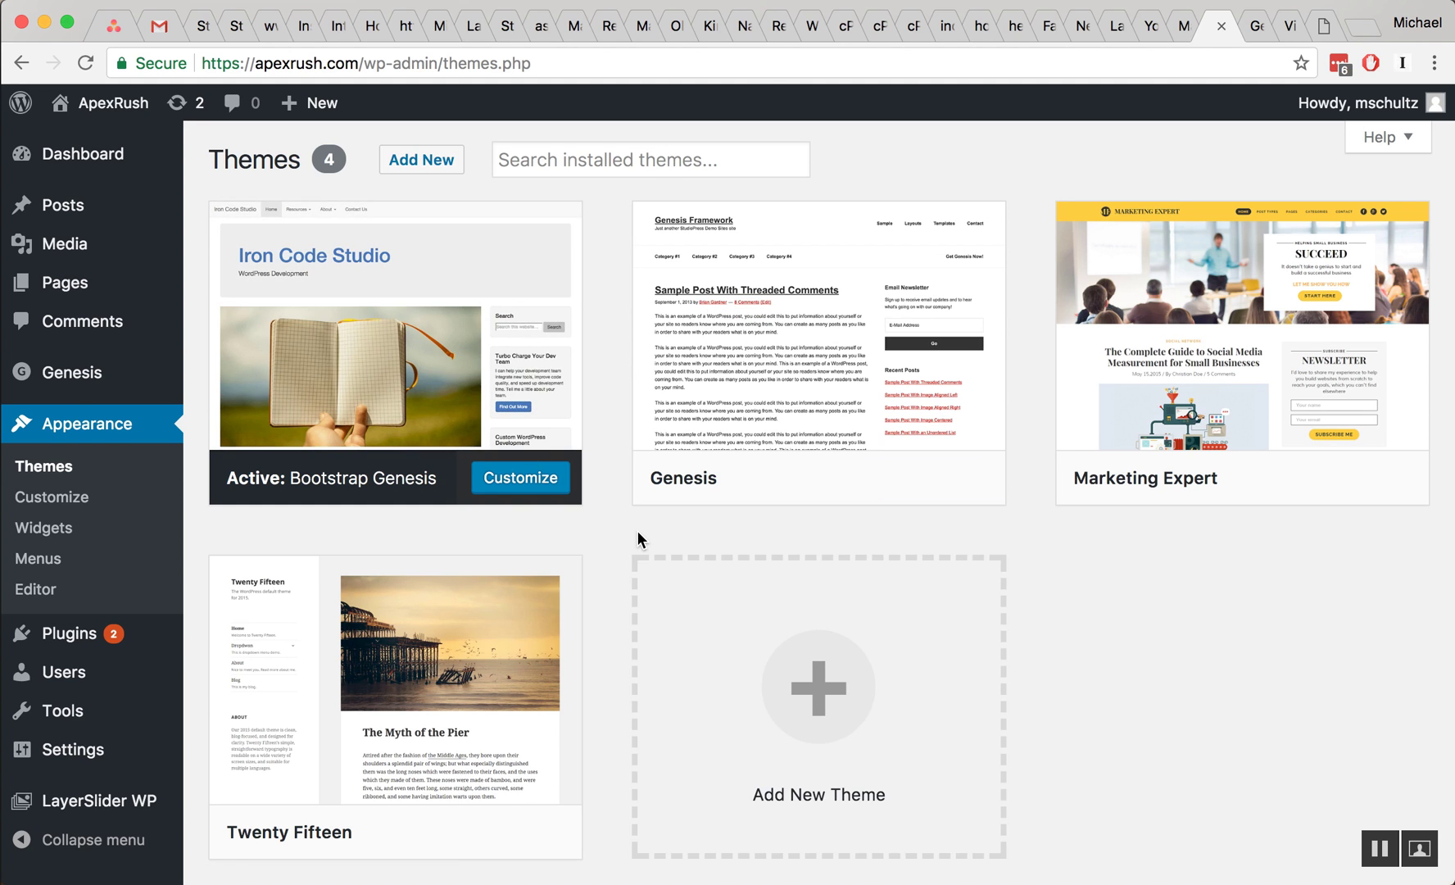
mouse_move(36, 588)
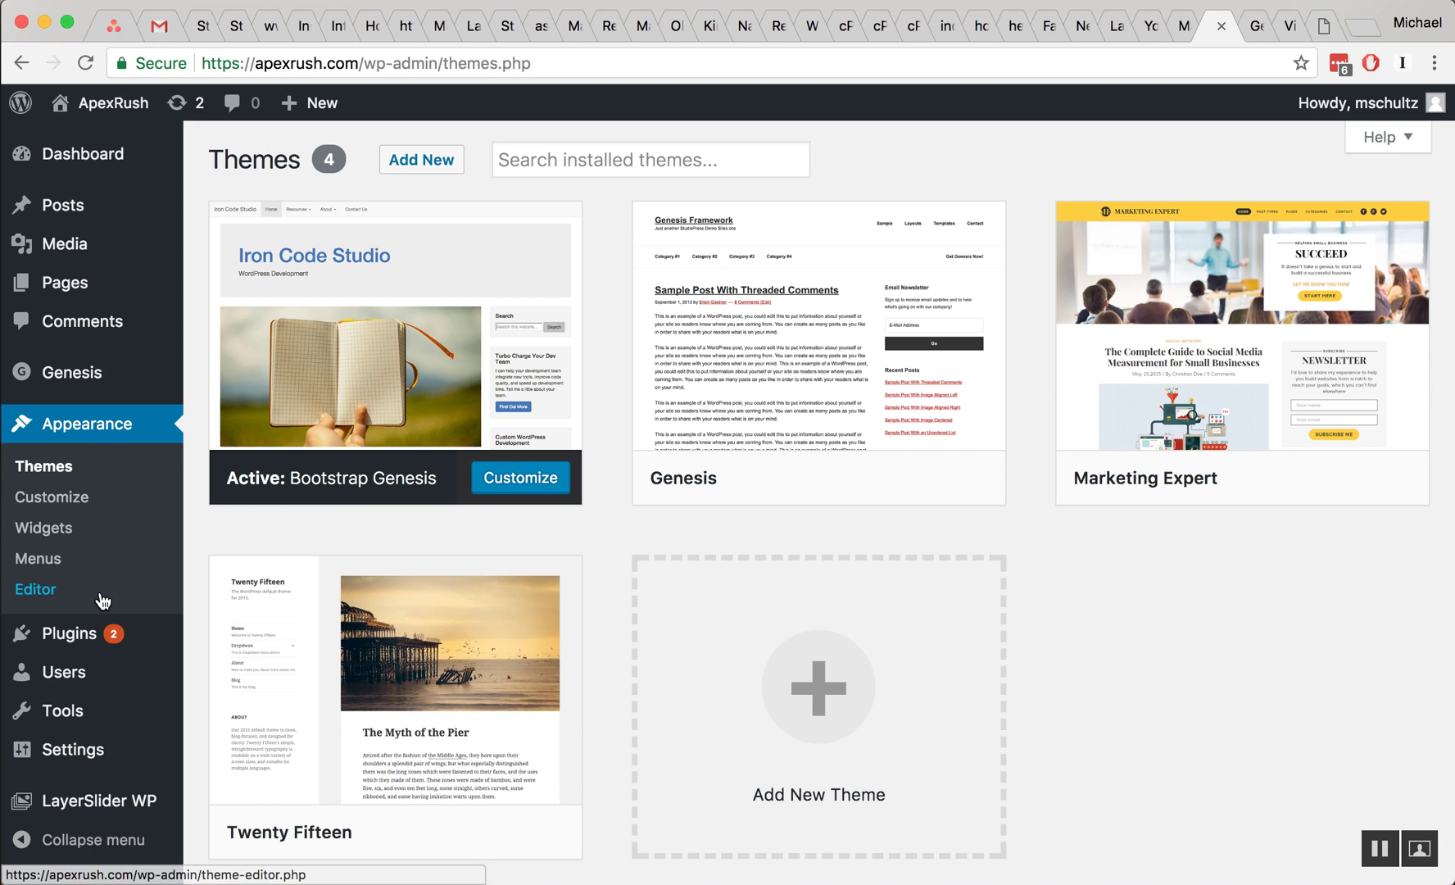
click(36, 588)
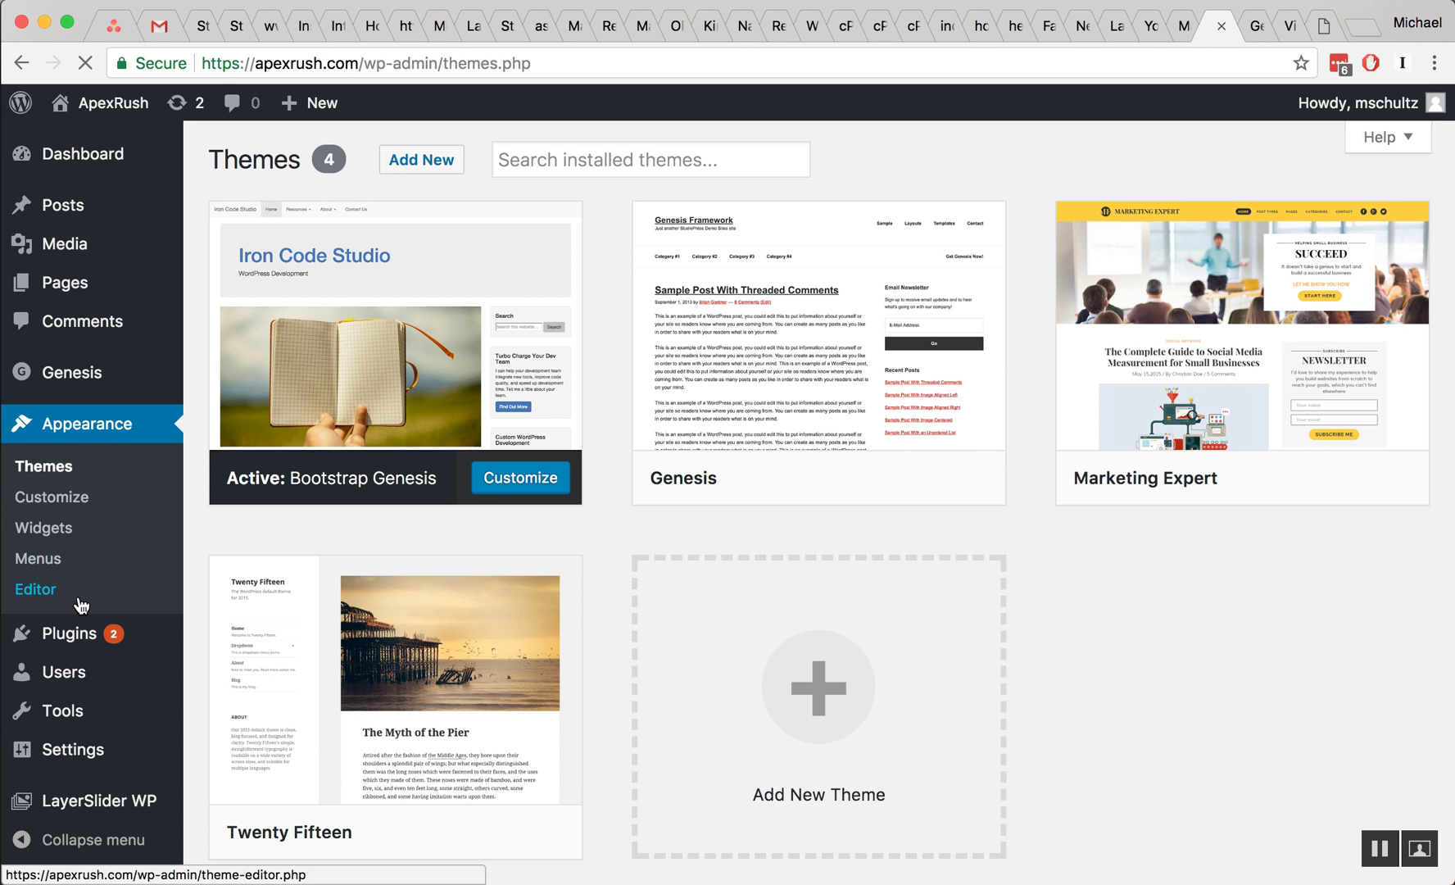
Load the child theme's functions.php in the editor and place the cursor at the end
click(36, 588)
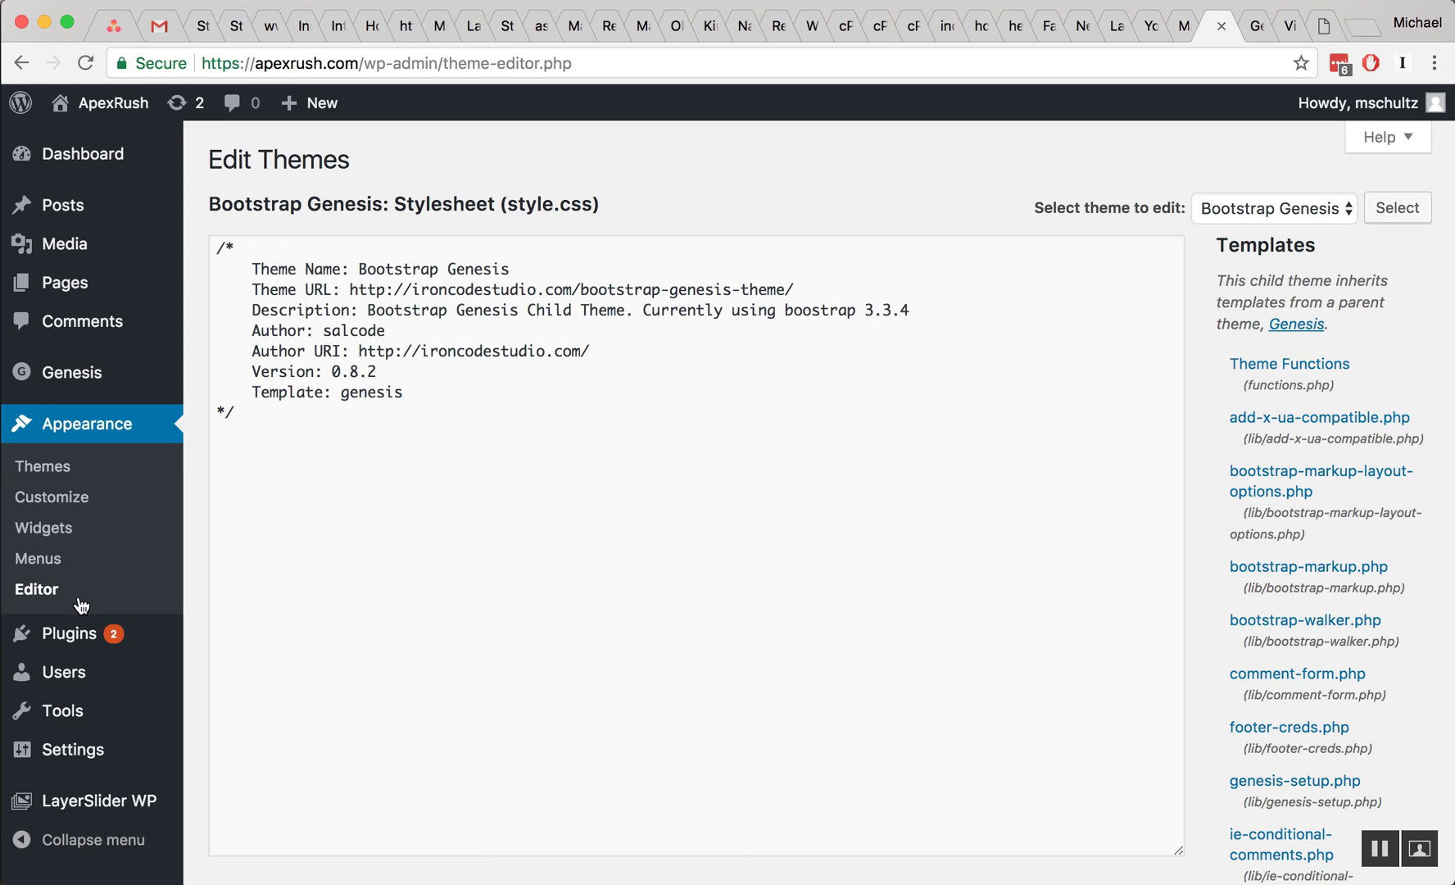
mouse_move(1142, 322)
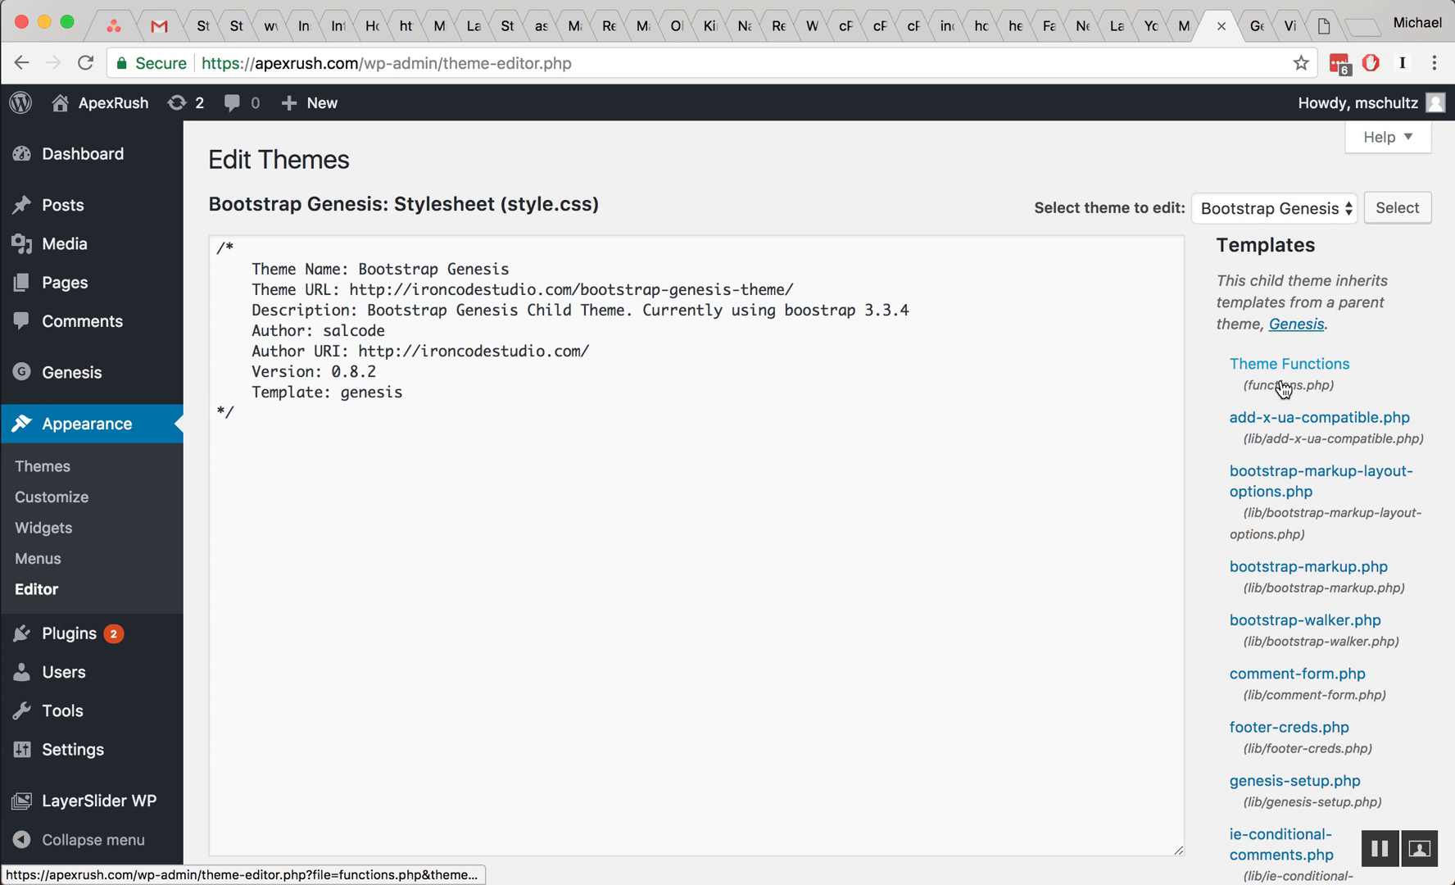
click(1286, 364)
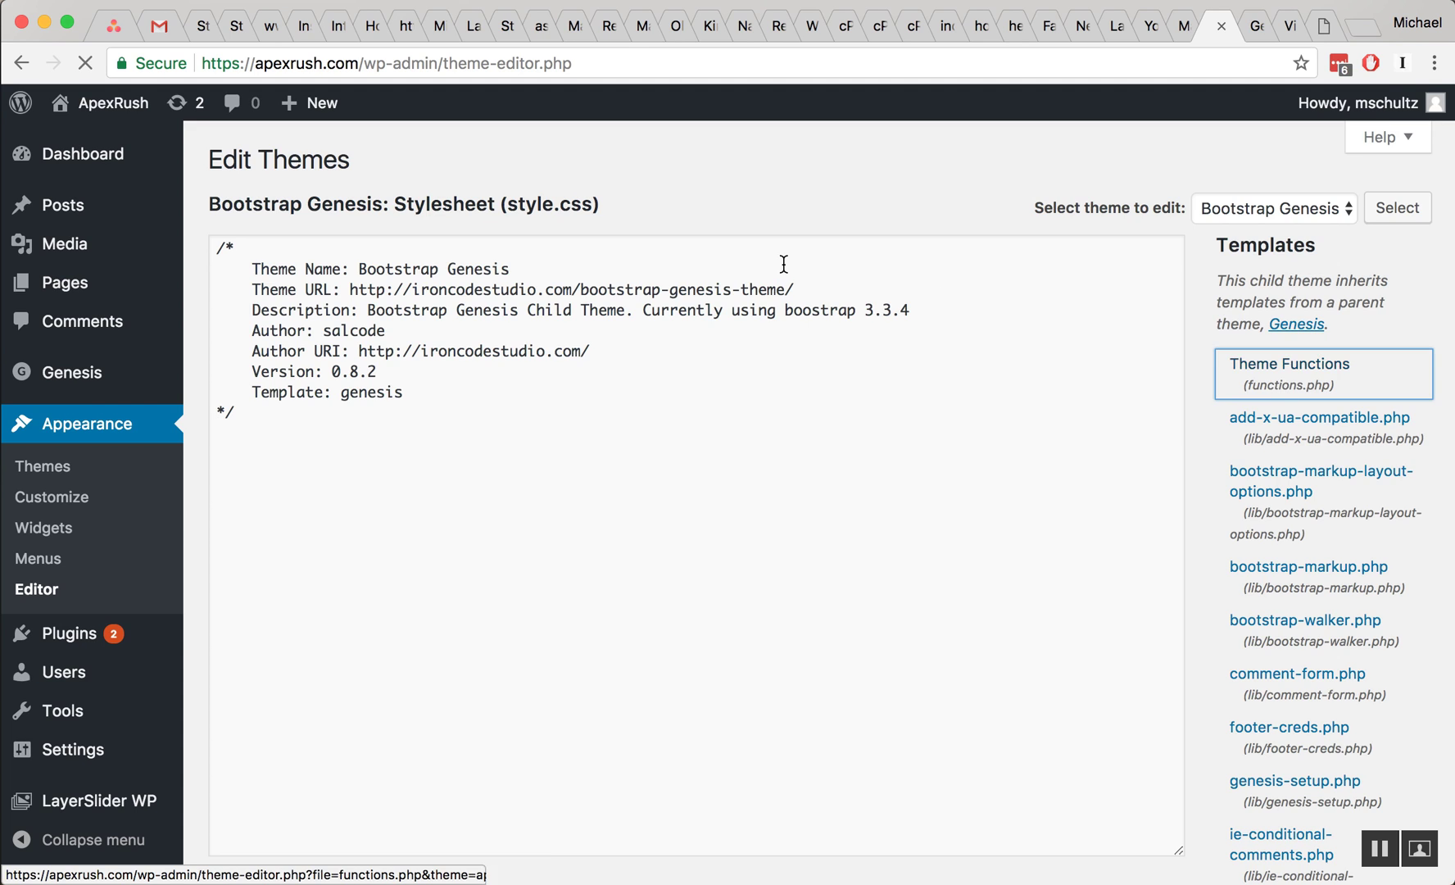
click(1288, 364)
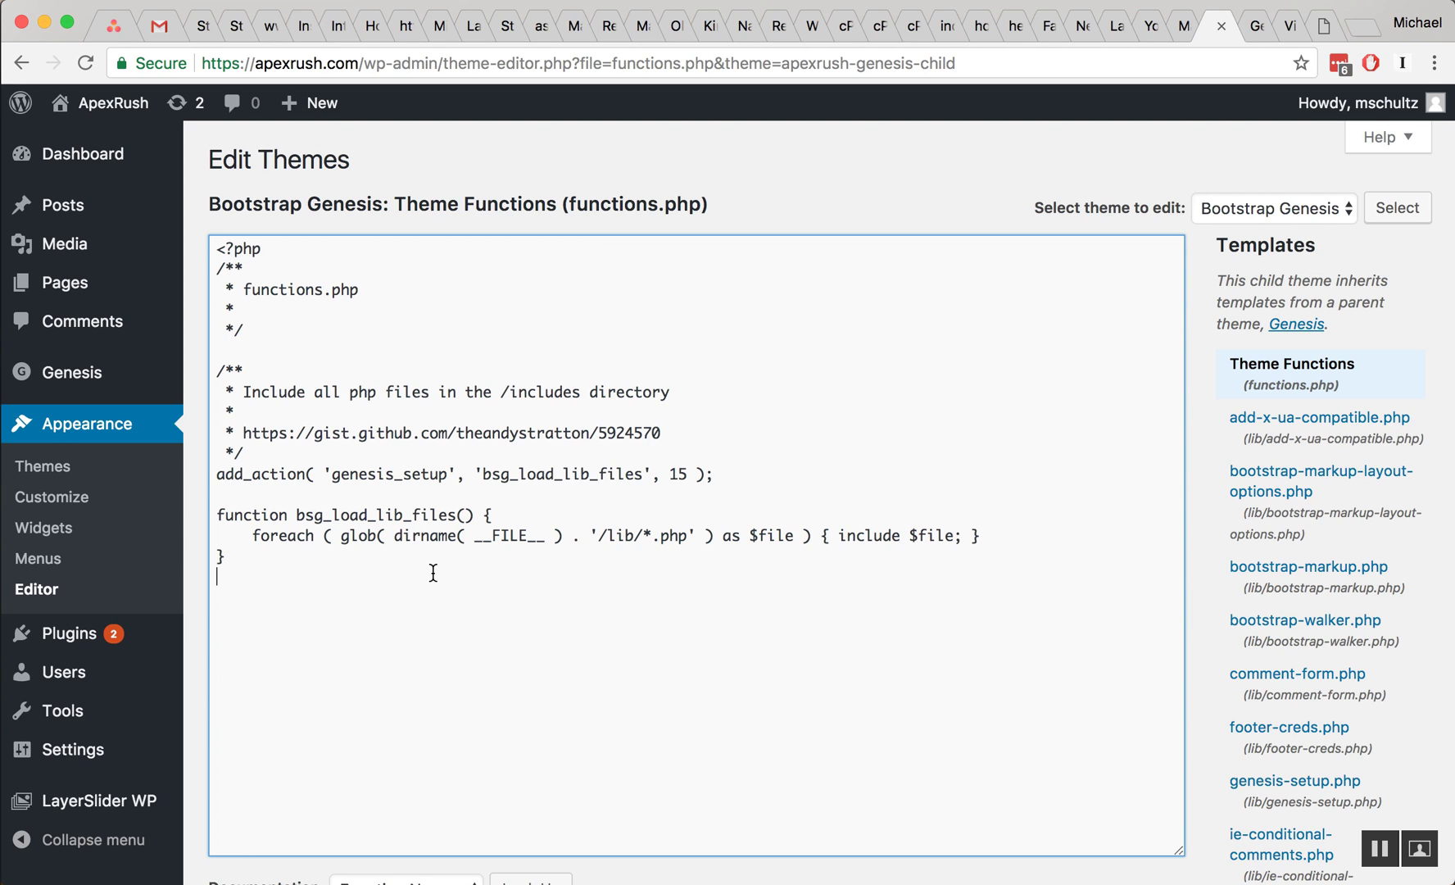
Write function mytextbeforesidebar() { echo "this text should show up before the sidebar"
text(function)
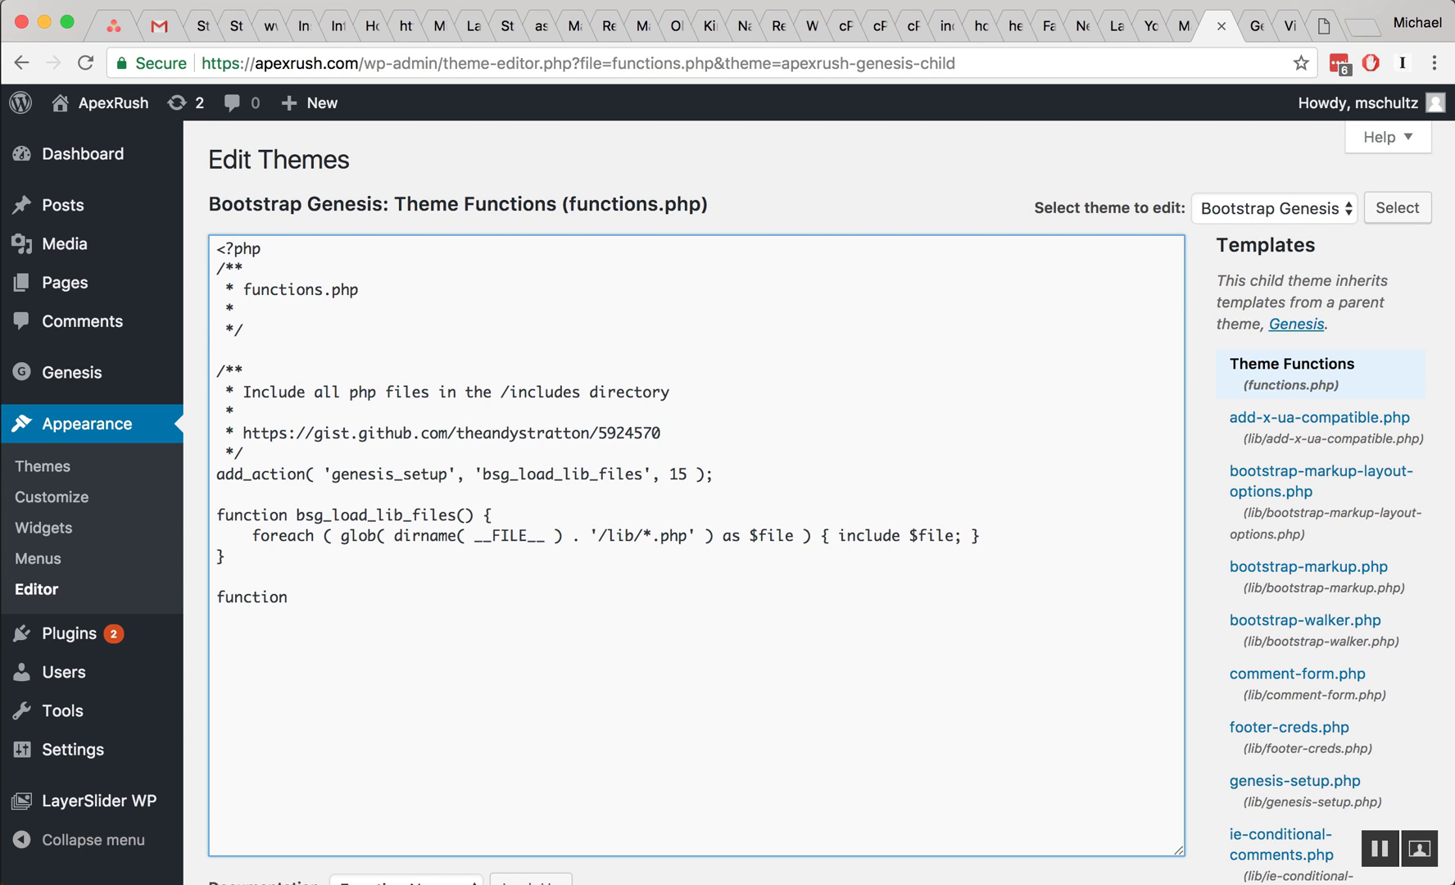
text(mytext)
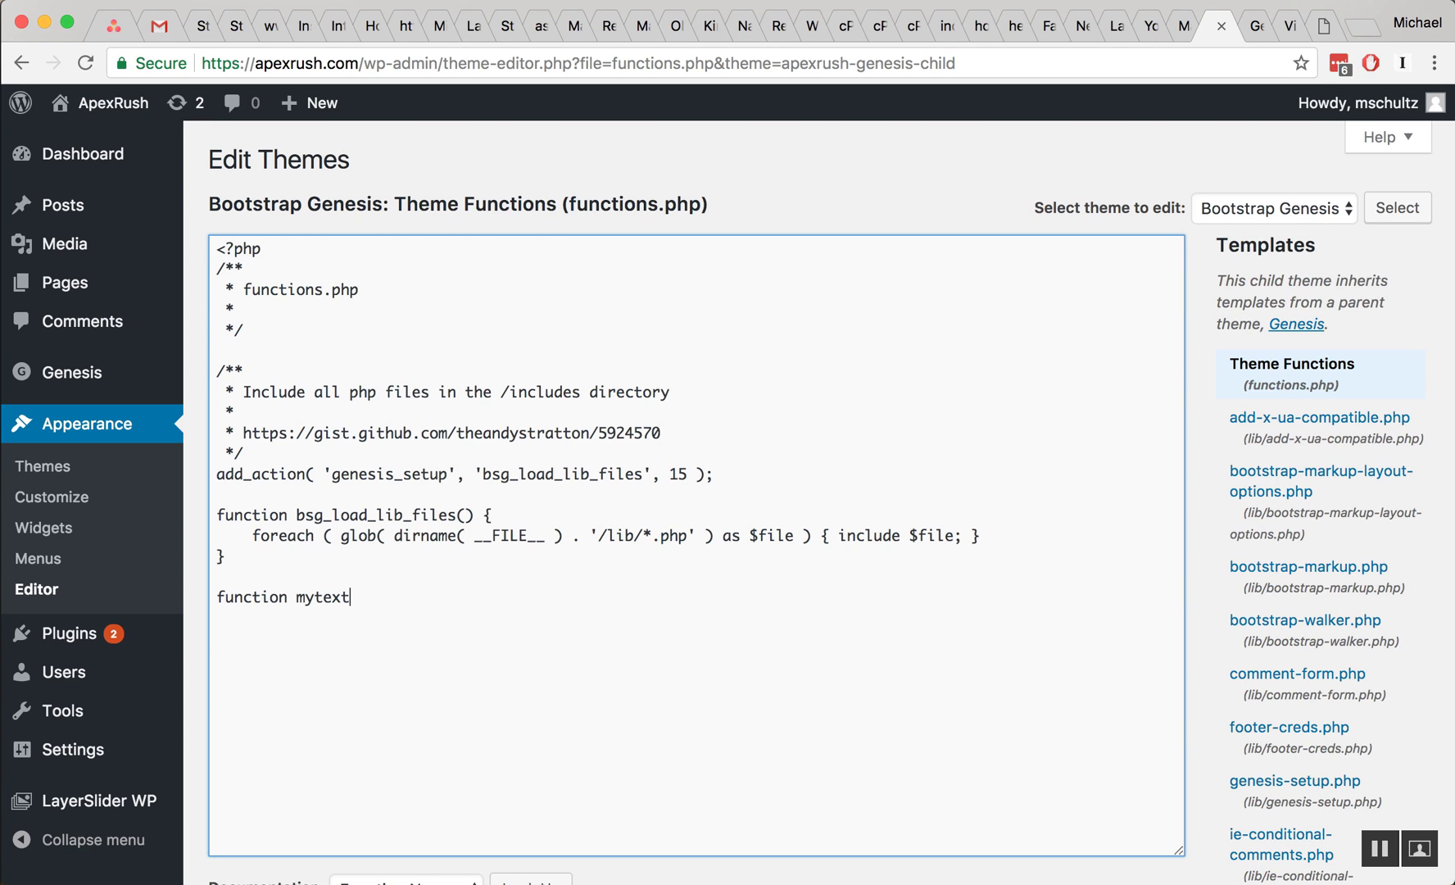
text(beforesidebar)
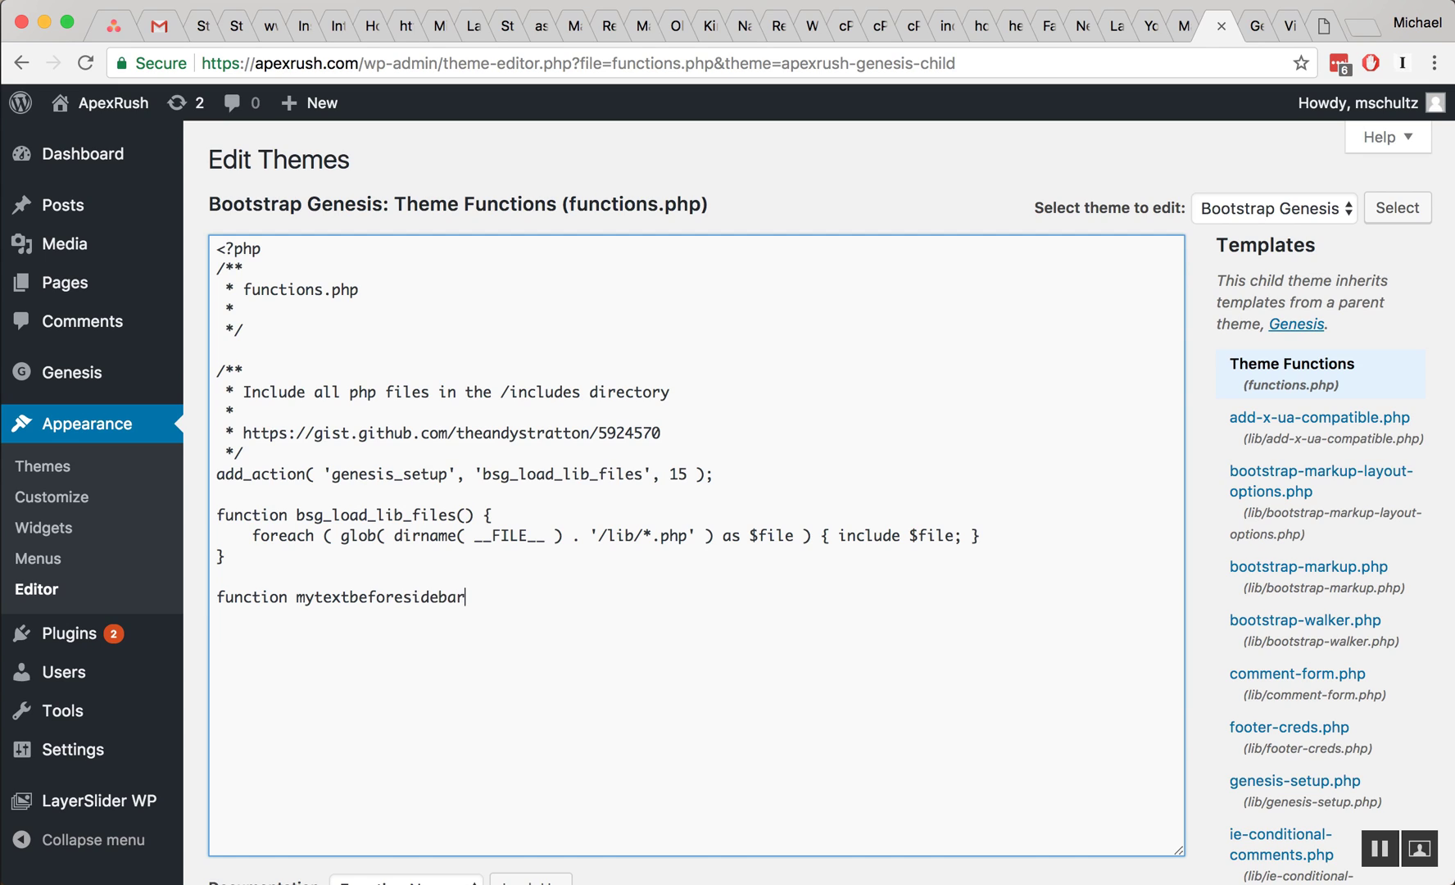
text(())
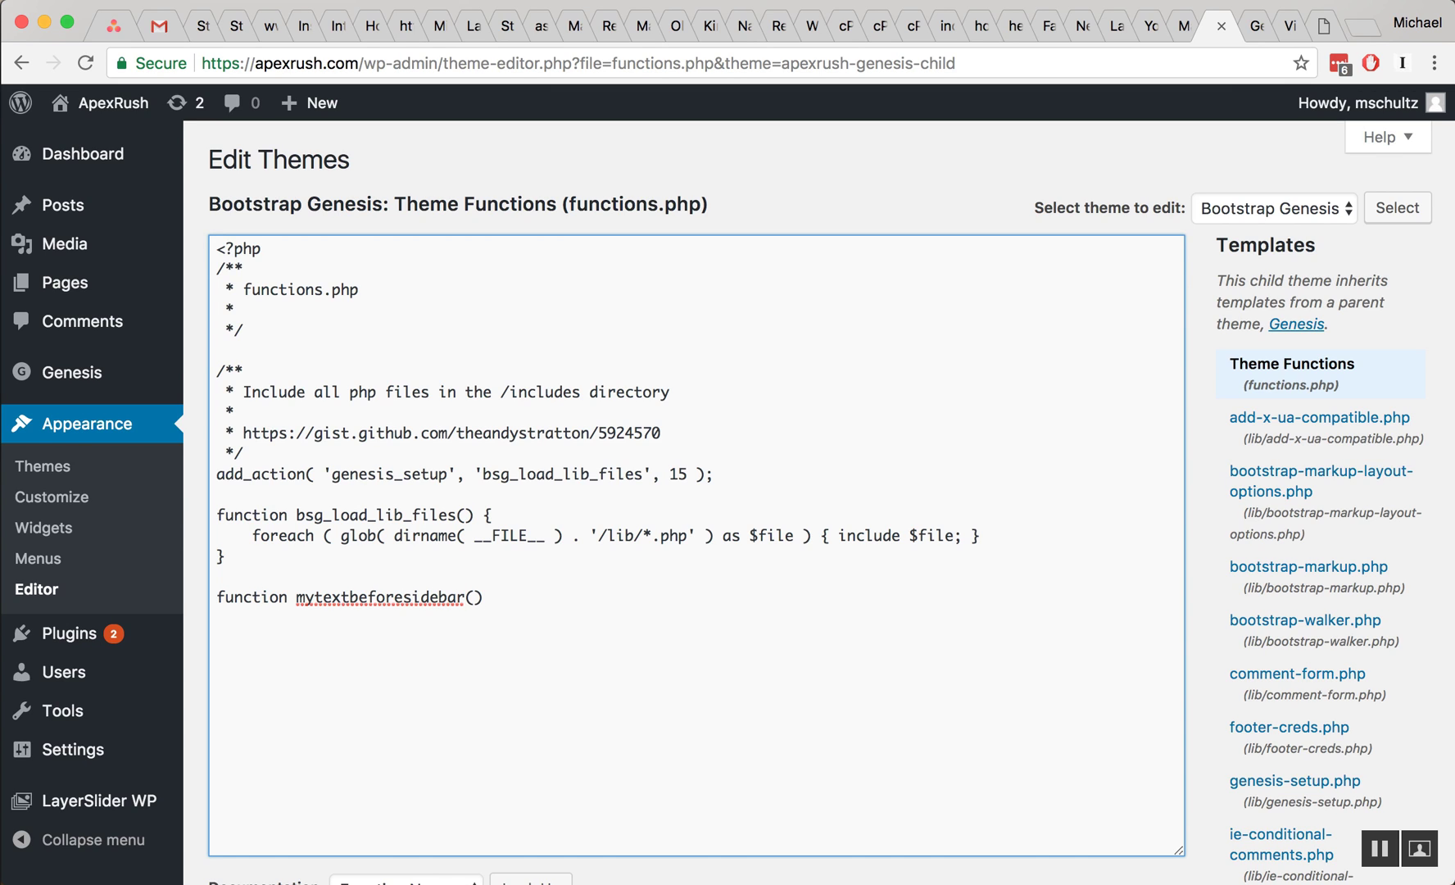
text({)
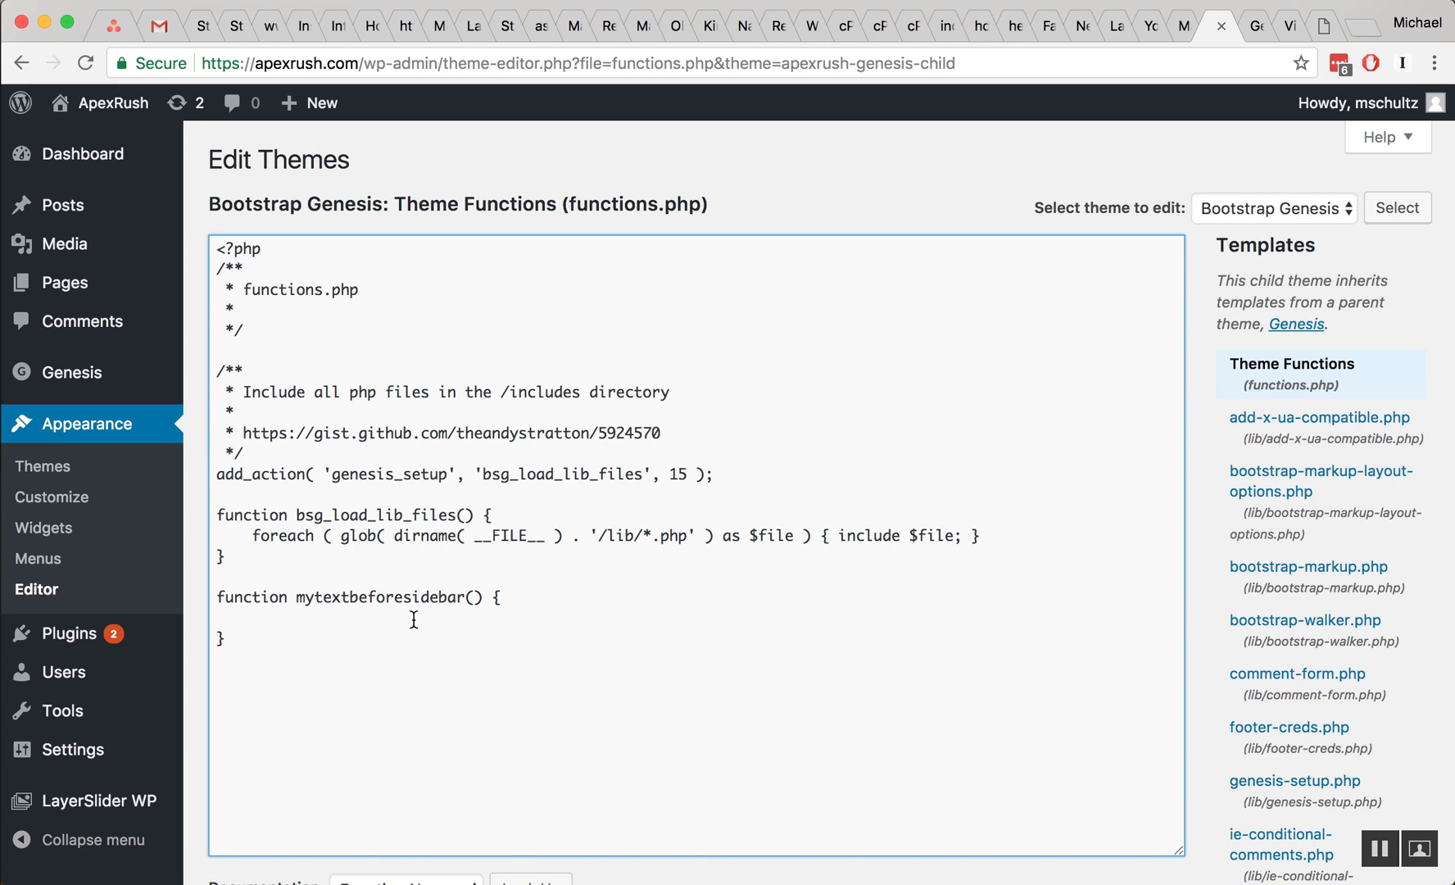
text(echo ")
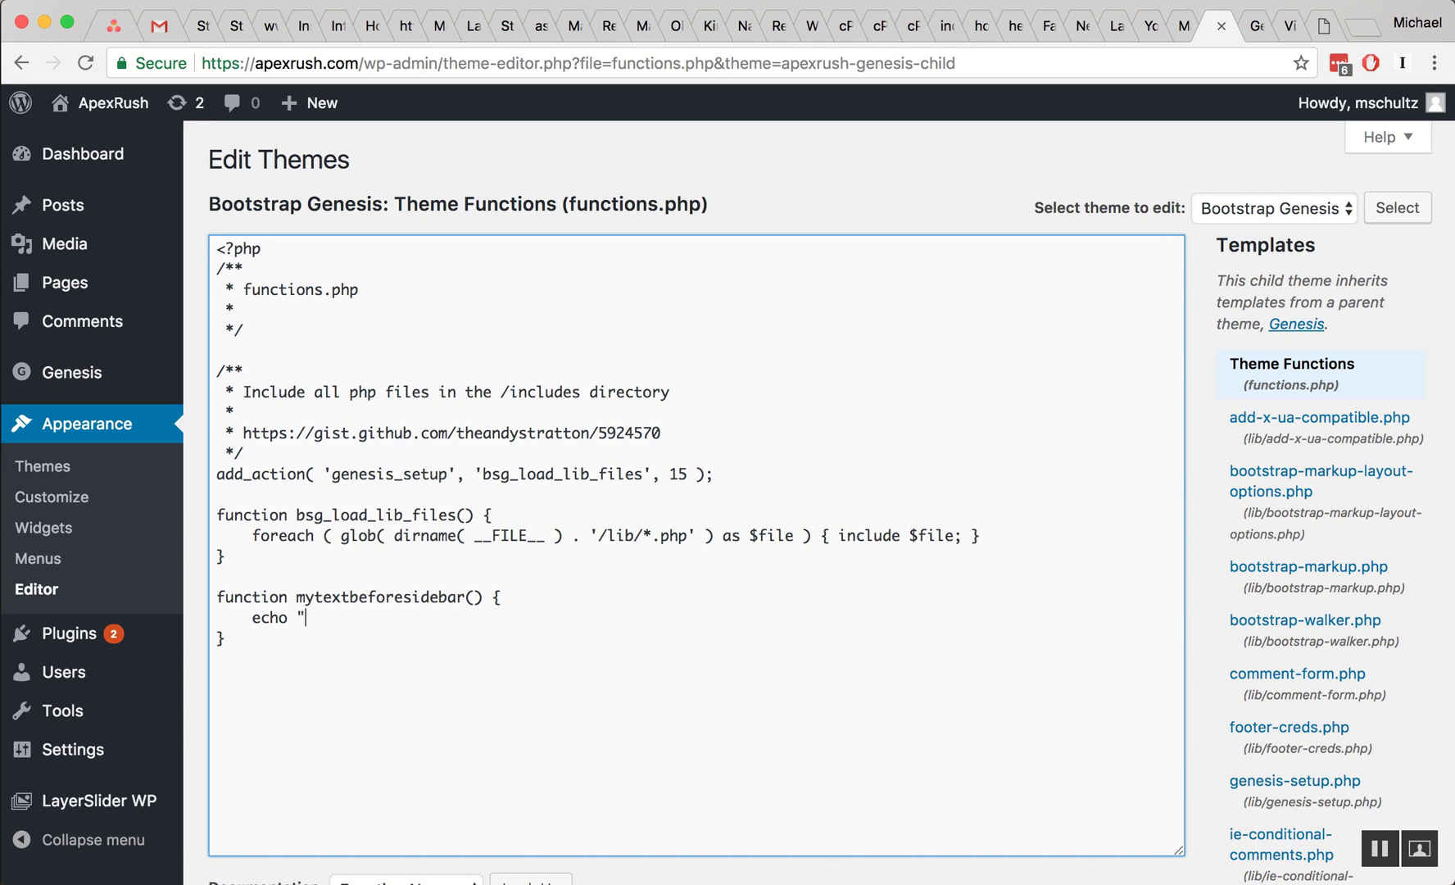
text(this text sho)
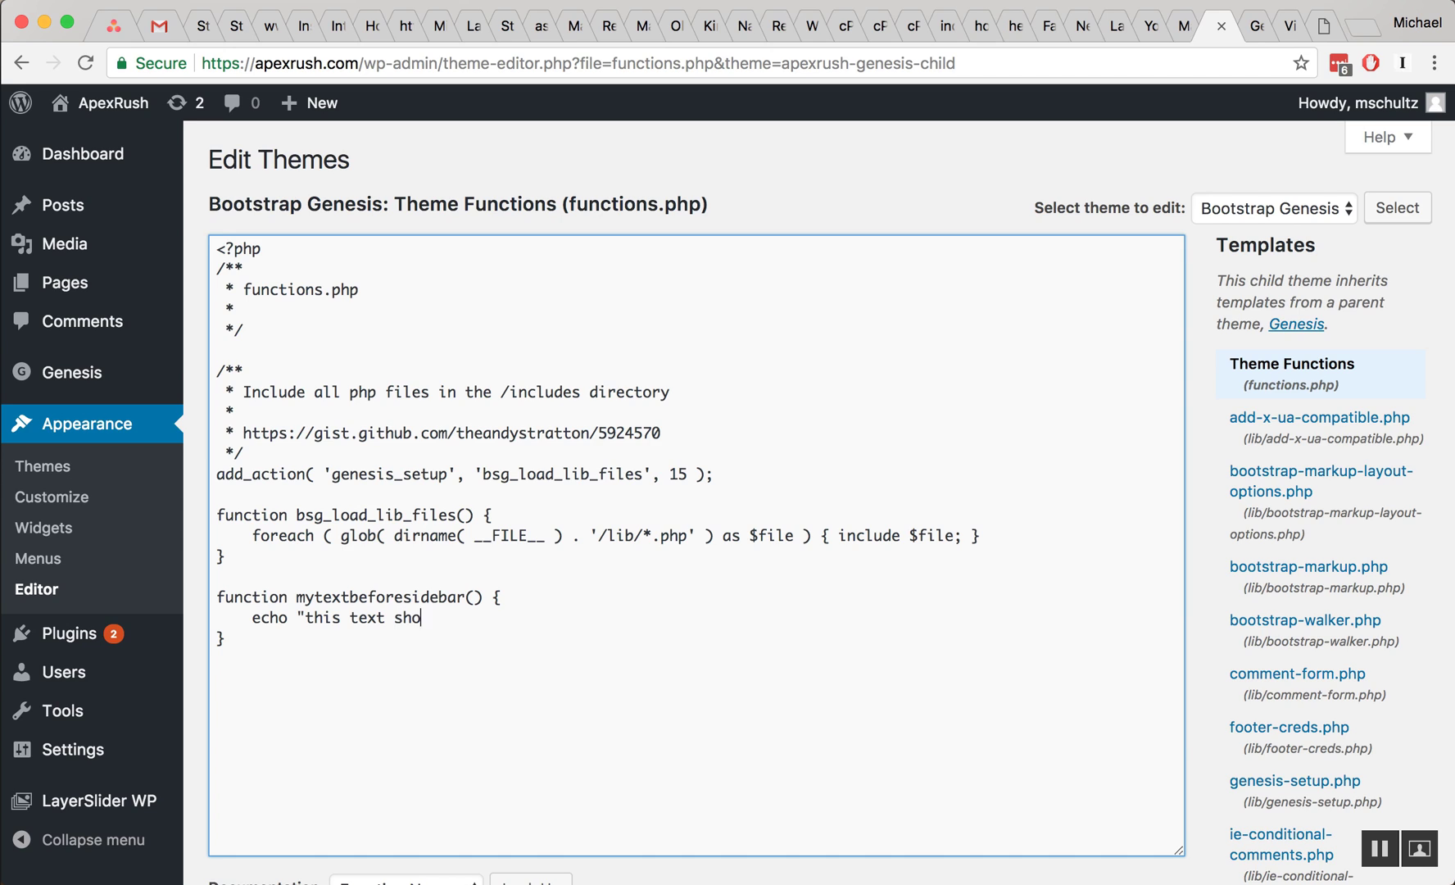
text(uld show up be)
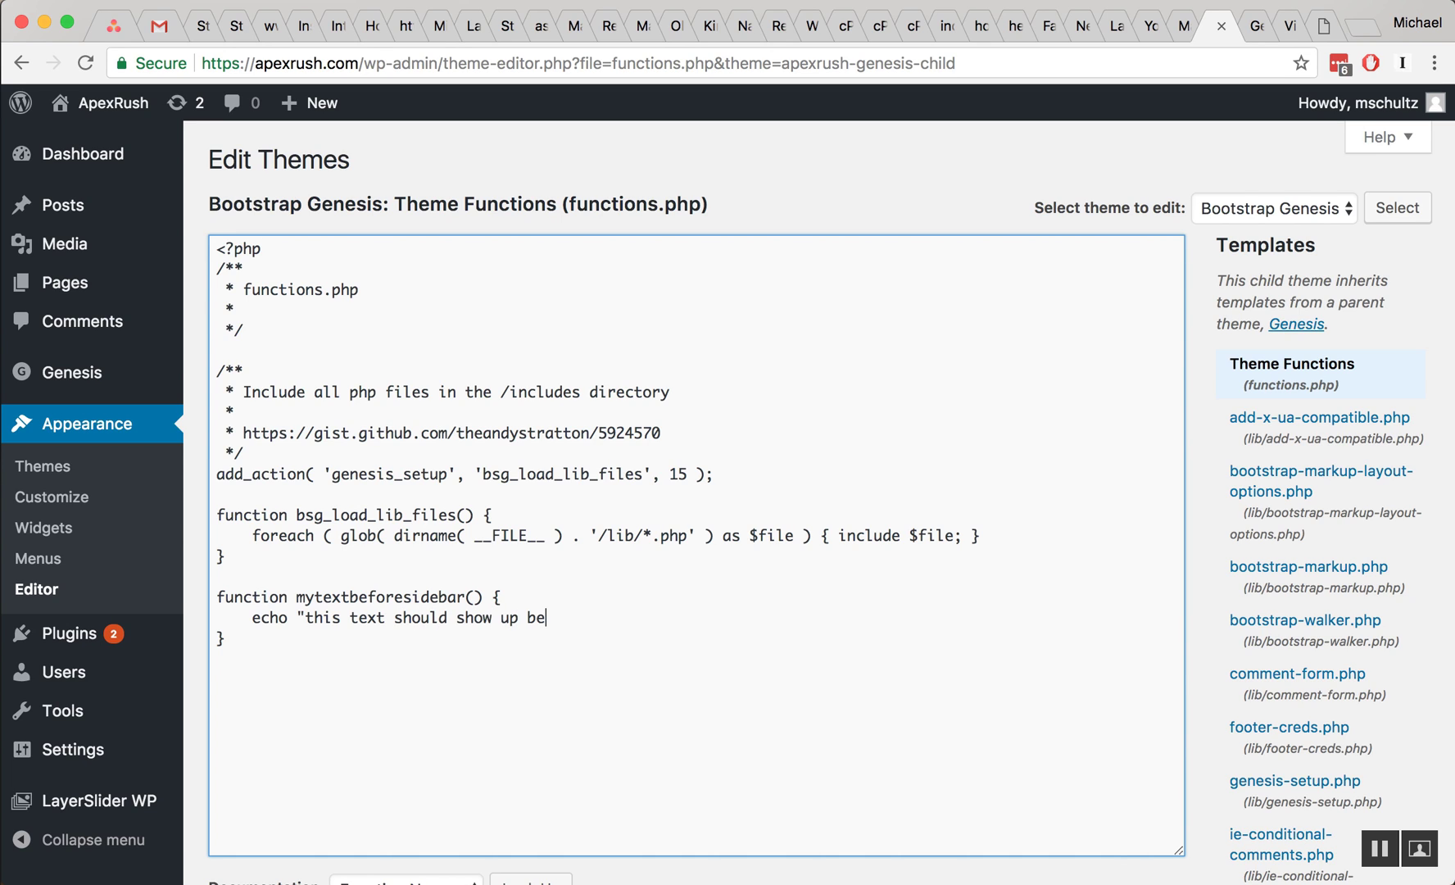
text(fore the sidebar";)
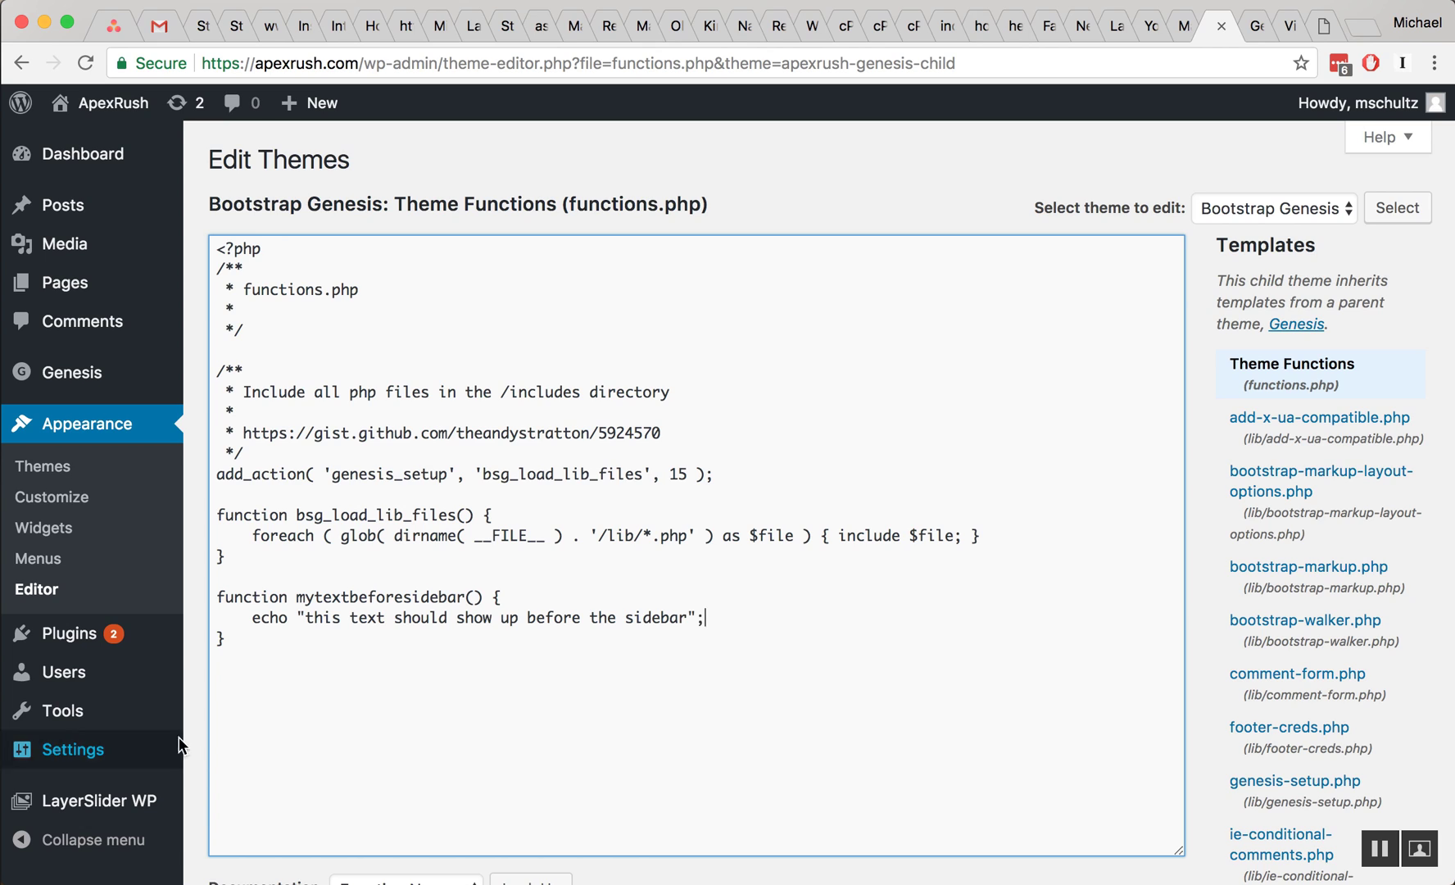
mouse_move(259, 529)
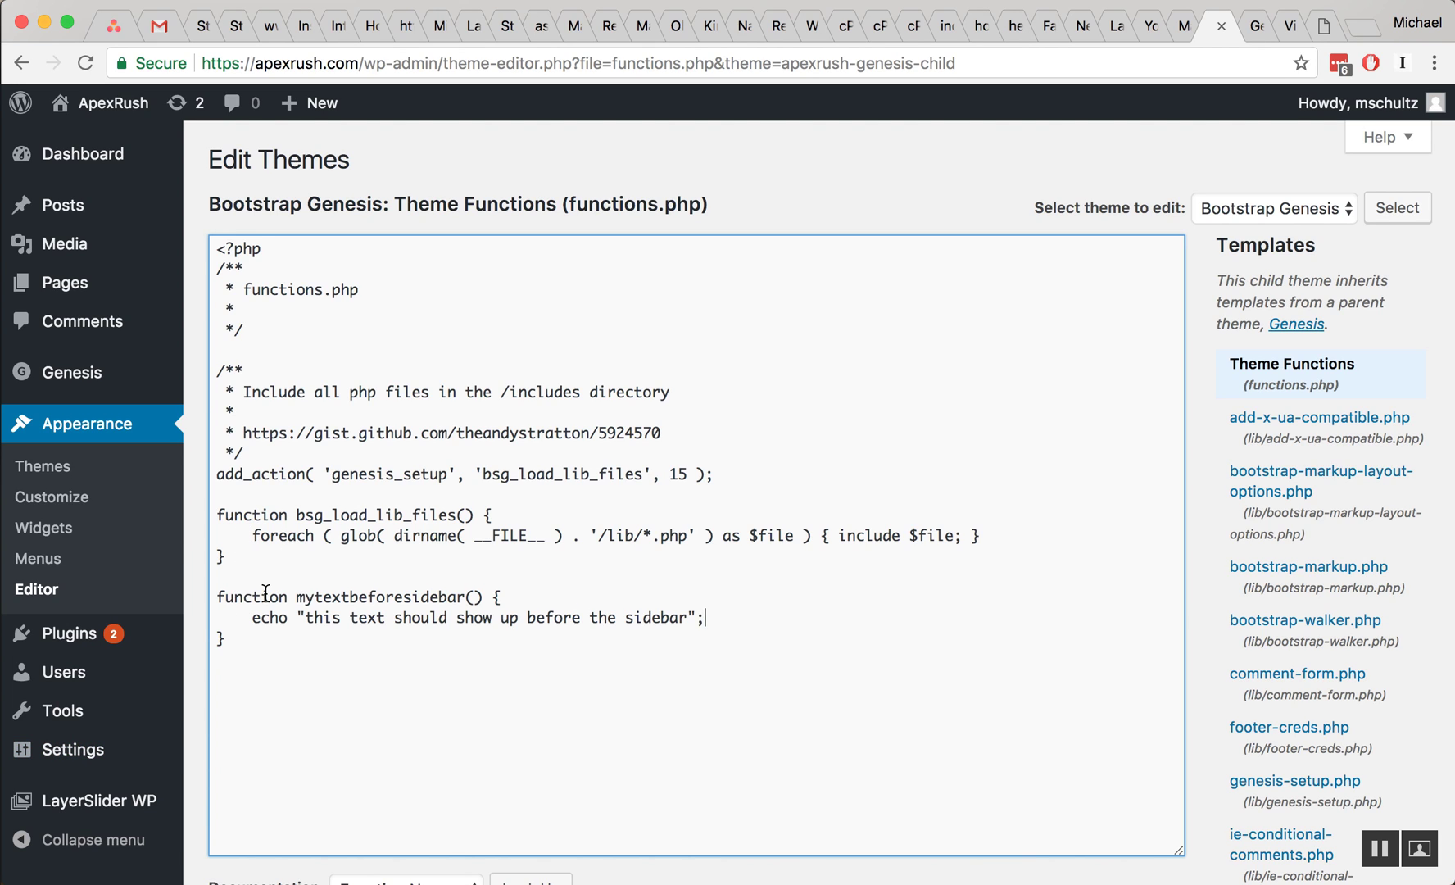
mouse_move(329, 602)
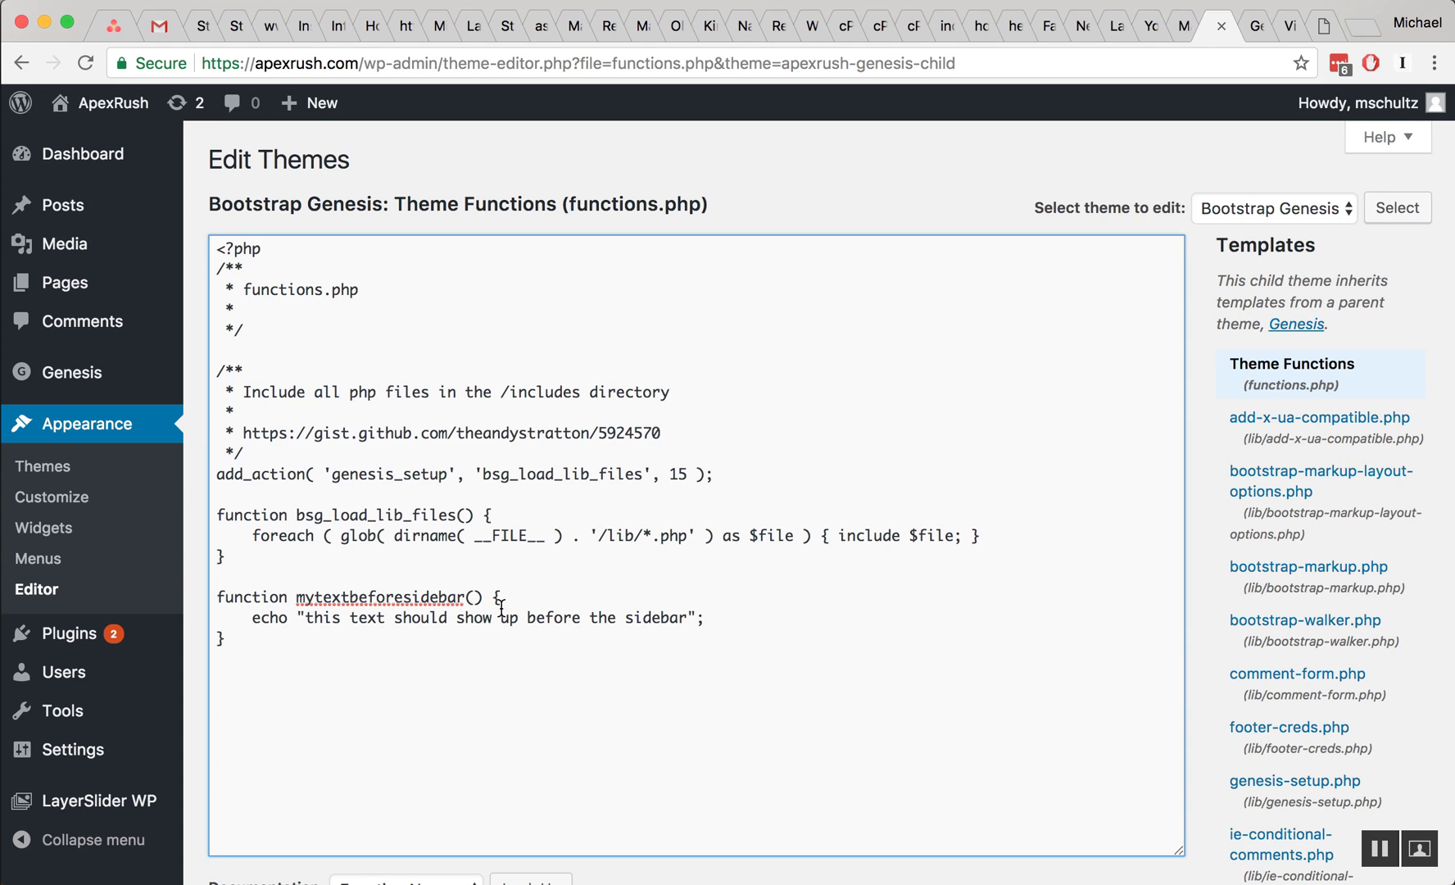
mouse_move(307, 621)
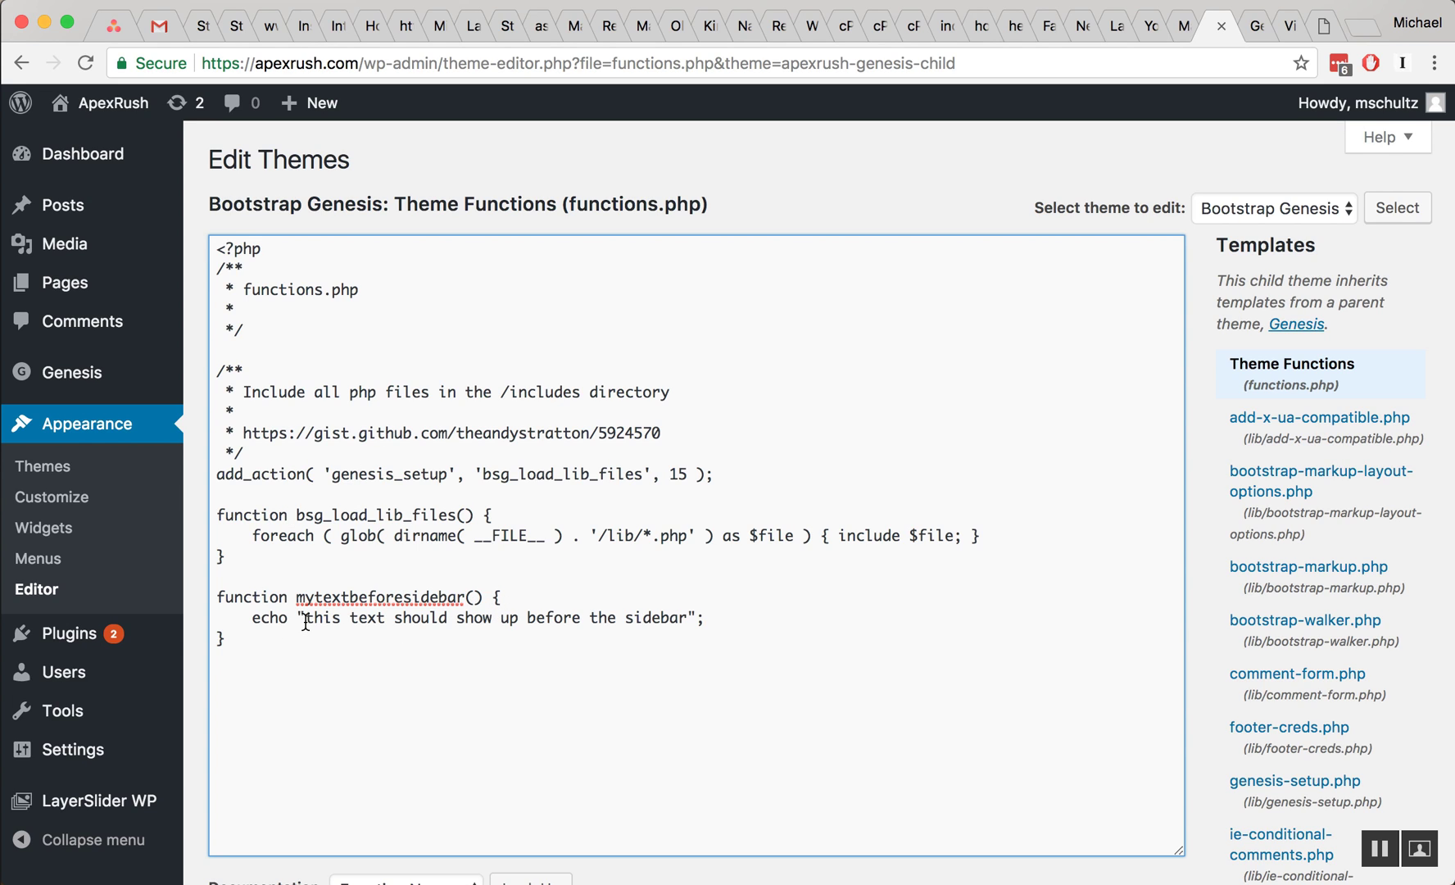
Replace the echoed string, trying <img and <script tags, then restoring 'this text should show up before the sidebar'
drag(307, 618, 705, 618)
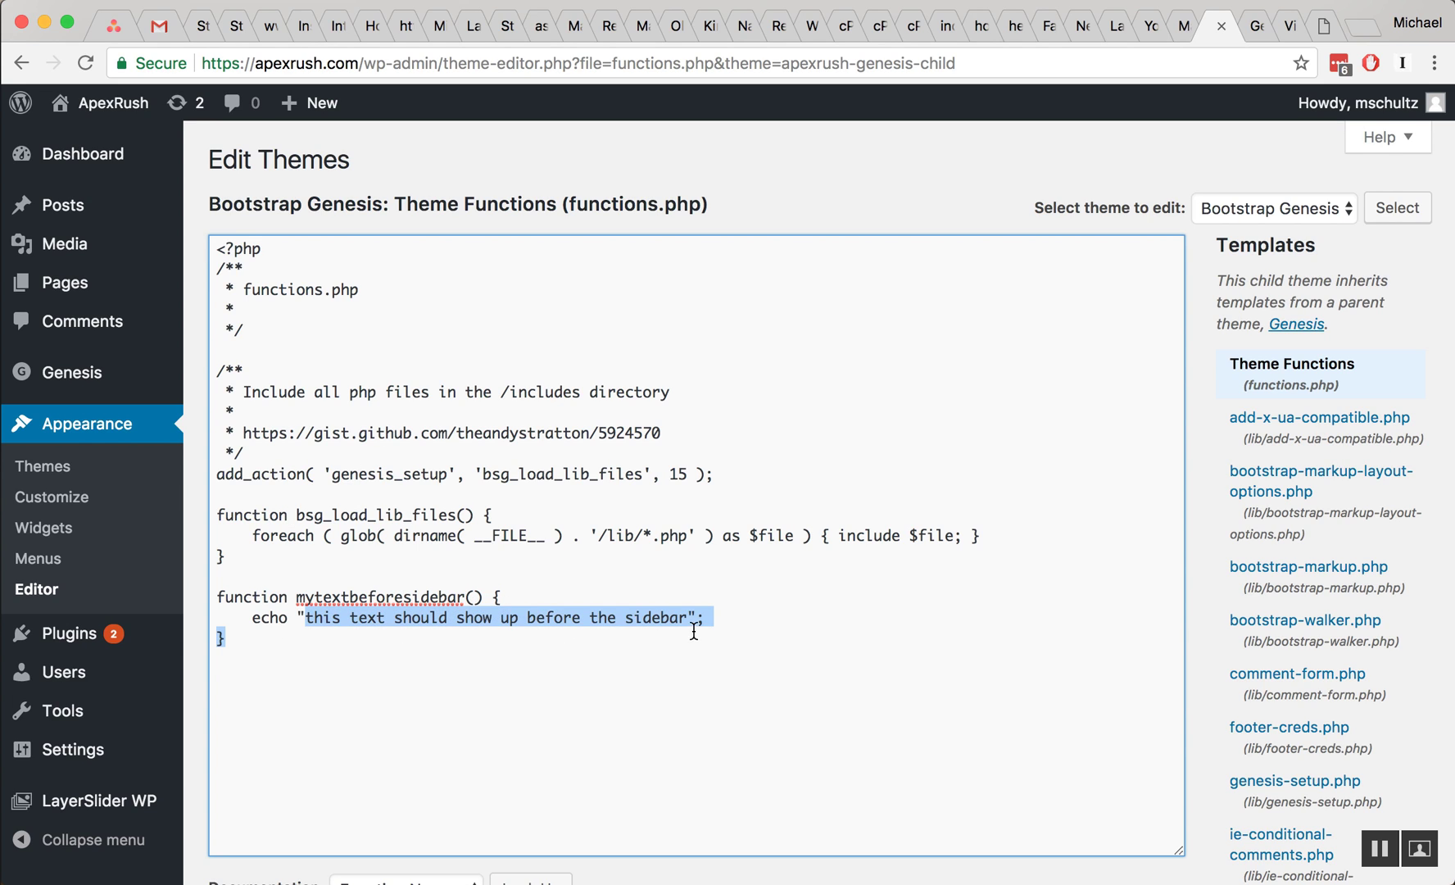
text(<img";)
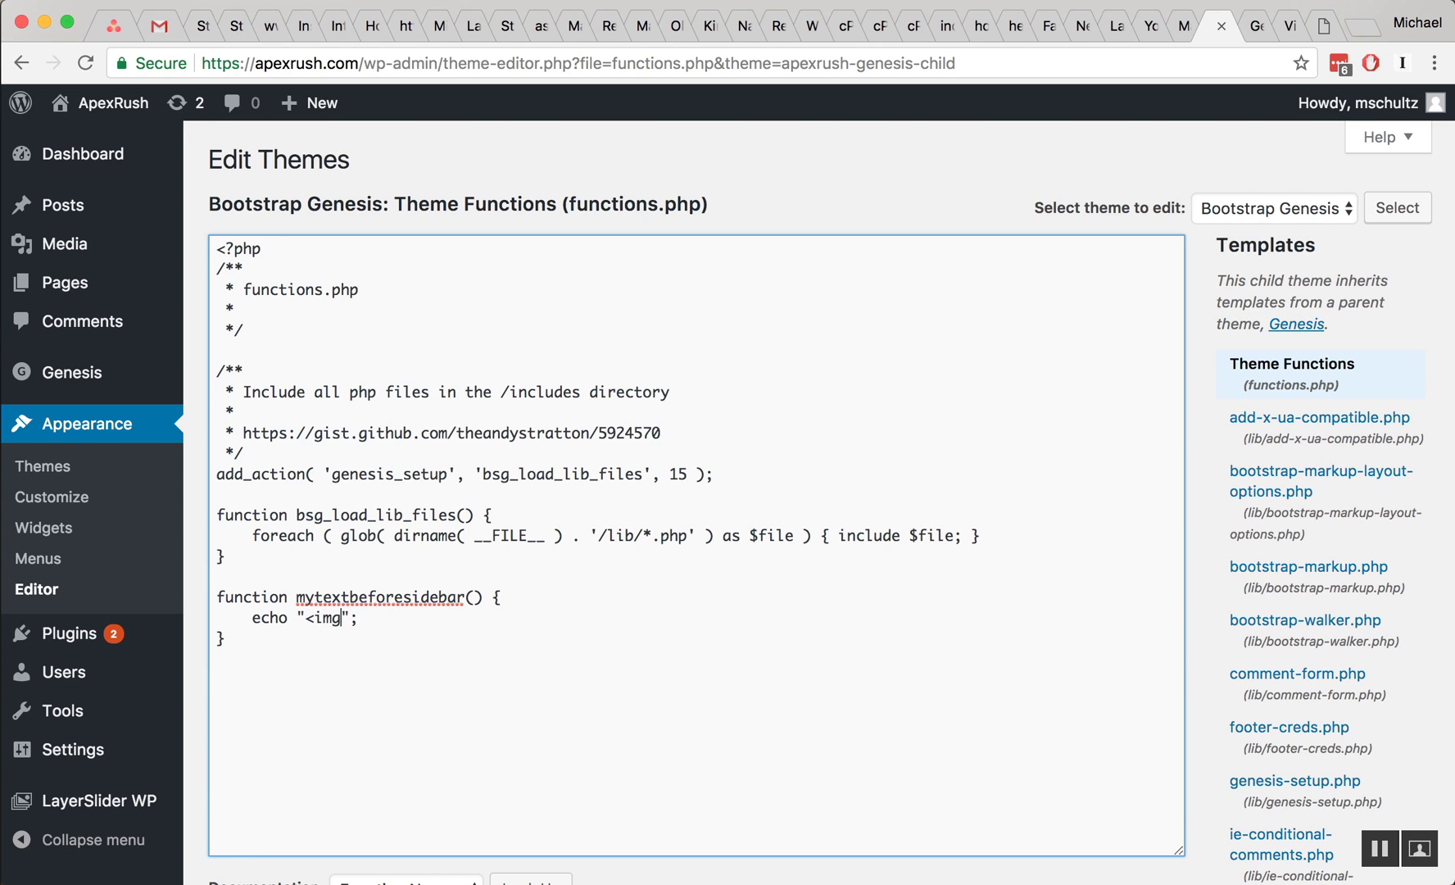
key(Backspace)
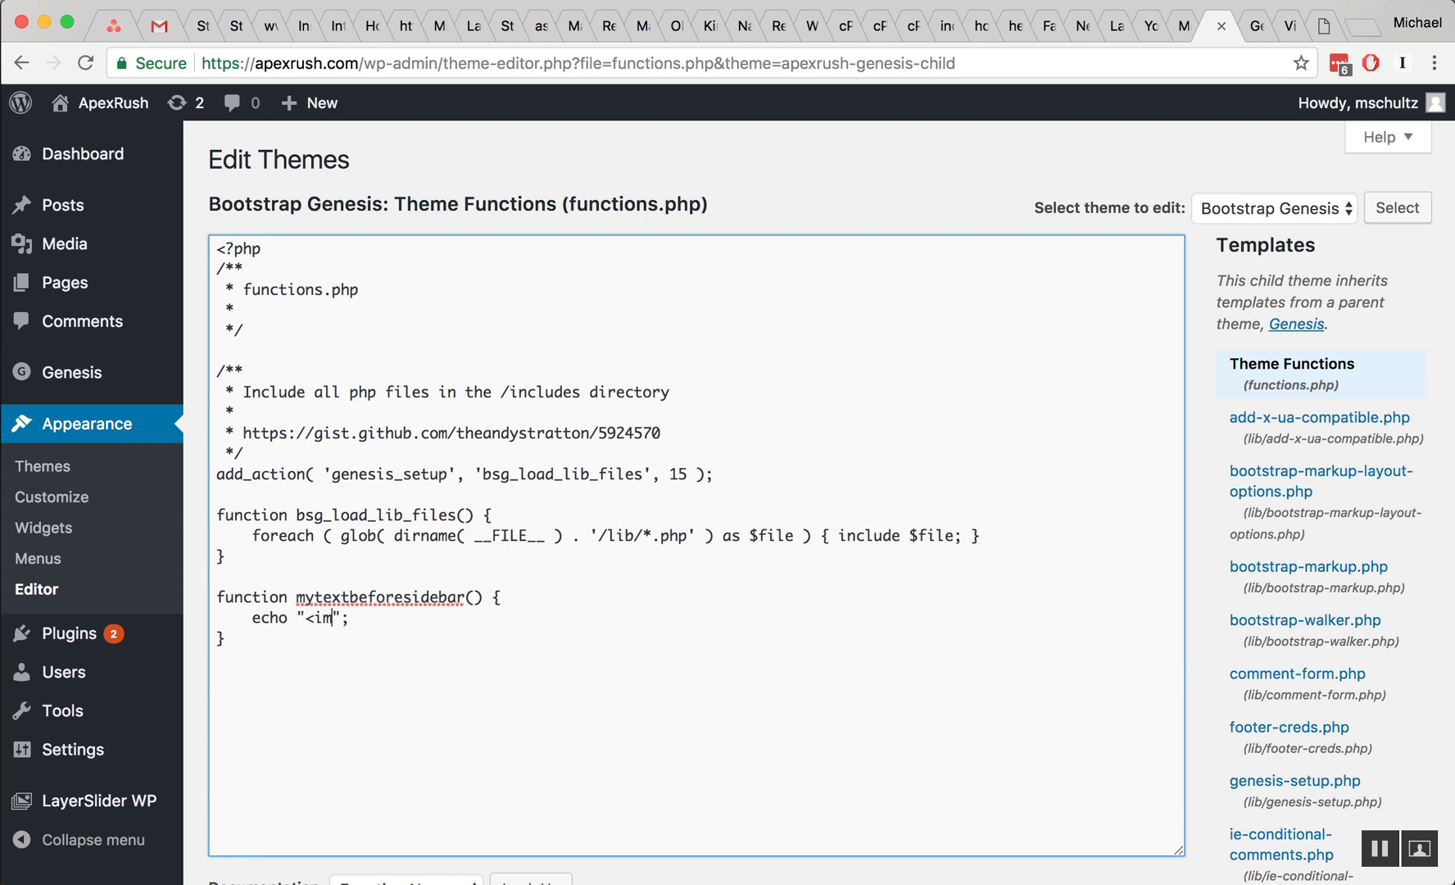
text(scr)
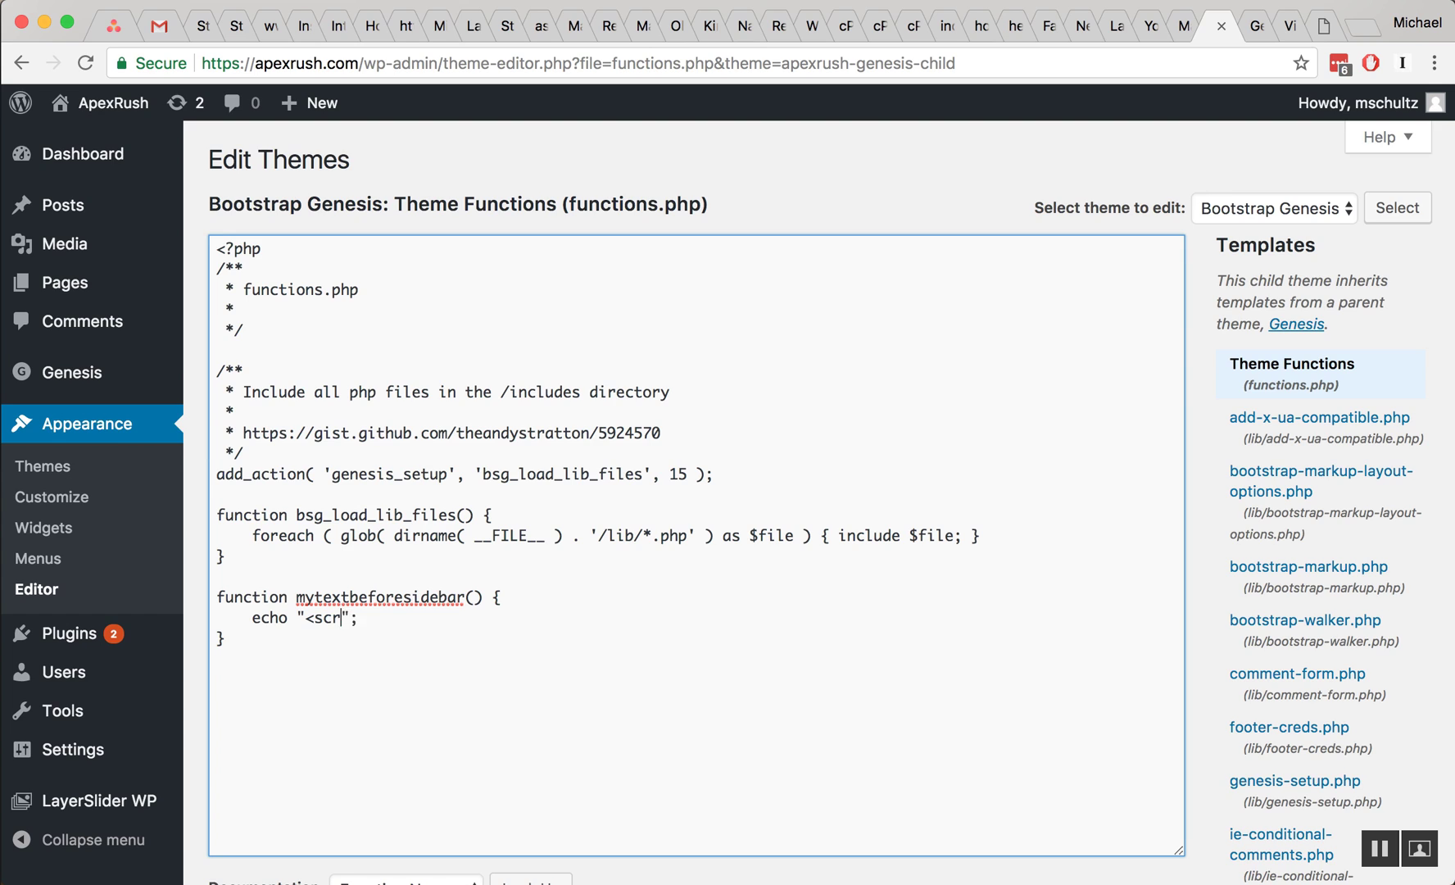
key(Backspace)
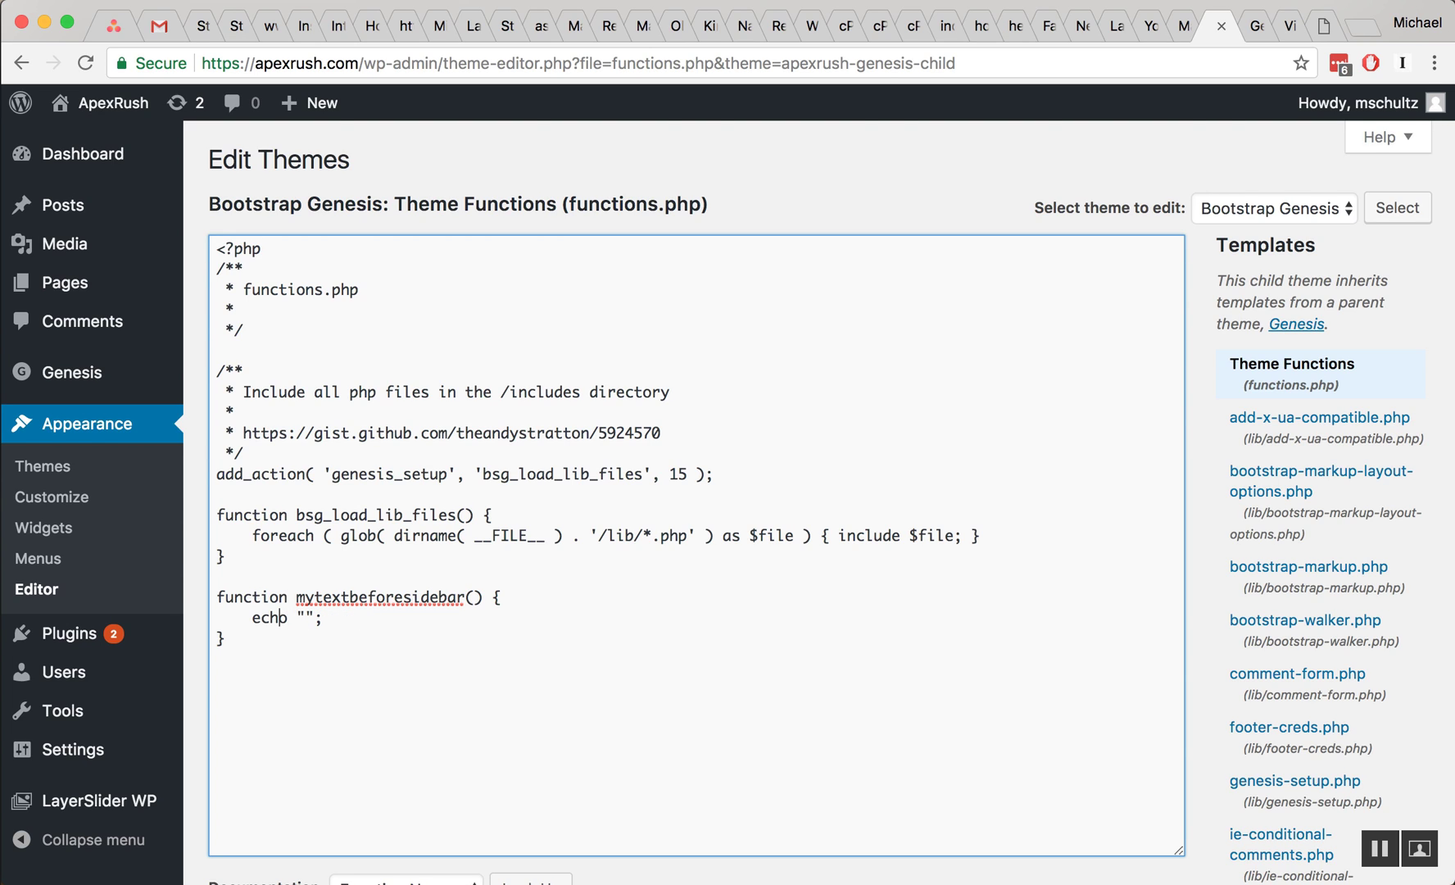
text(<script)
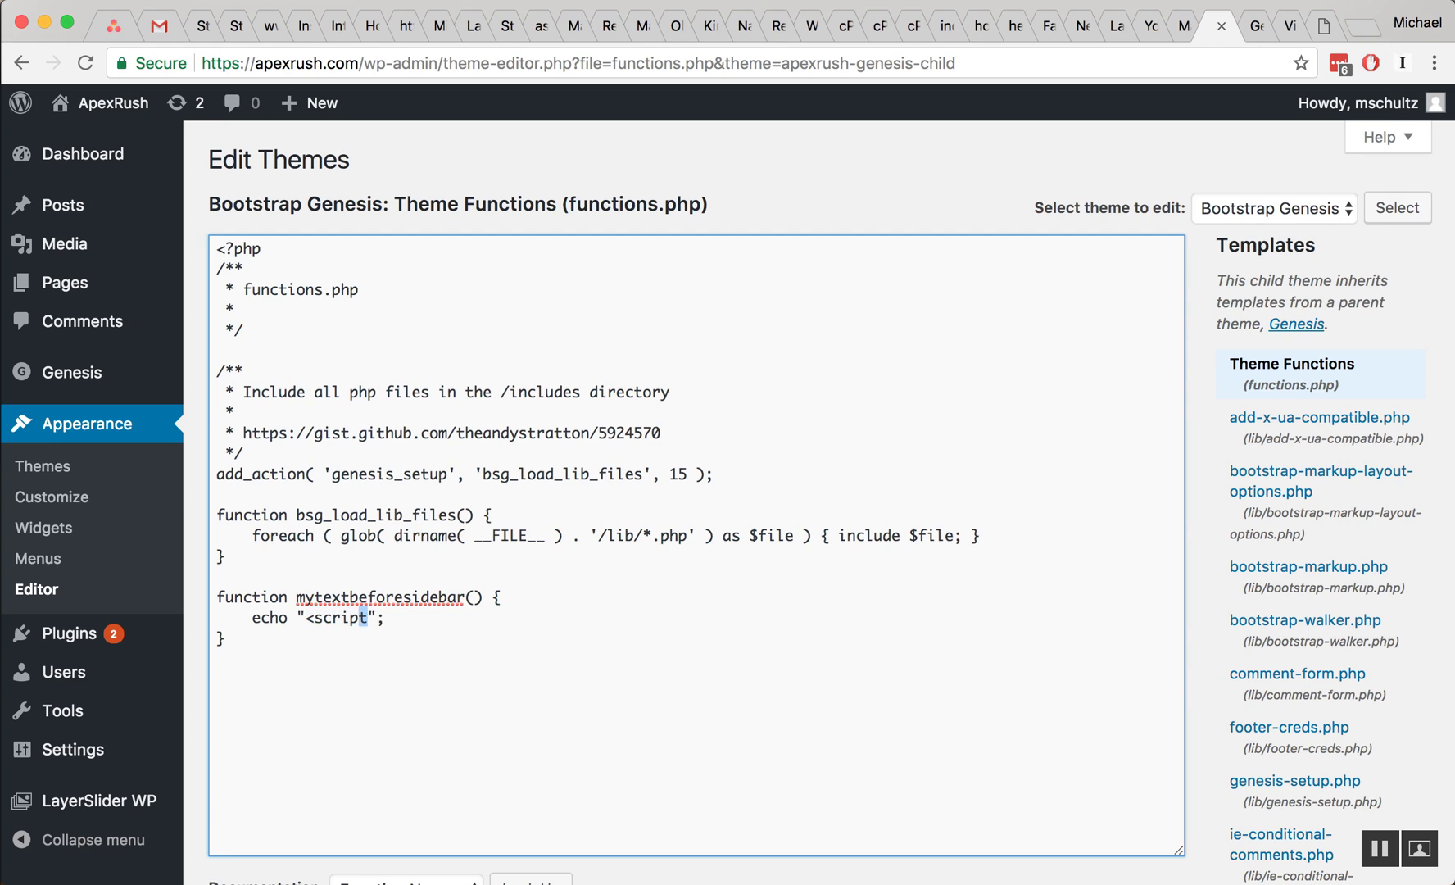
text(this text should show up before the sidebar)
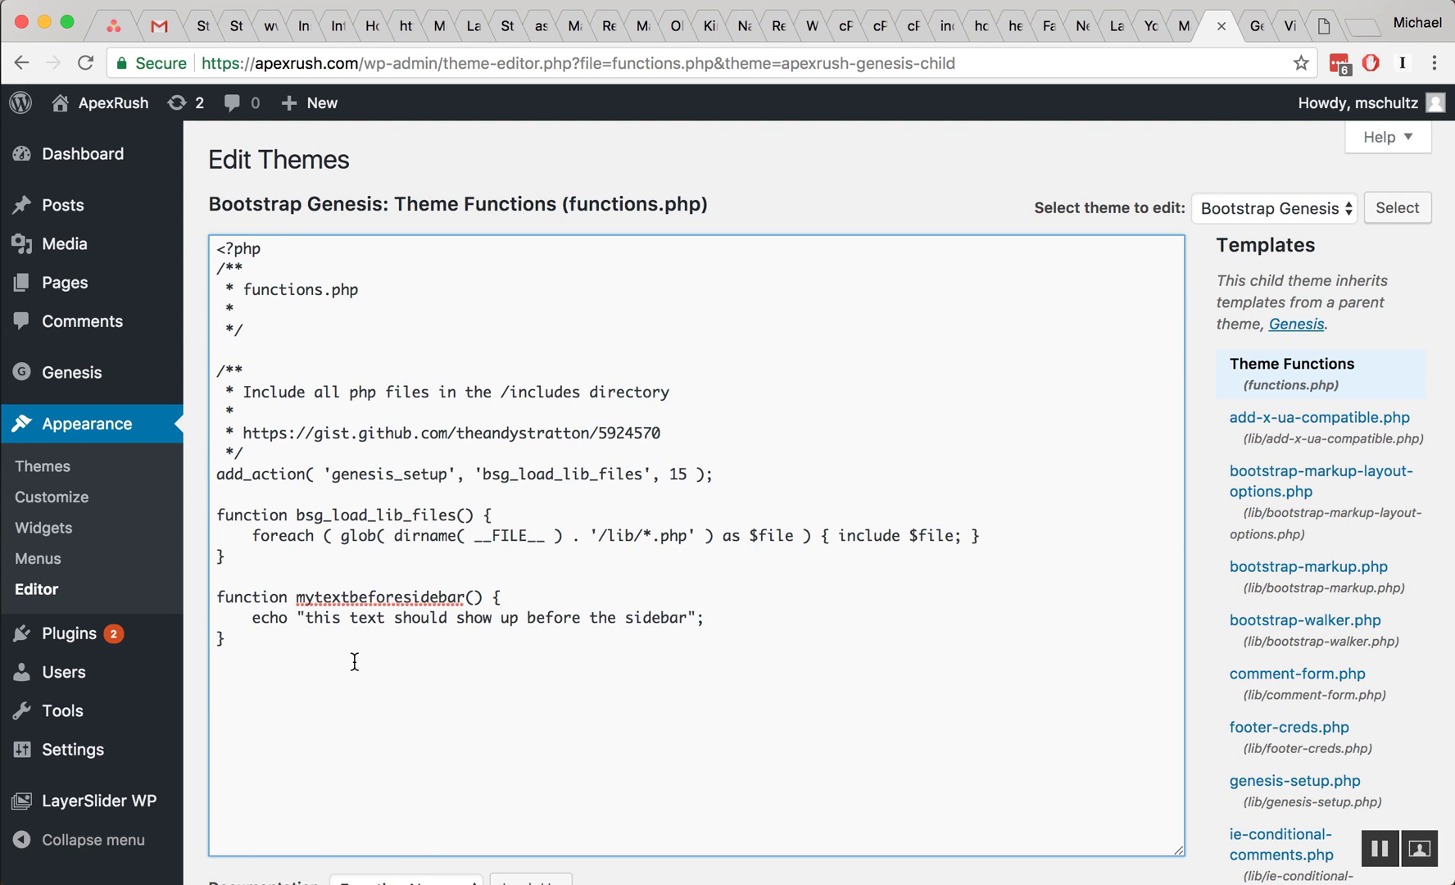
Add add_action('genesis_before_sidebar_widget_area', 'mytextbeforesidebar') on a new line
click(216, 678)
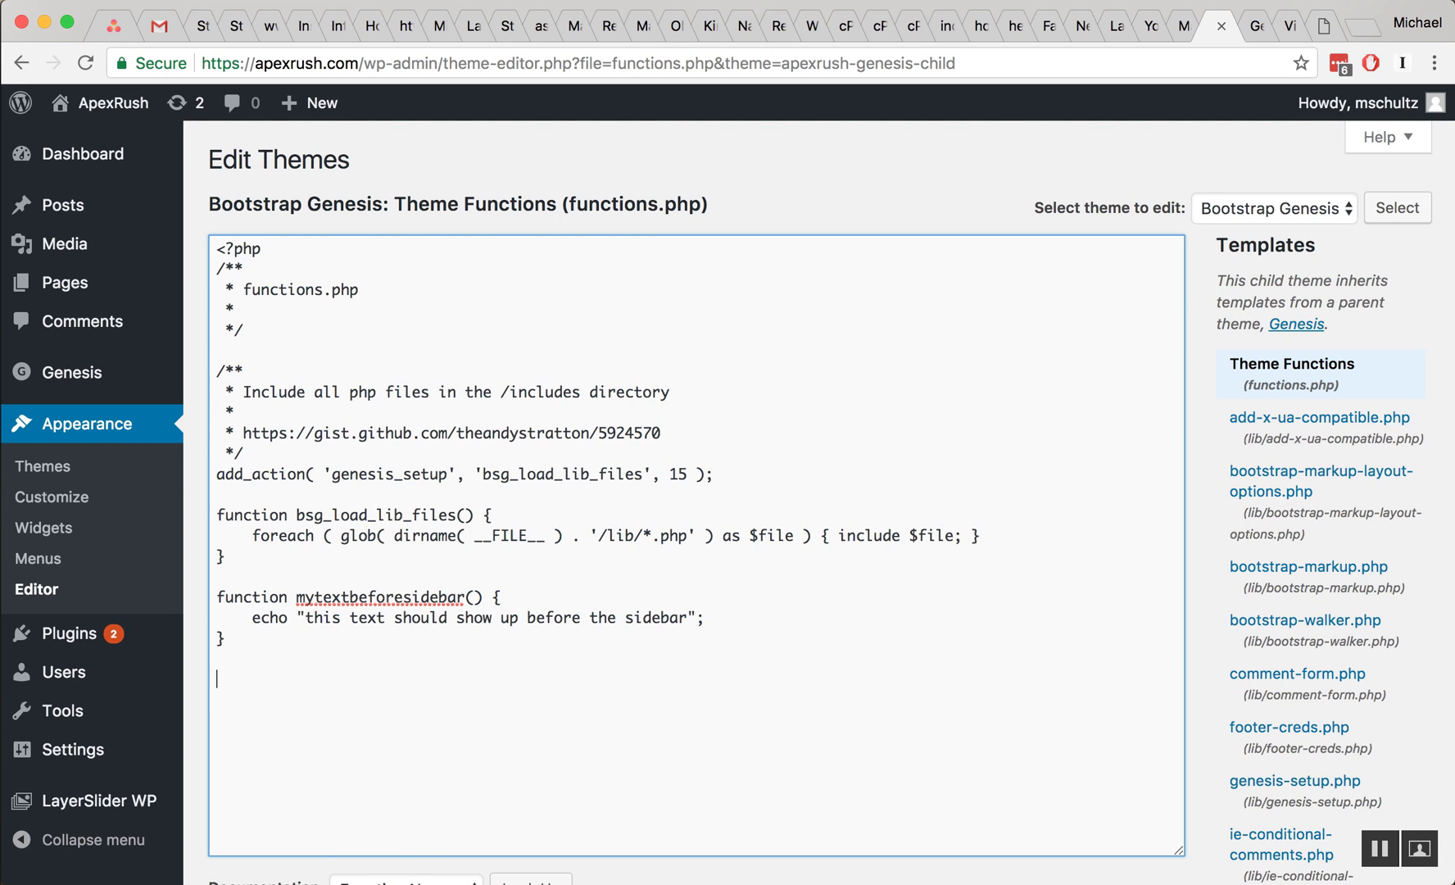
text(a)
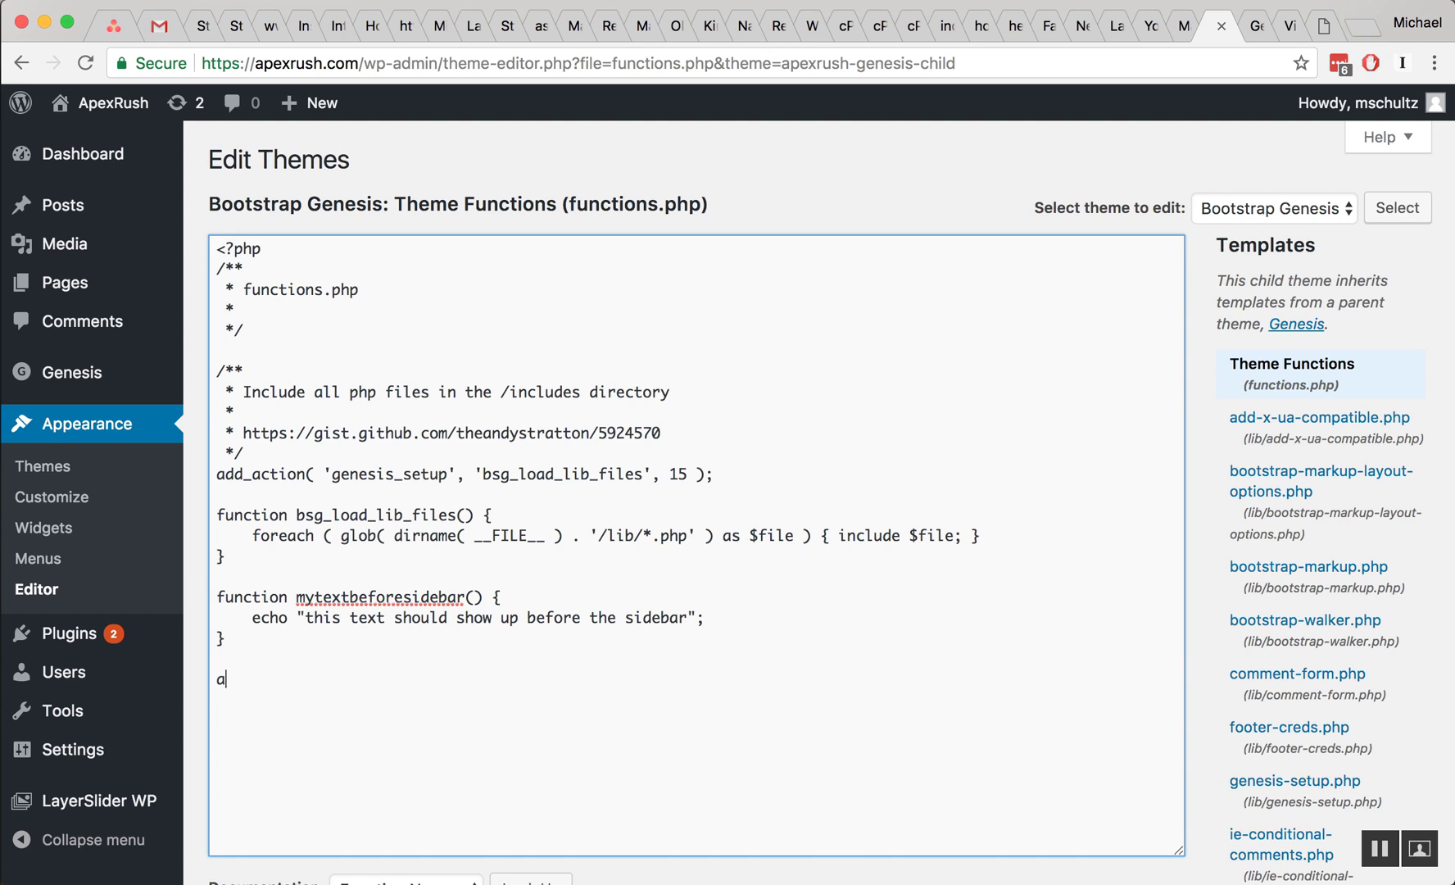
text(dd_action)
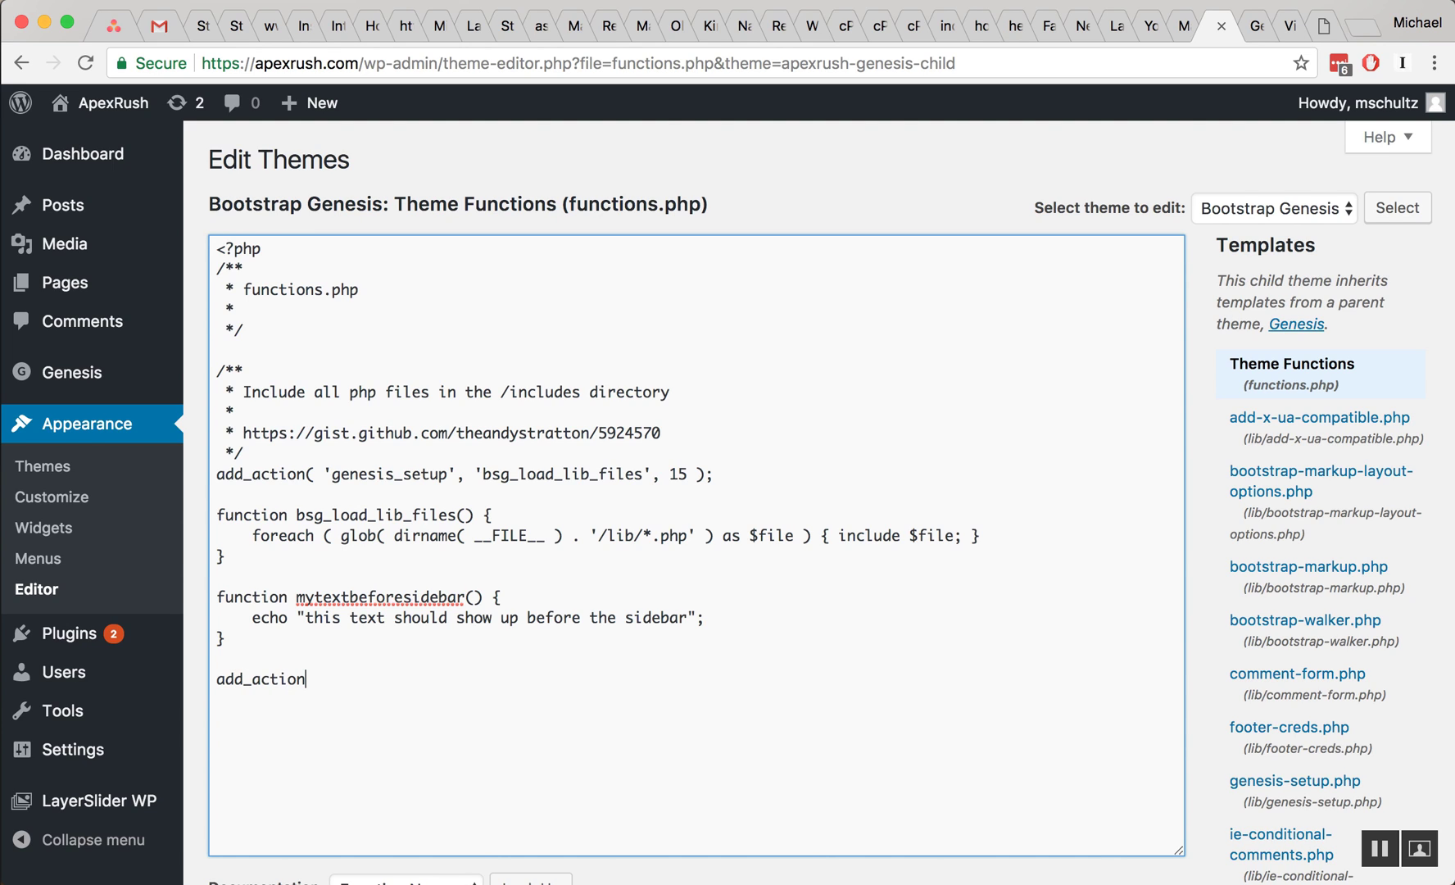
text(();)
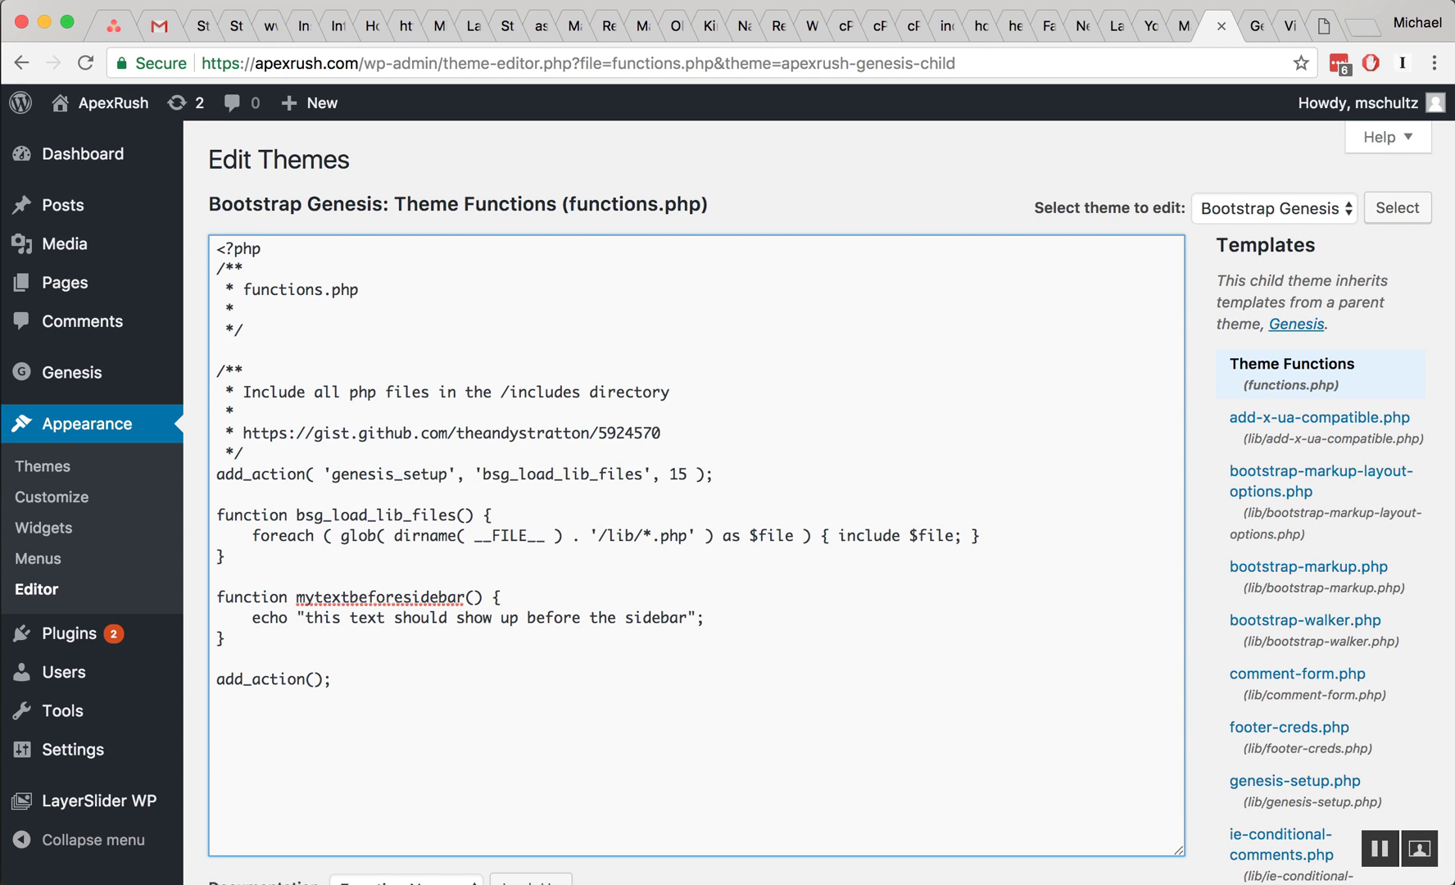
text('genesis_before_sidebar_widget_area',)
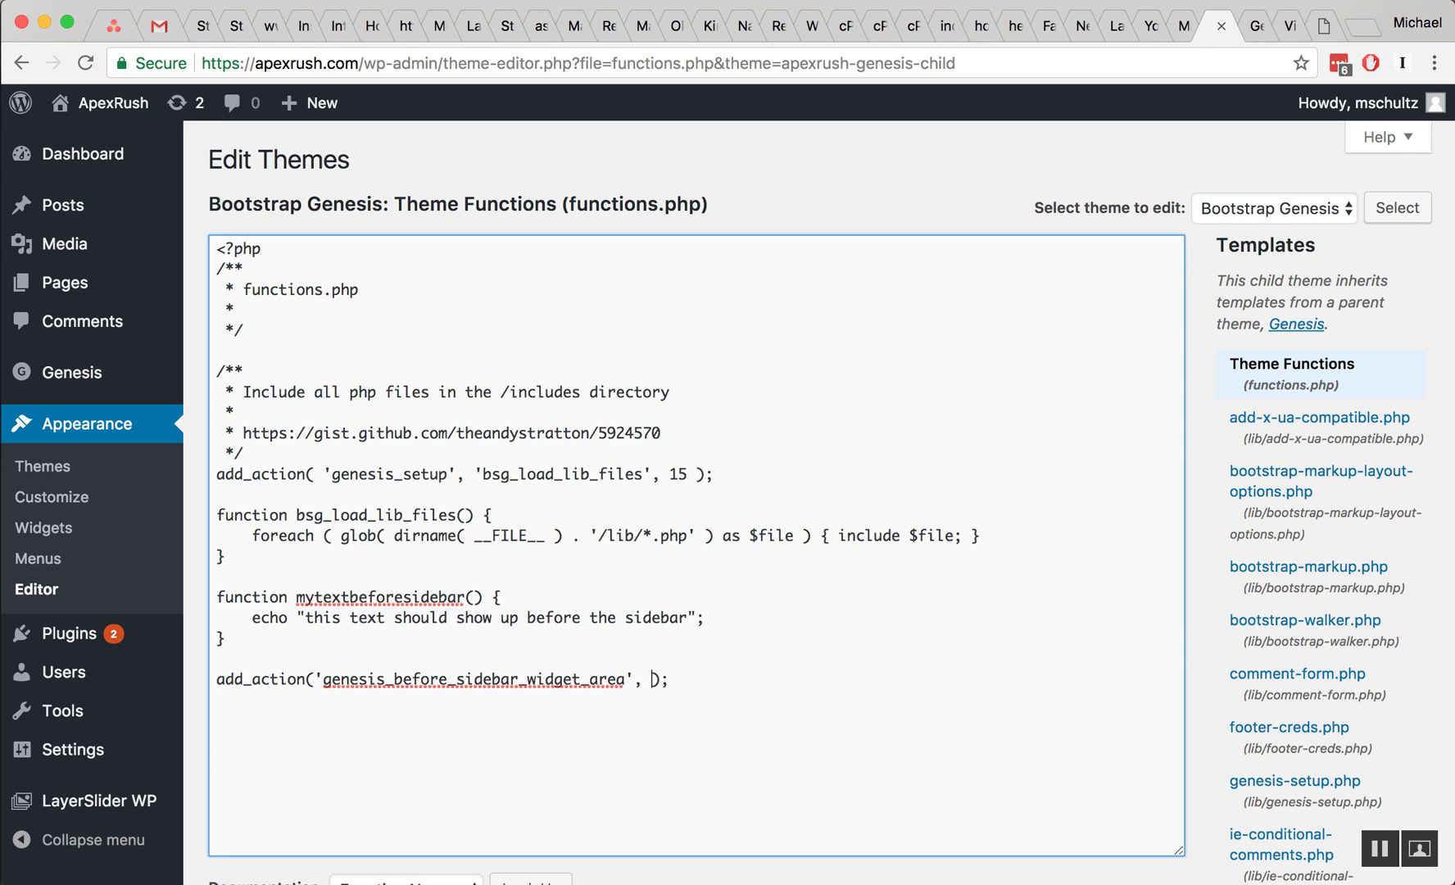
text('mytextbeforesidebar')
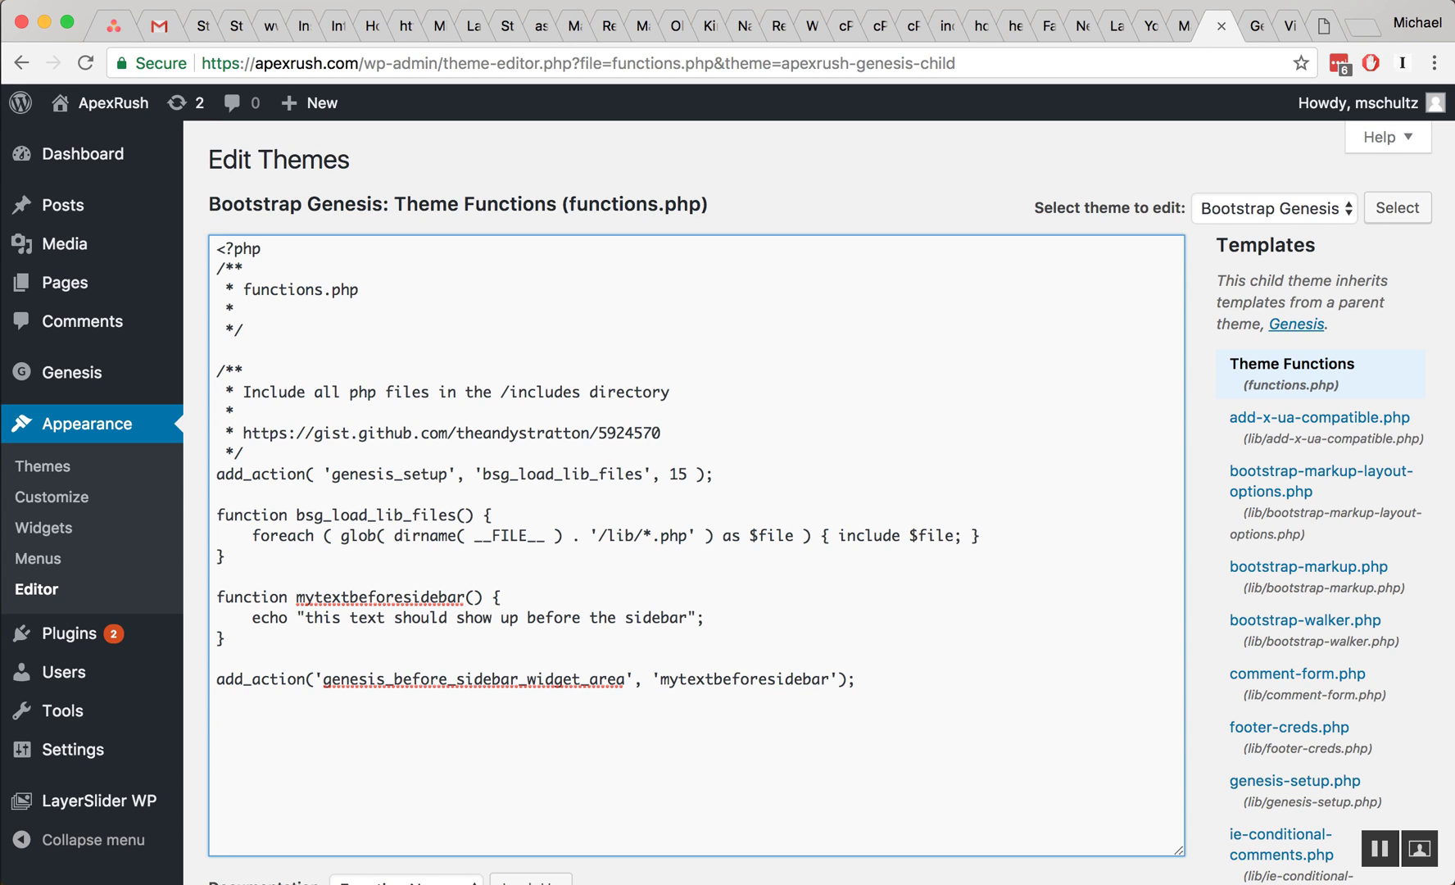
mouse_move(558, 678)
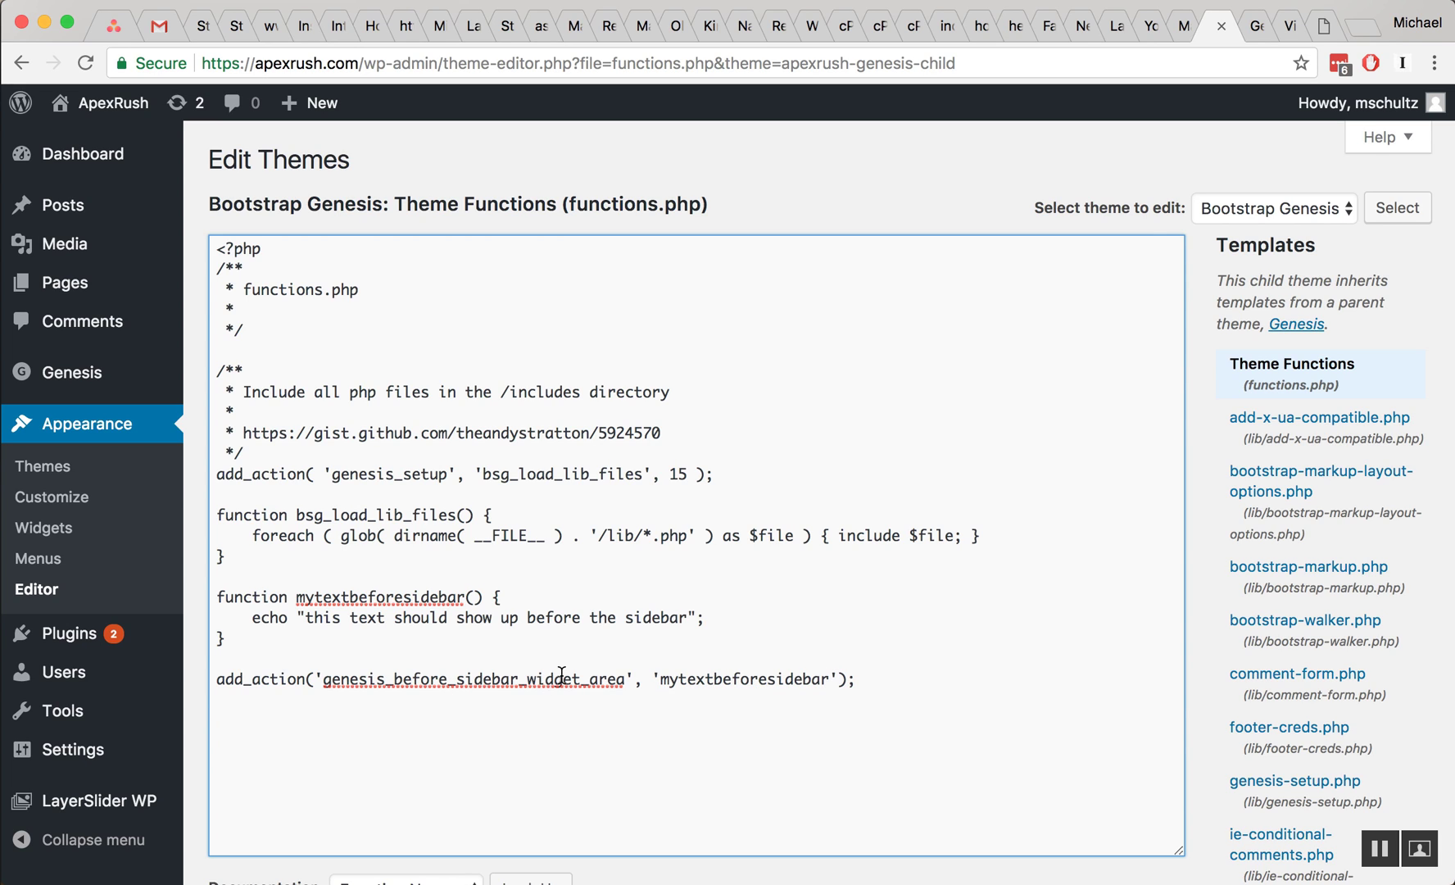
Browse the open tabs back to the Genesis hook guide to verify the hook name
click(1115, 26)
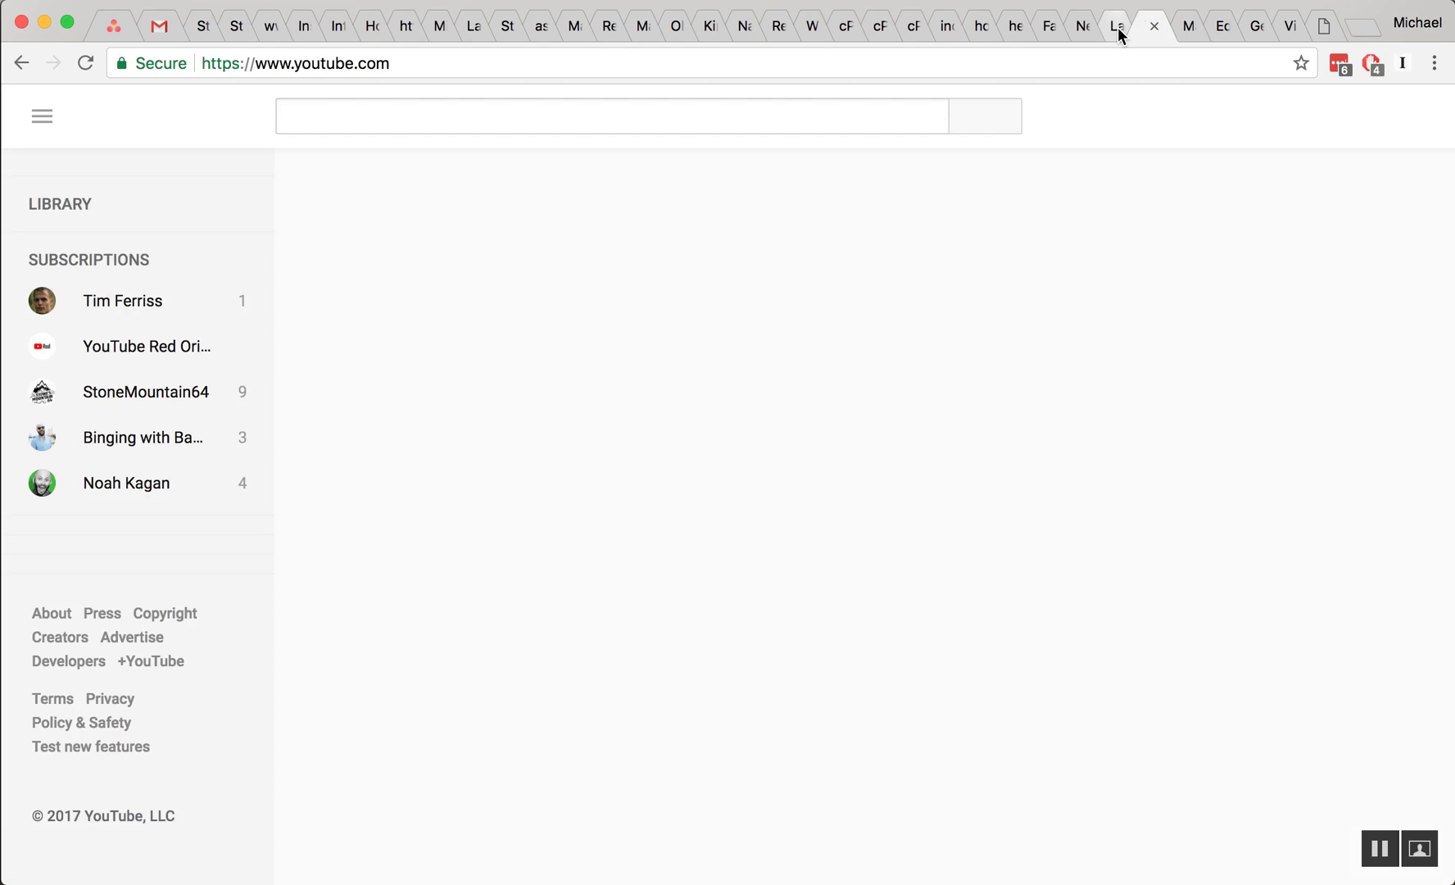
click(1154, 27)
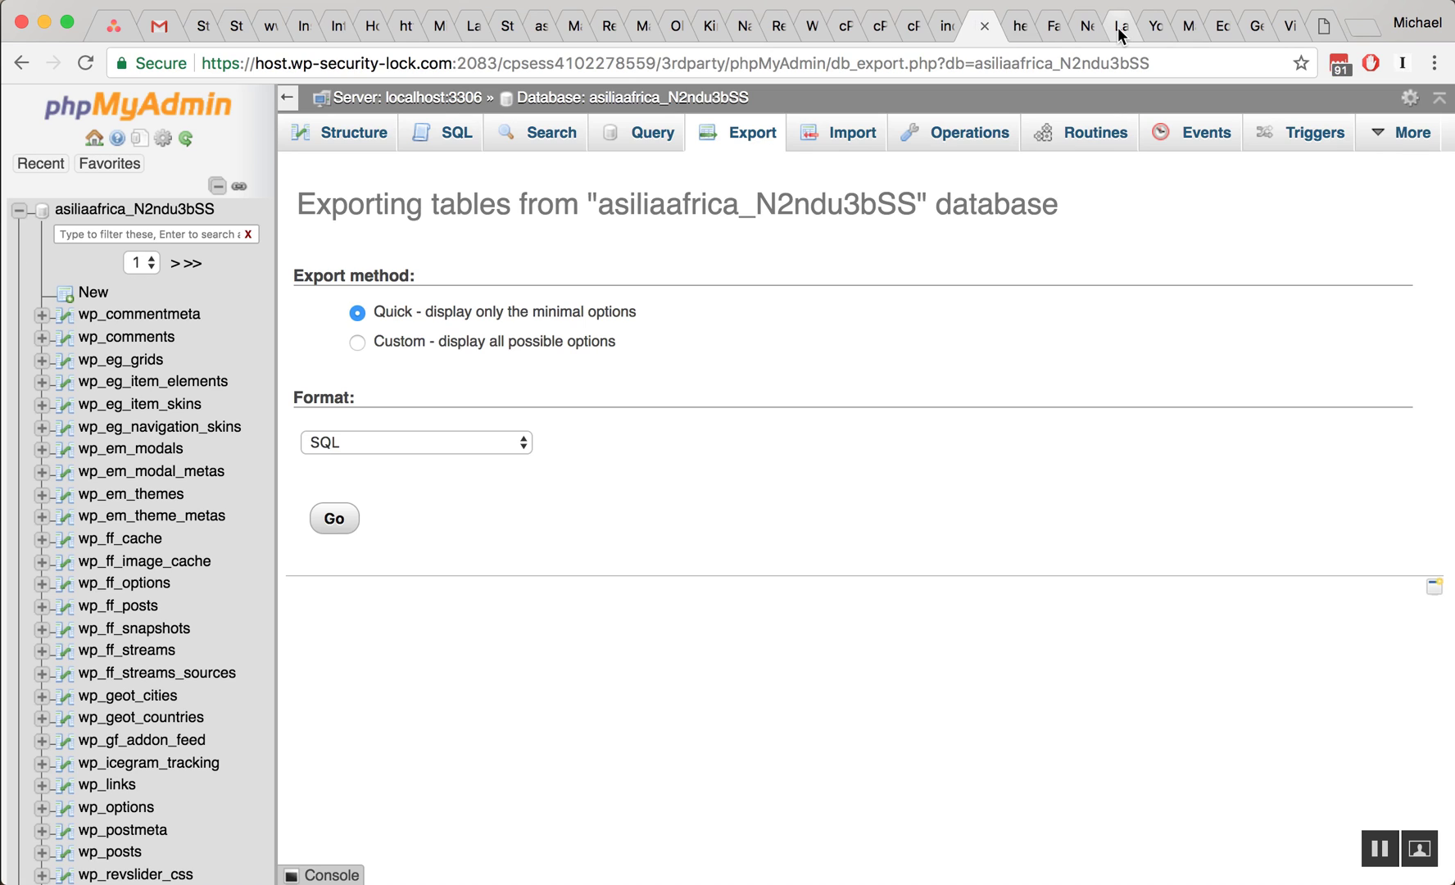
click(1219, 26)
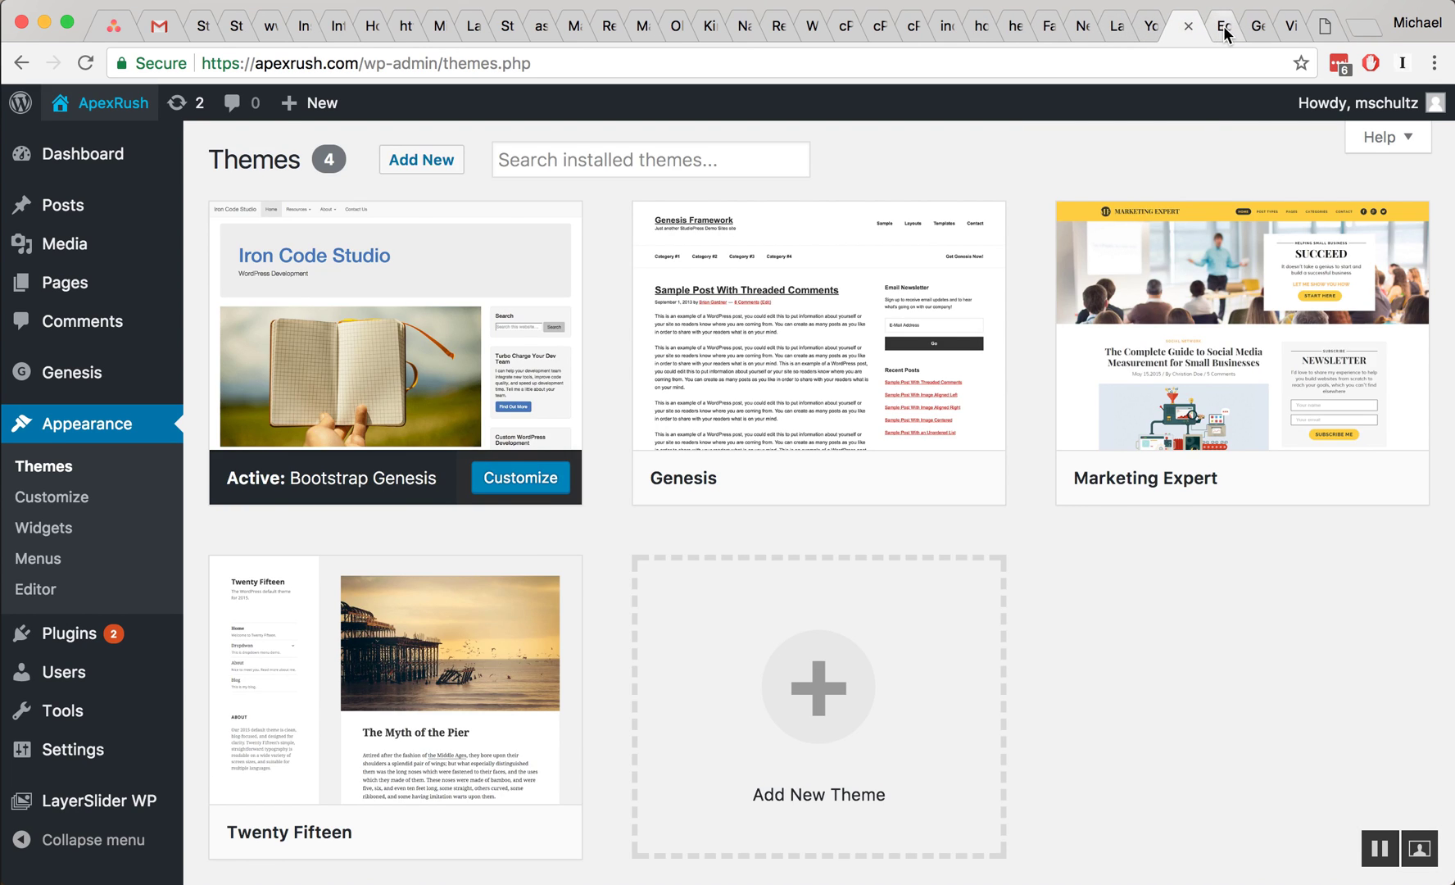
click(1250, 26)
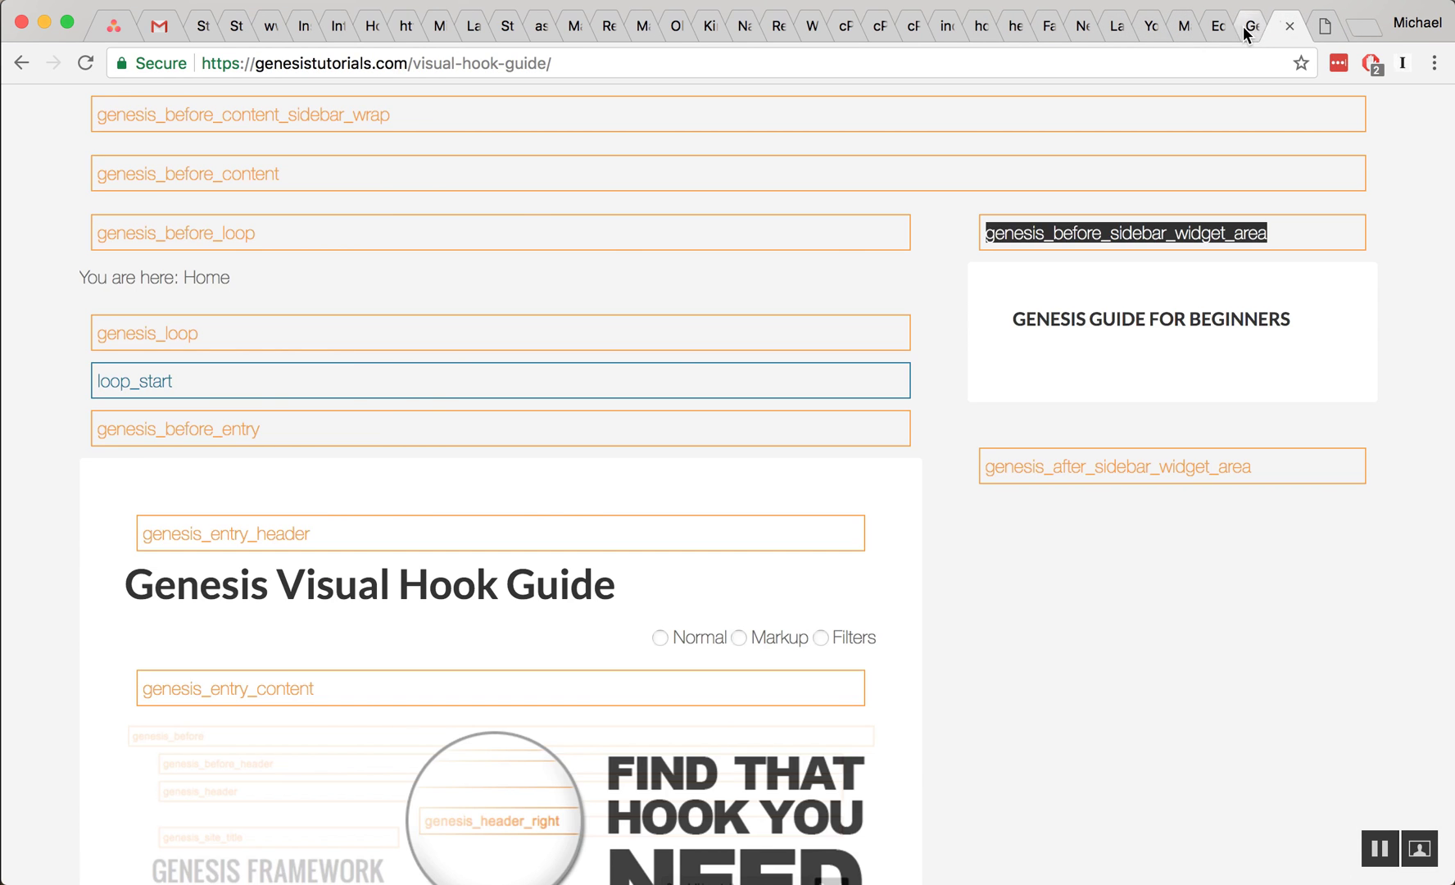
mouse_move(1167, 223)
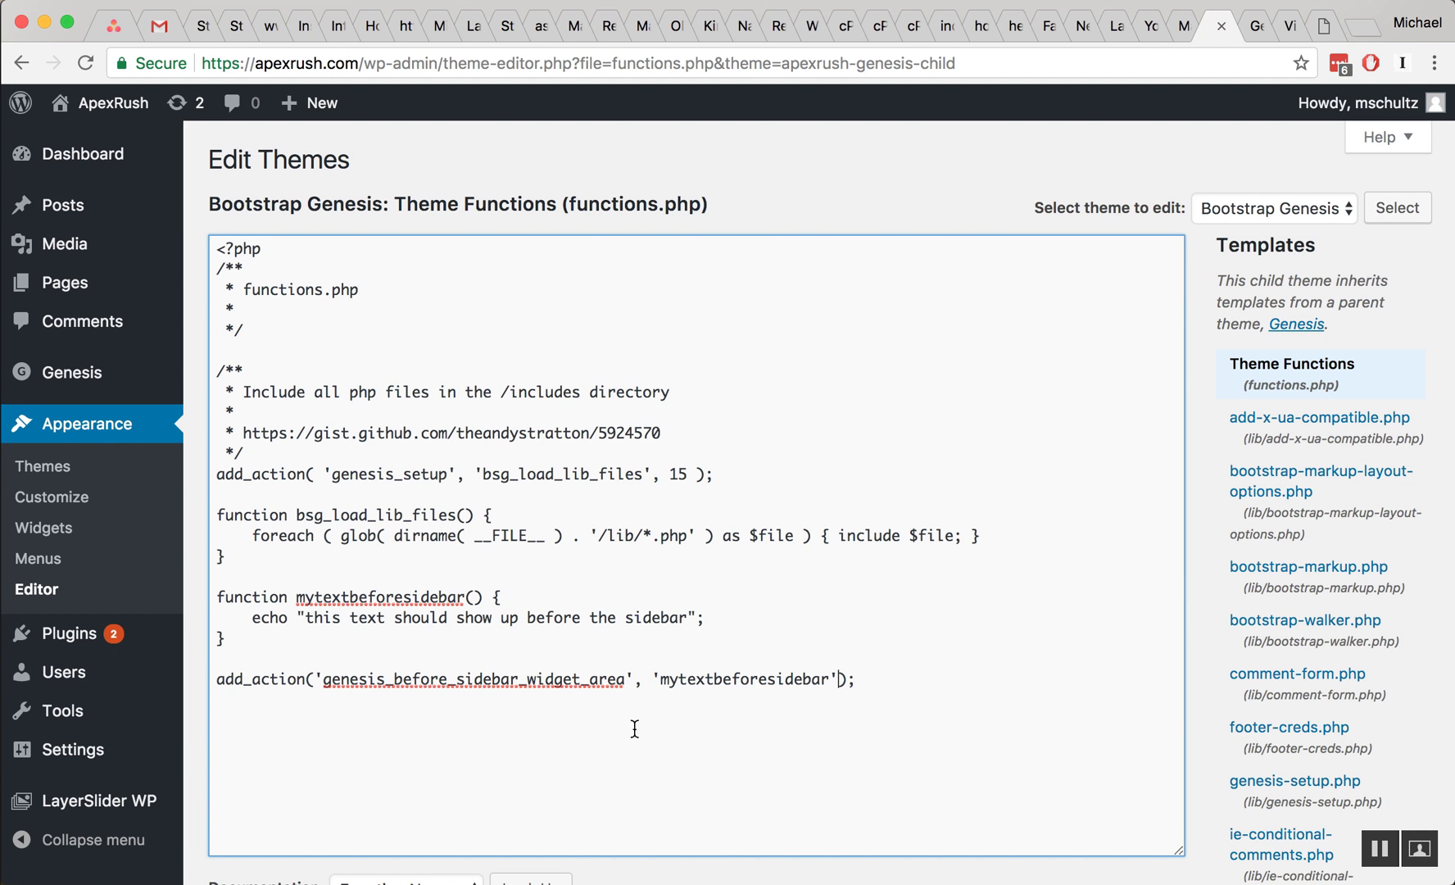
Save functions.php with Update File and view the Hello world post on the live site
double_click(742, 679)
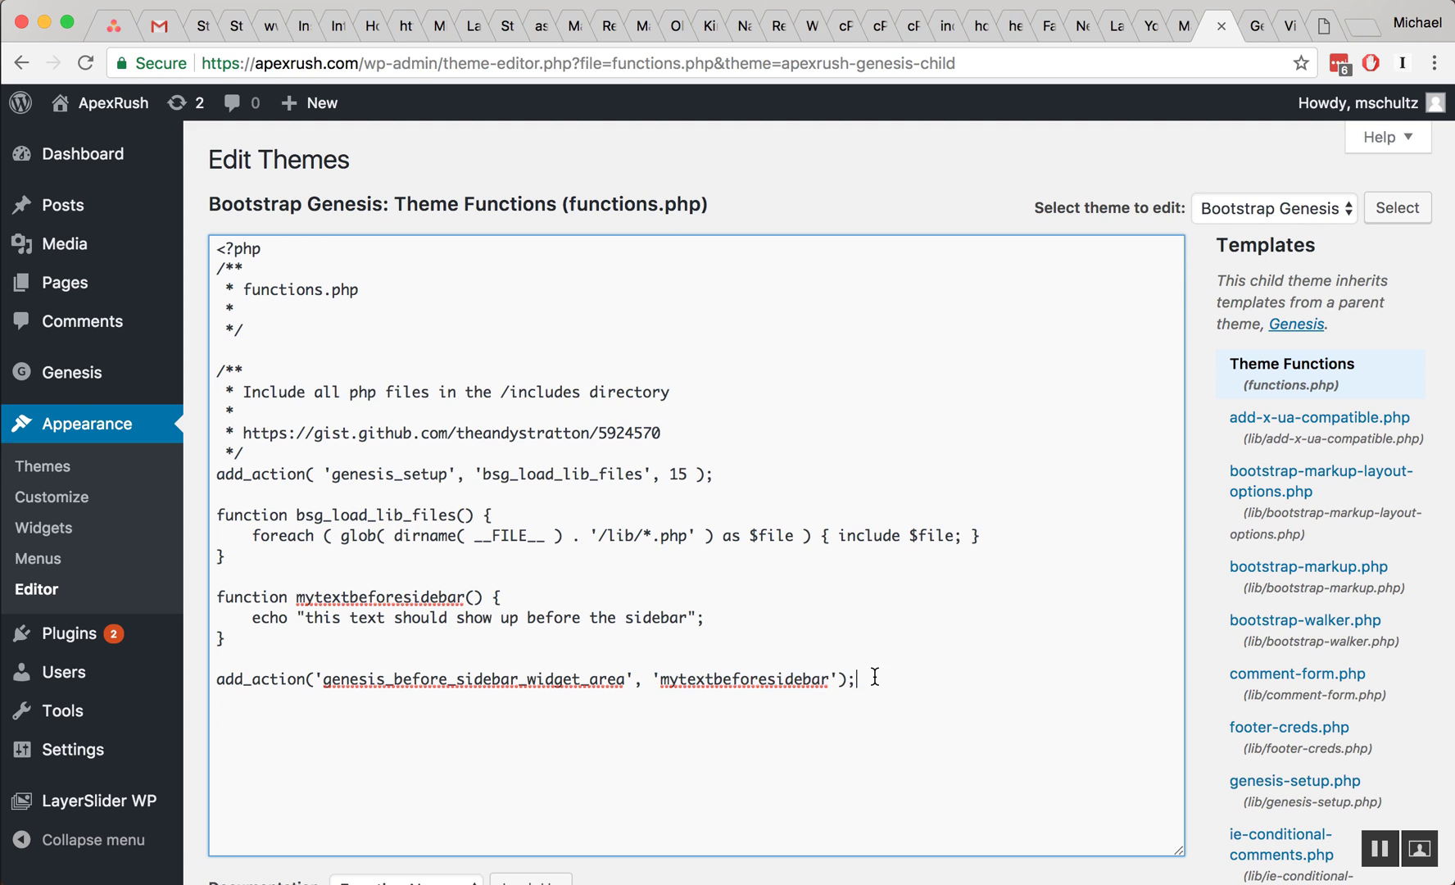
scroll(down, 3)
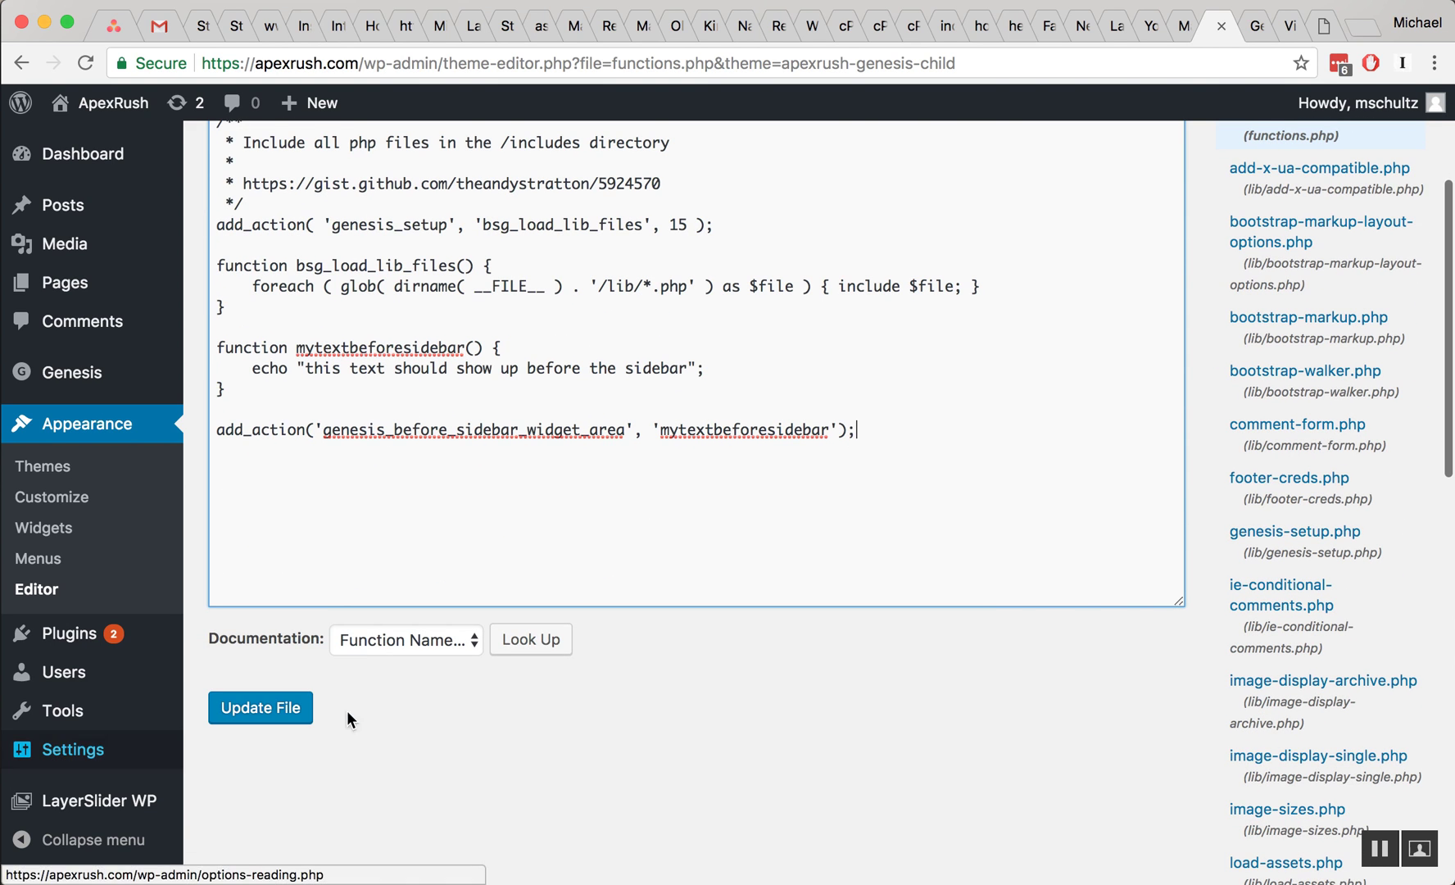
click(260, 708)
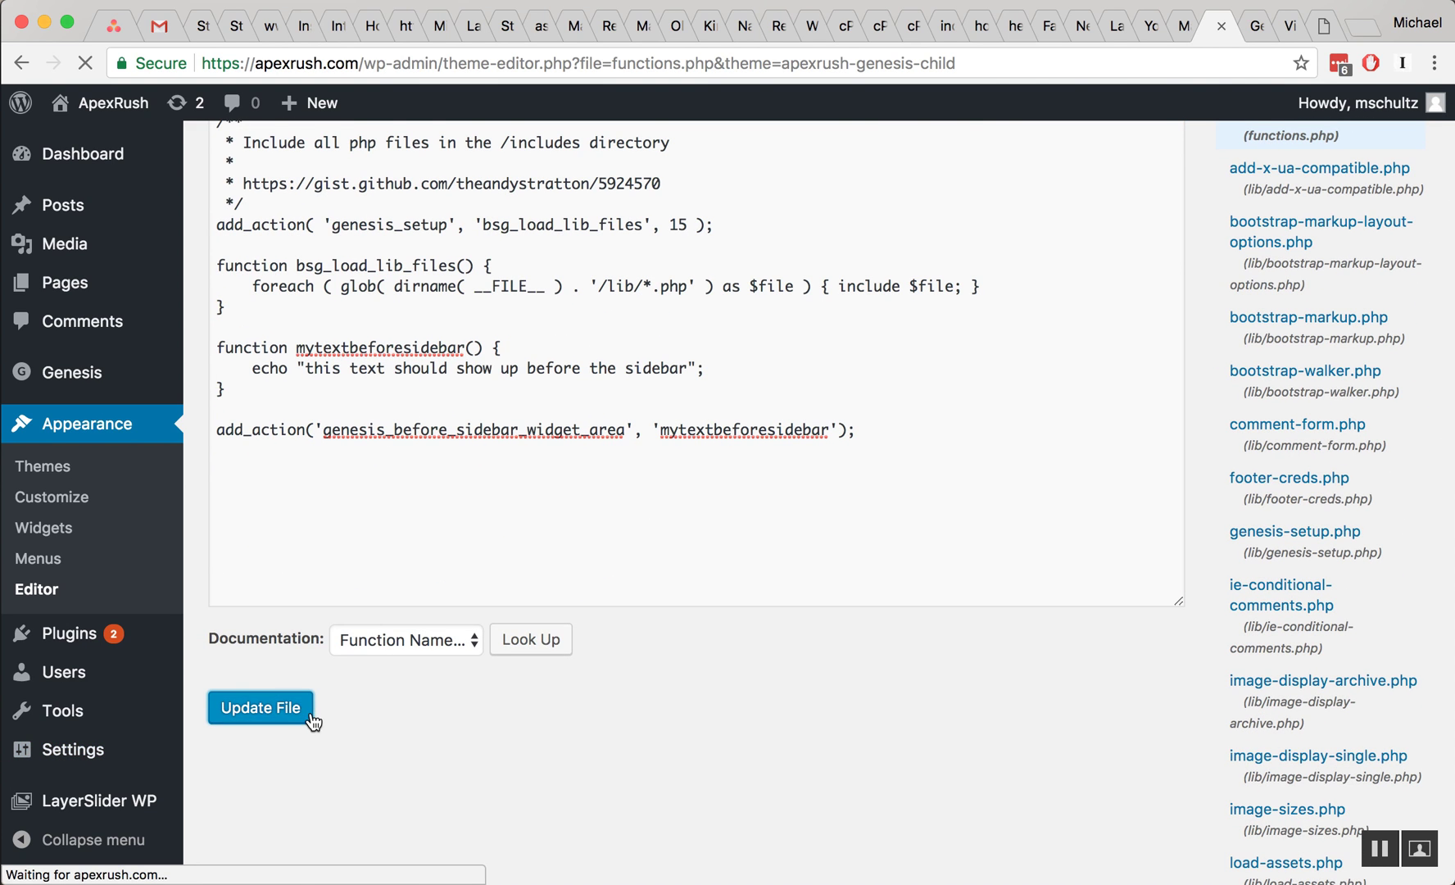
click(260, 708)
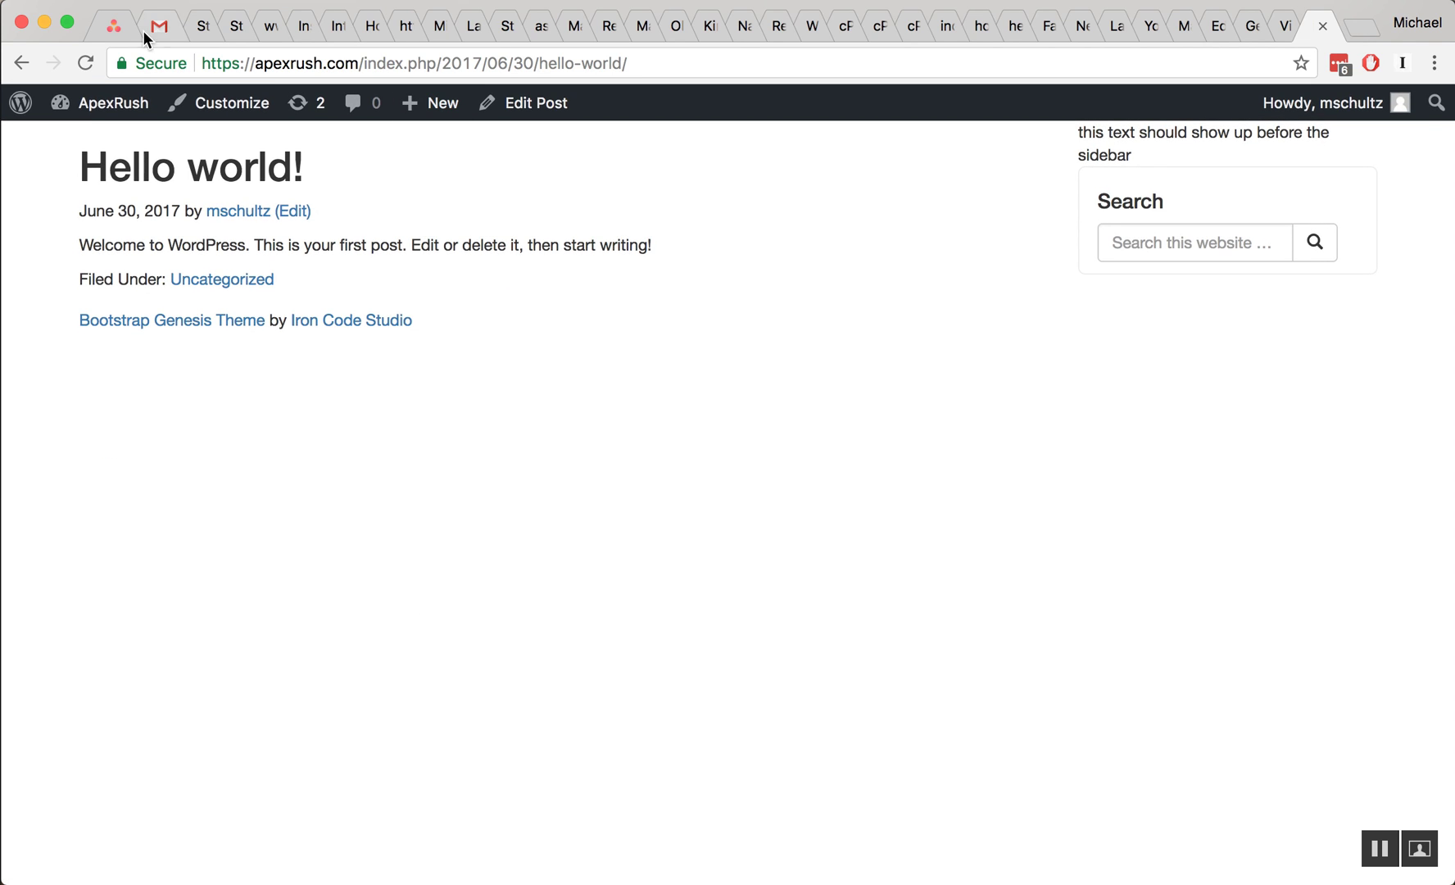
Visit the ApexRush home page showing the new text above the sidebar search
click(113, 102)
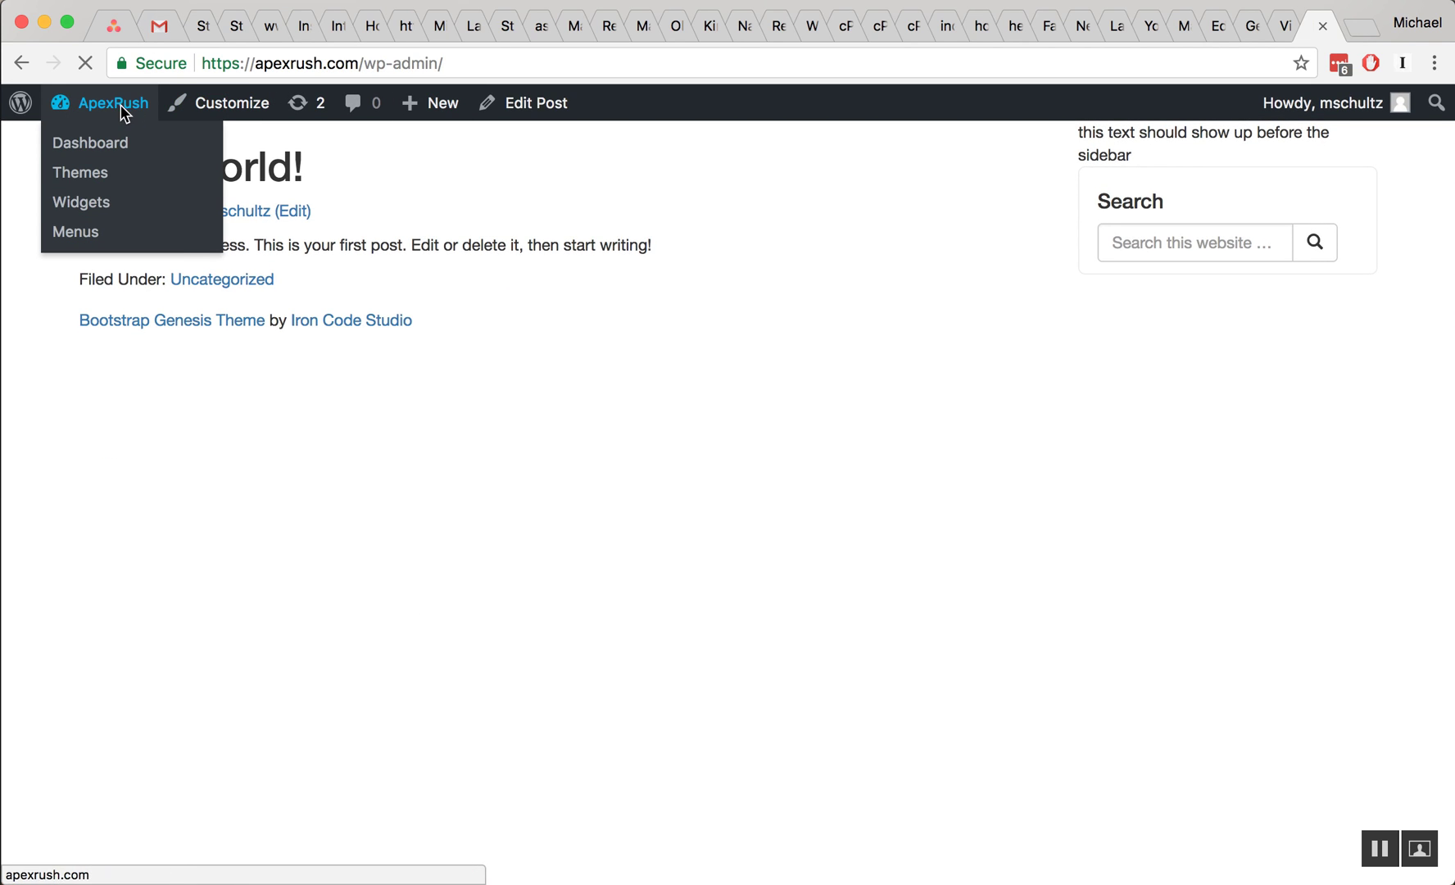
click(114, 104)
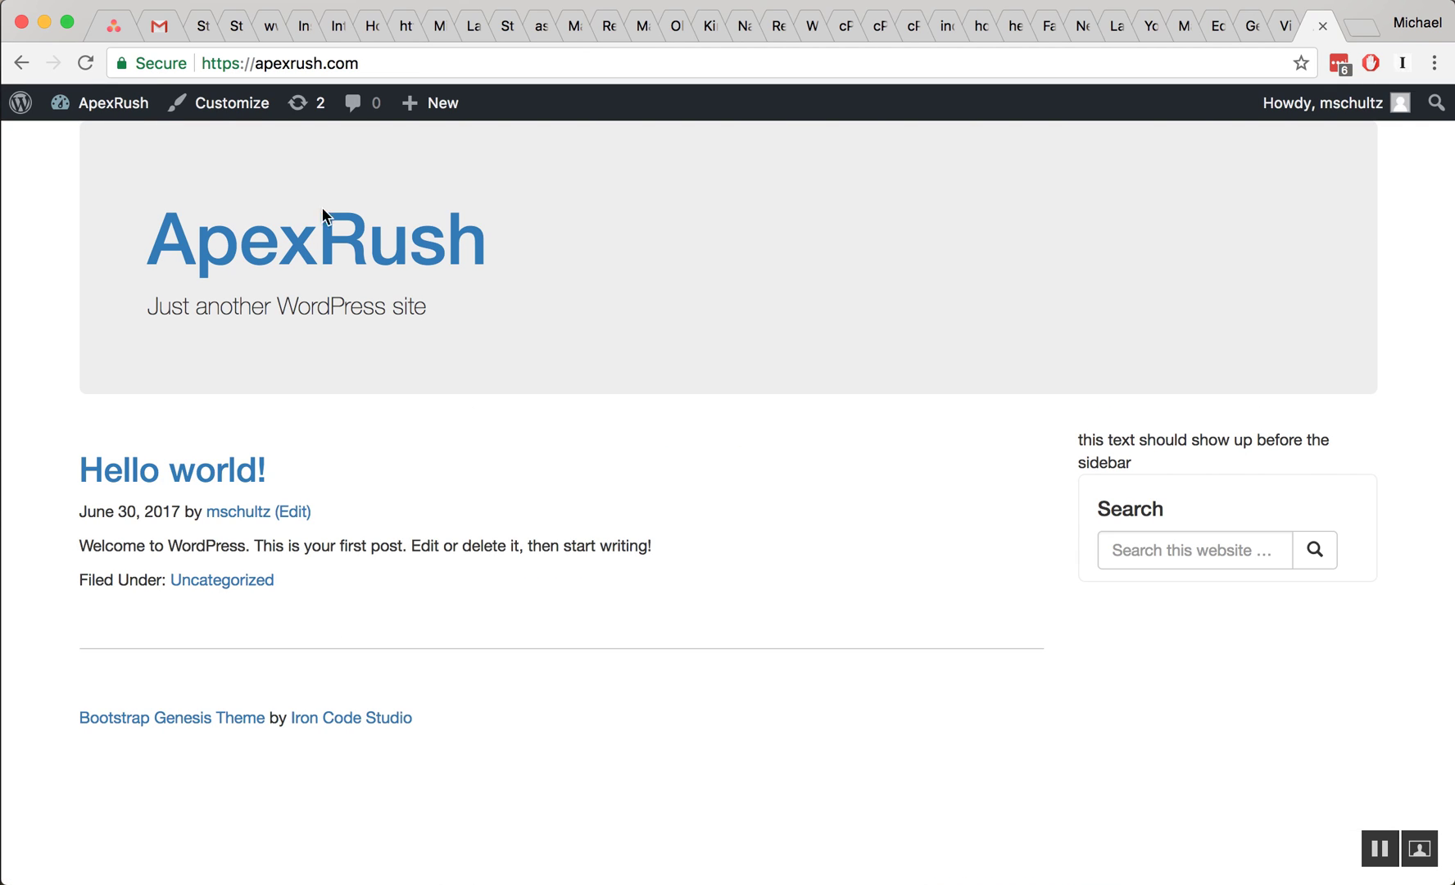
mouse_move(841, 286)
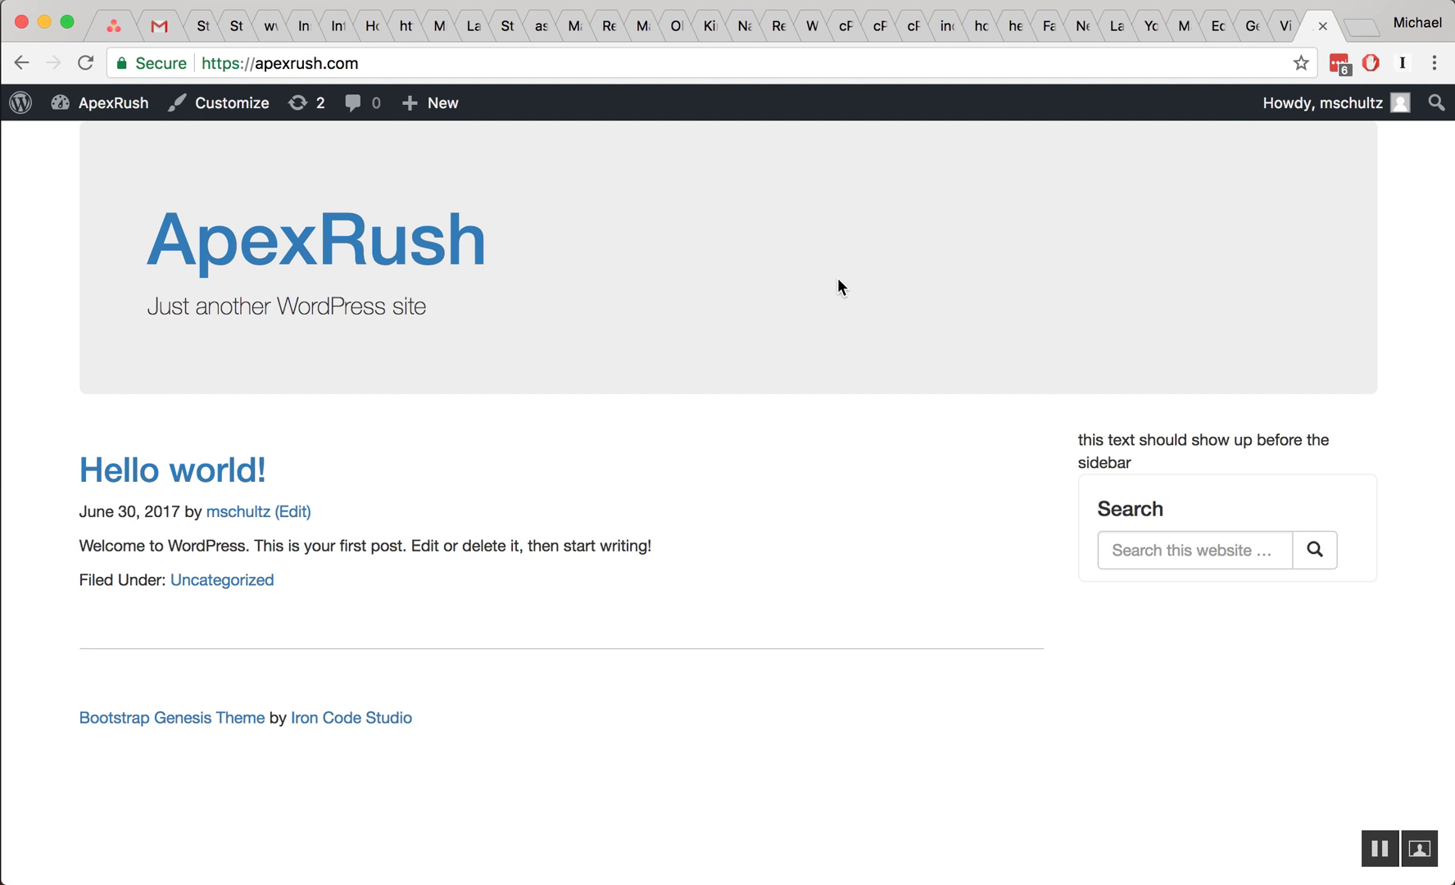
mouse_move(1009, 158)
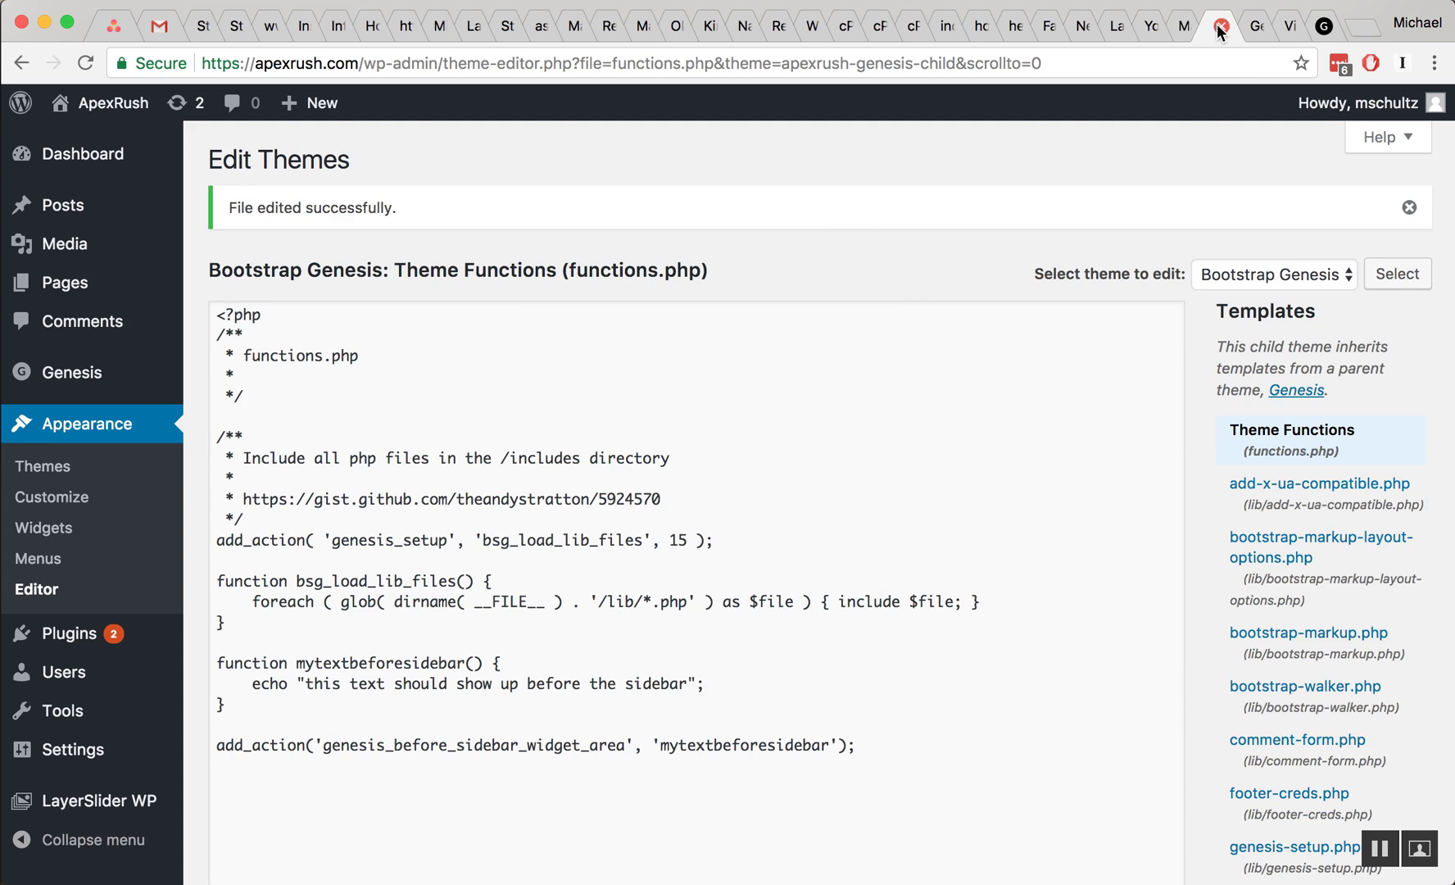
Go to Plugins > Add New and search for 'hooks'
click(43, 465)
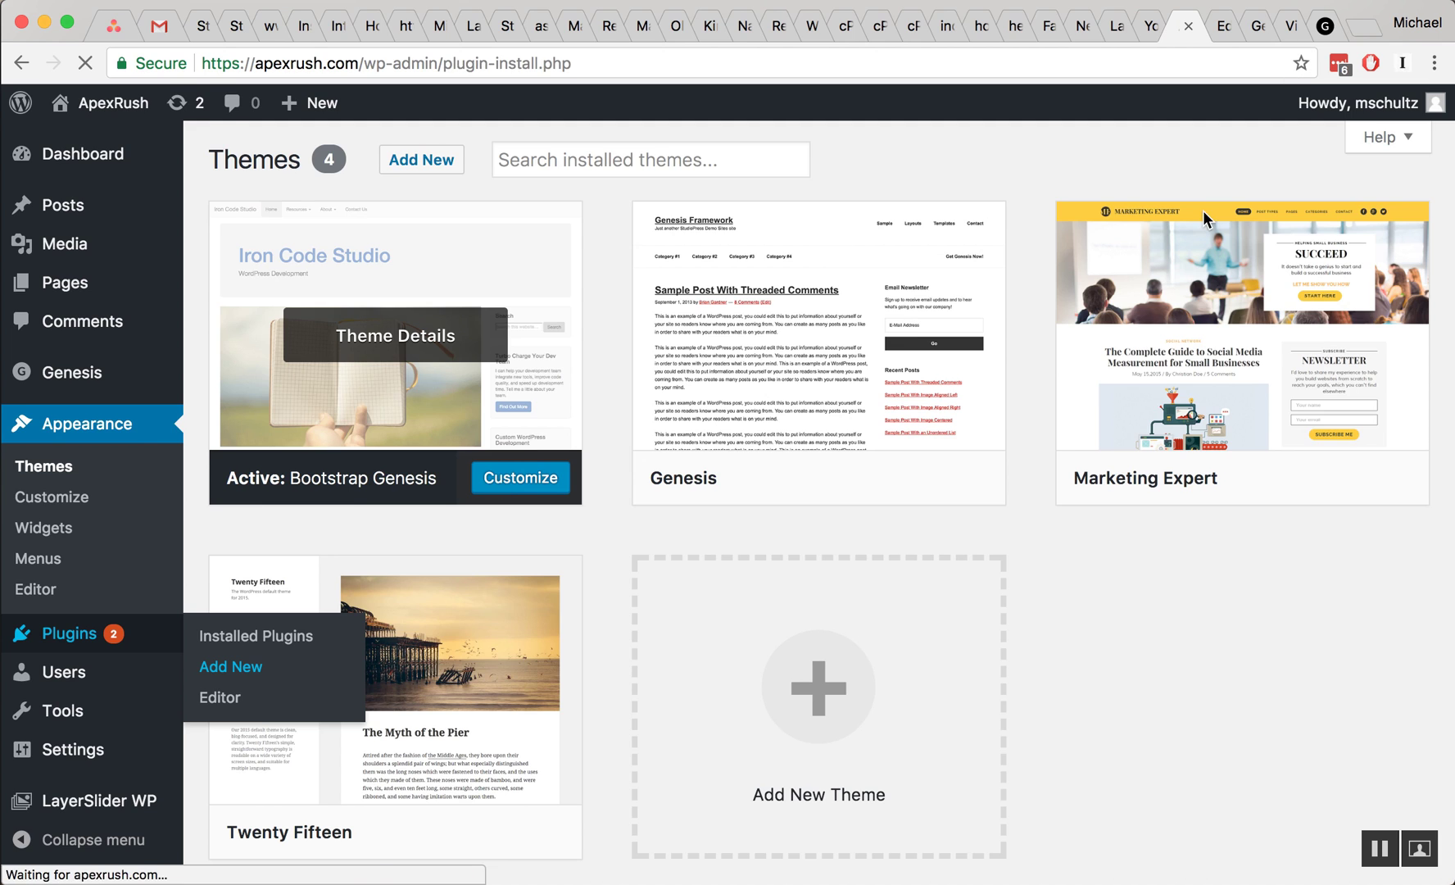
click(229, 666)
text(genesis)
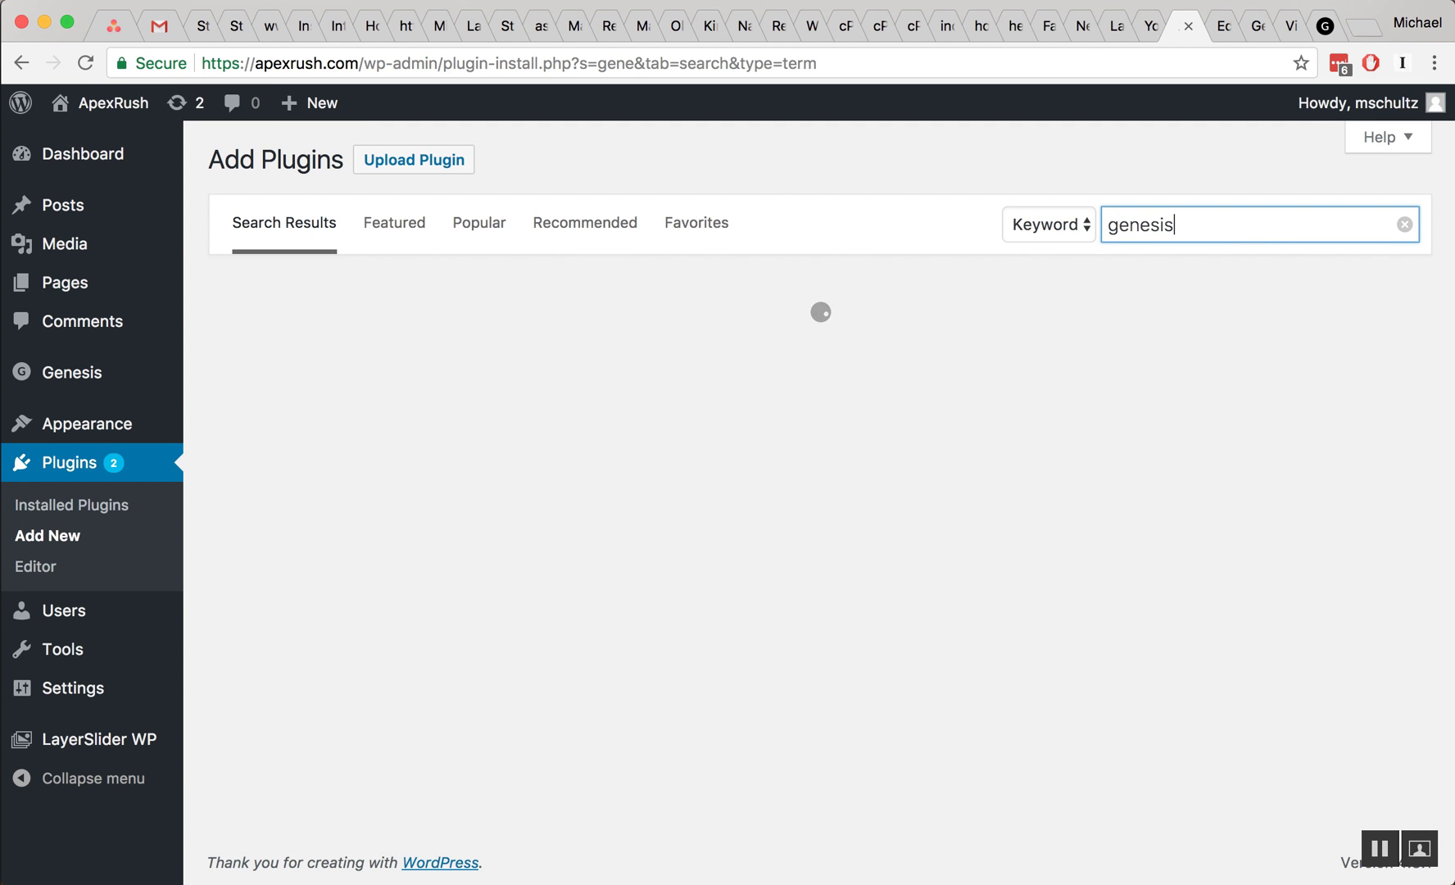
text(hooks)
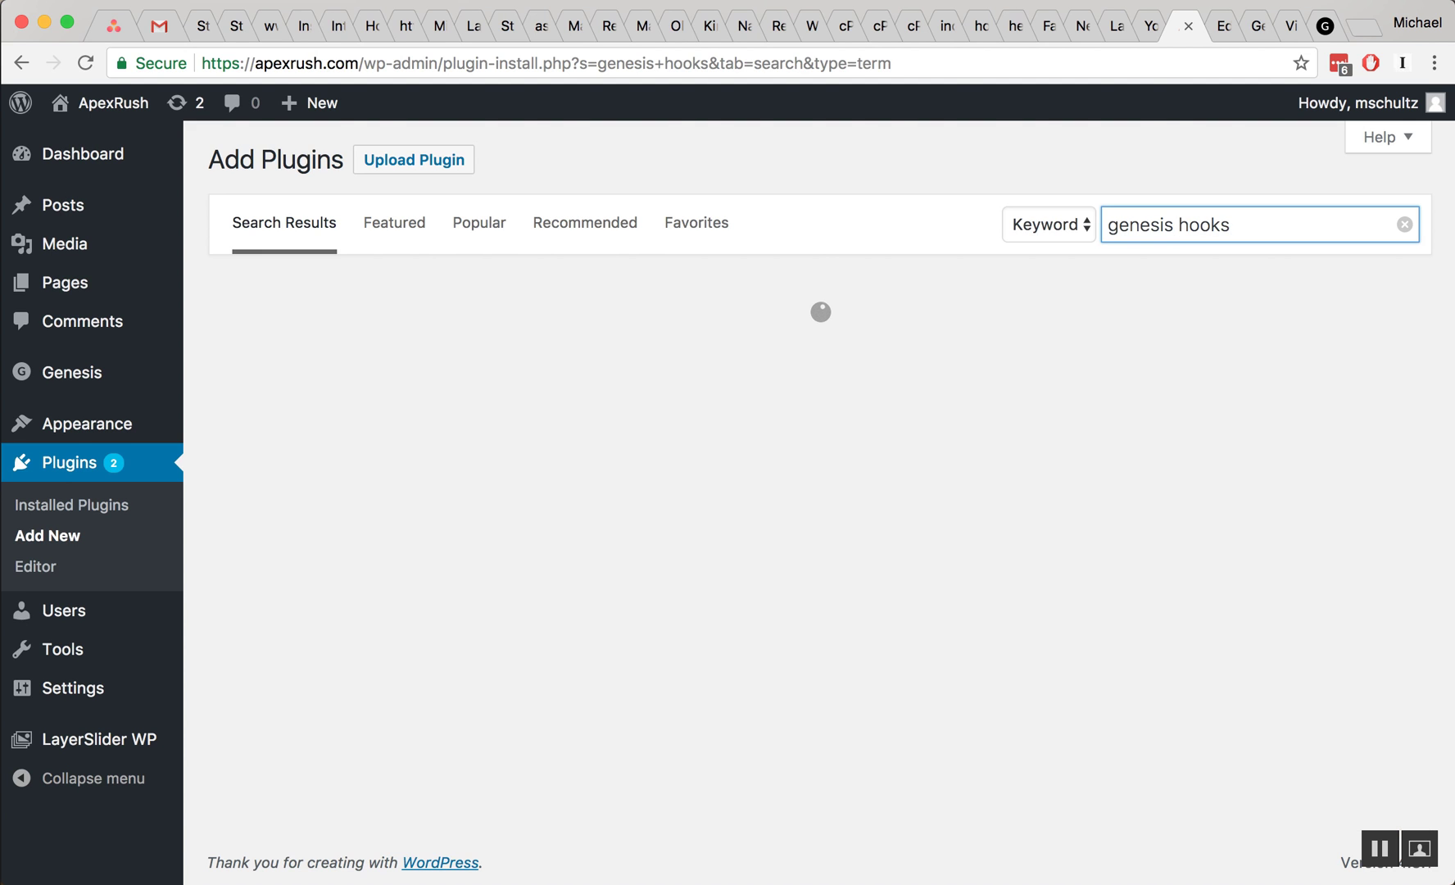
mouse_move(972, 295)
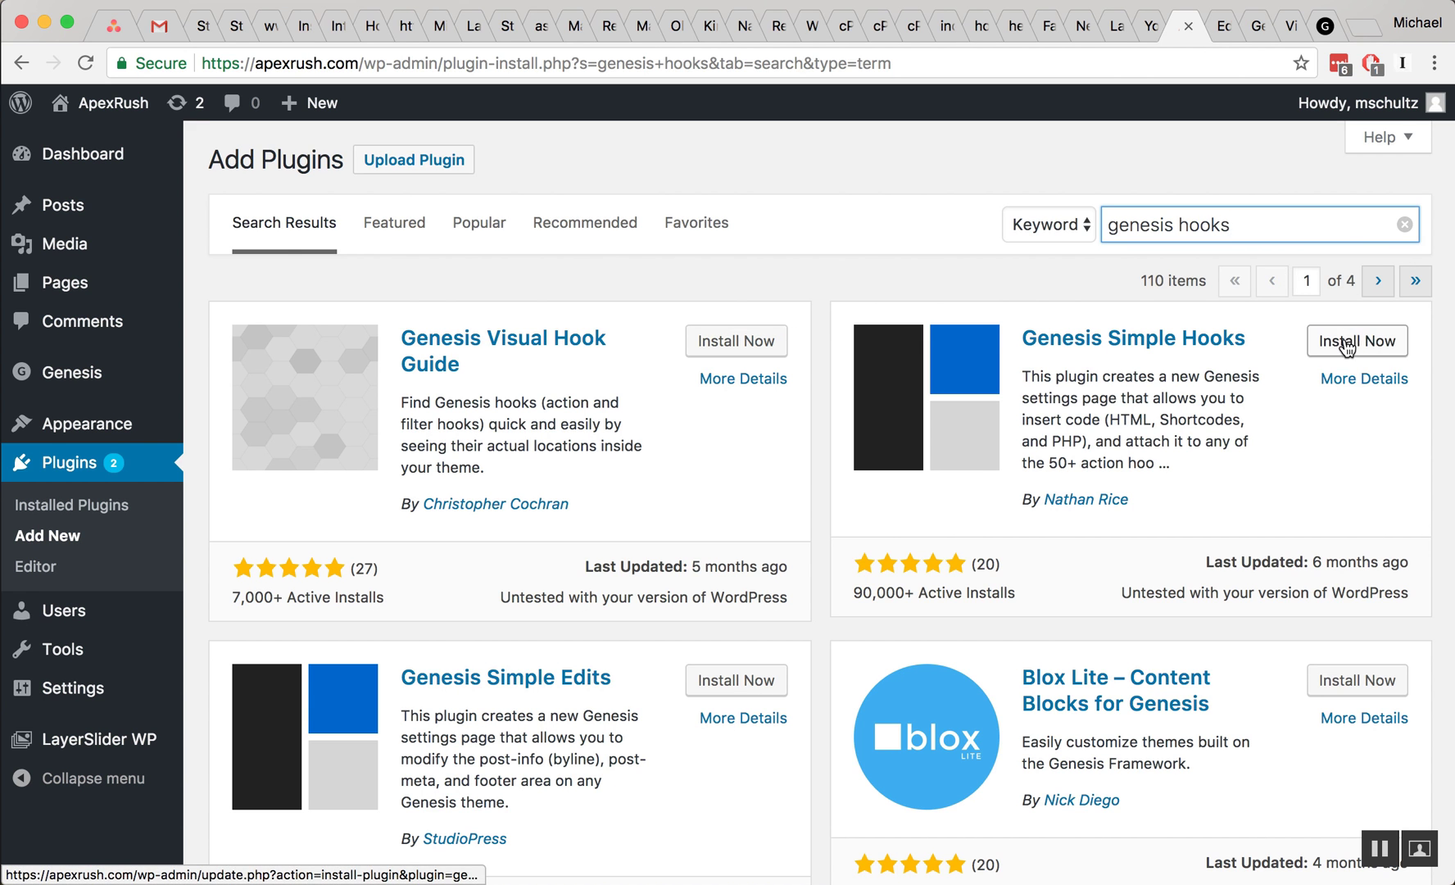
Install and activate the Genesis Simple Hooks plugin
click(1356, 341)
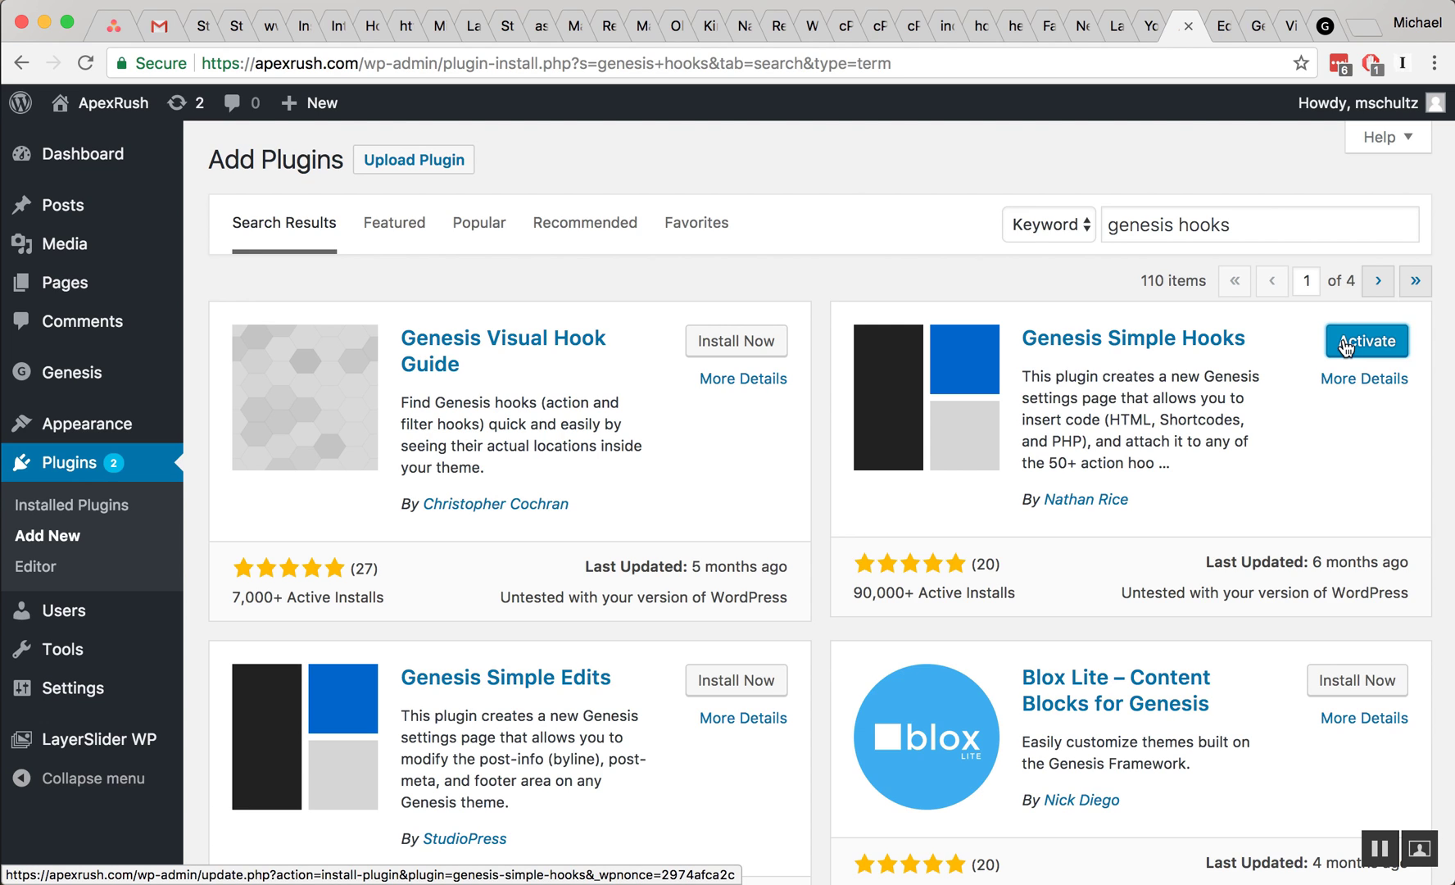
click(1364, 341)
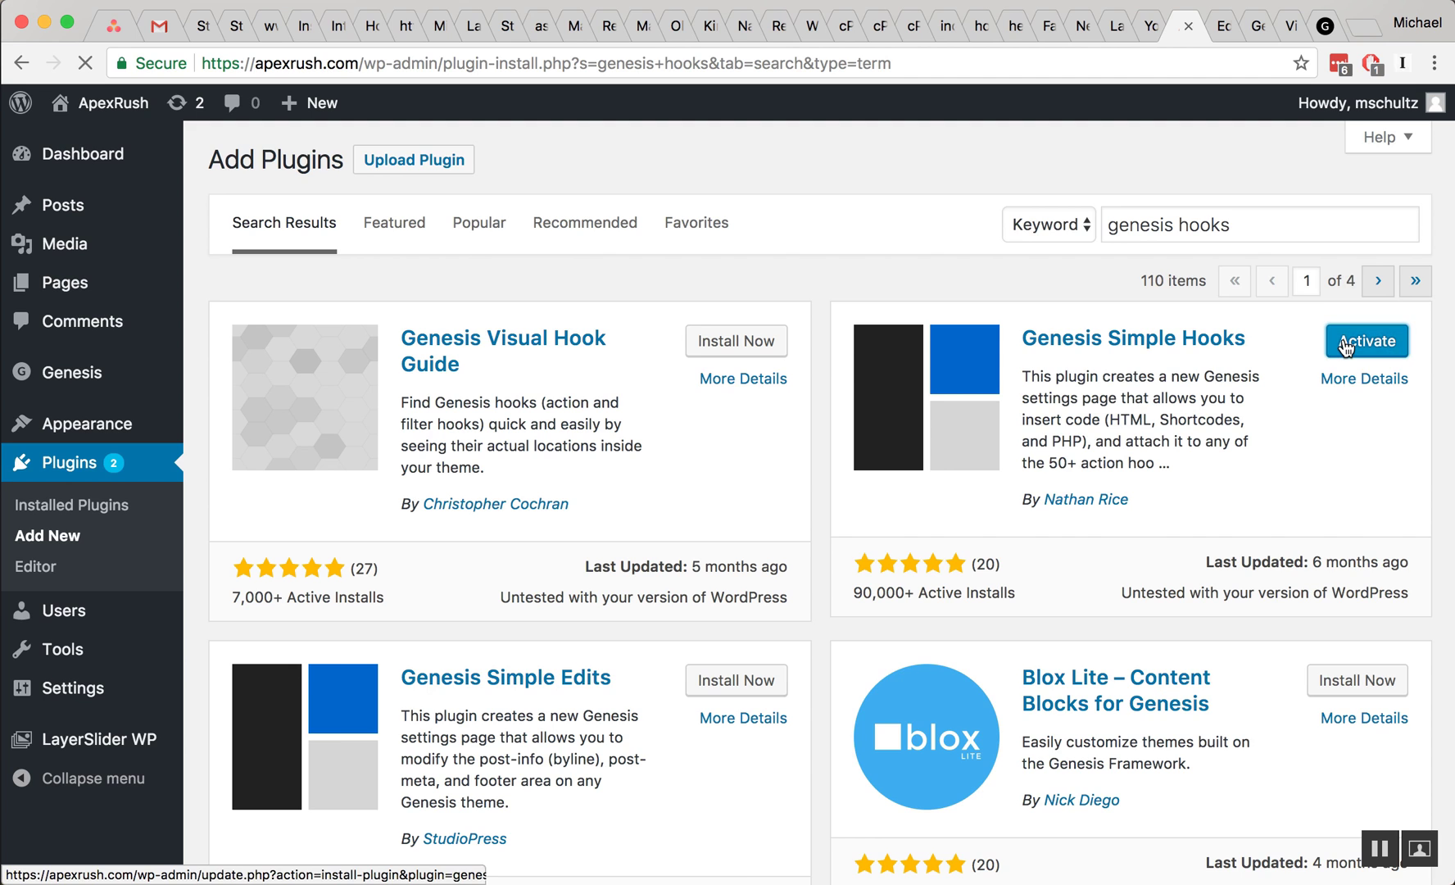
click(1364, 341)
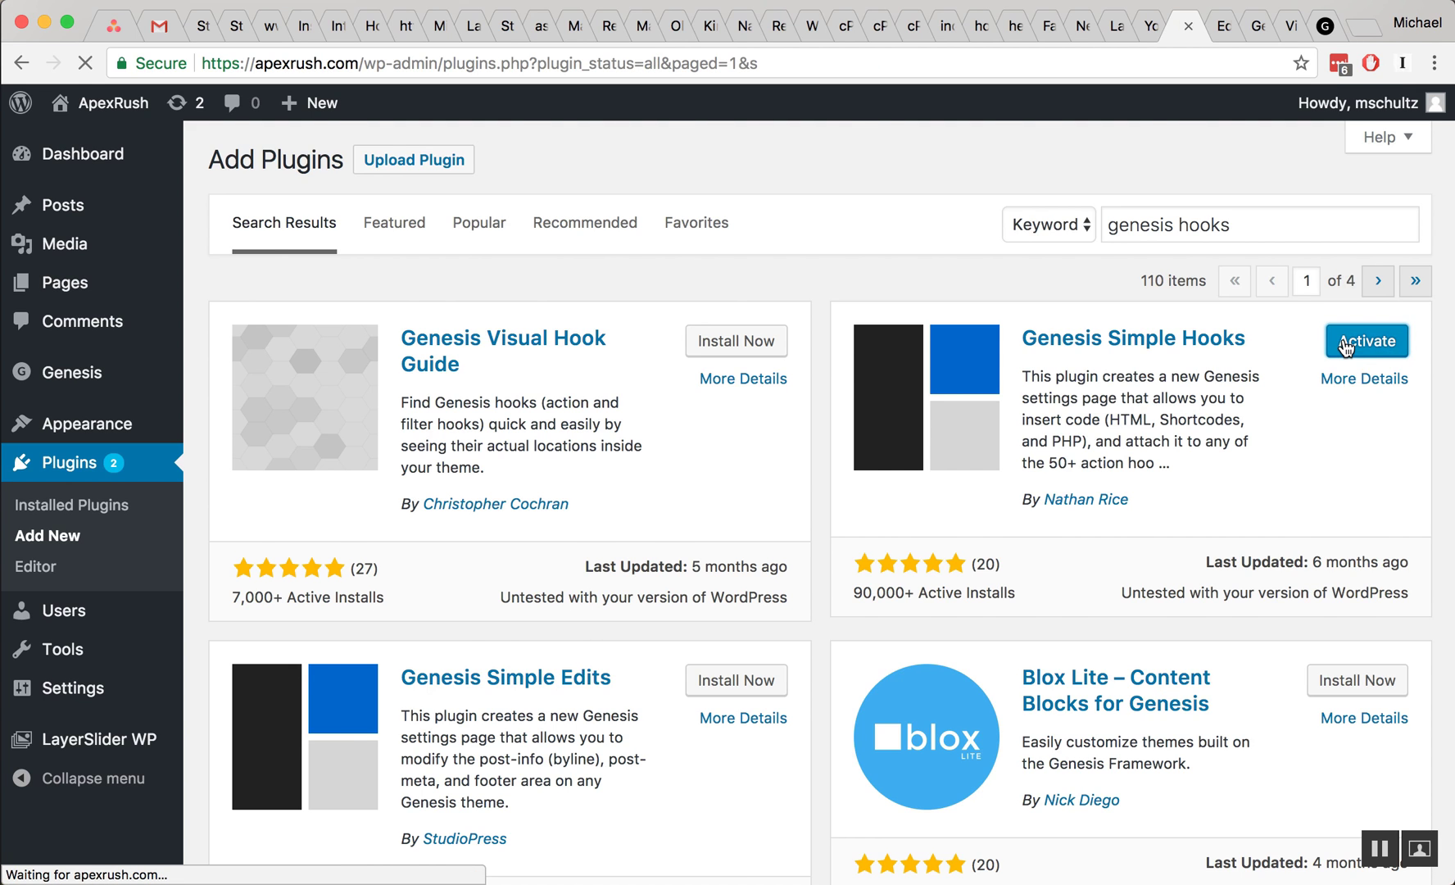
click(1364, 341)
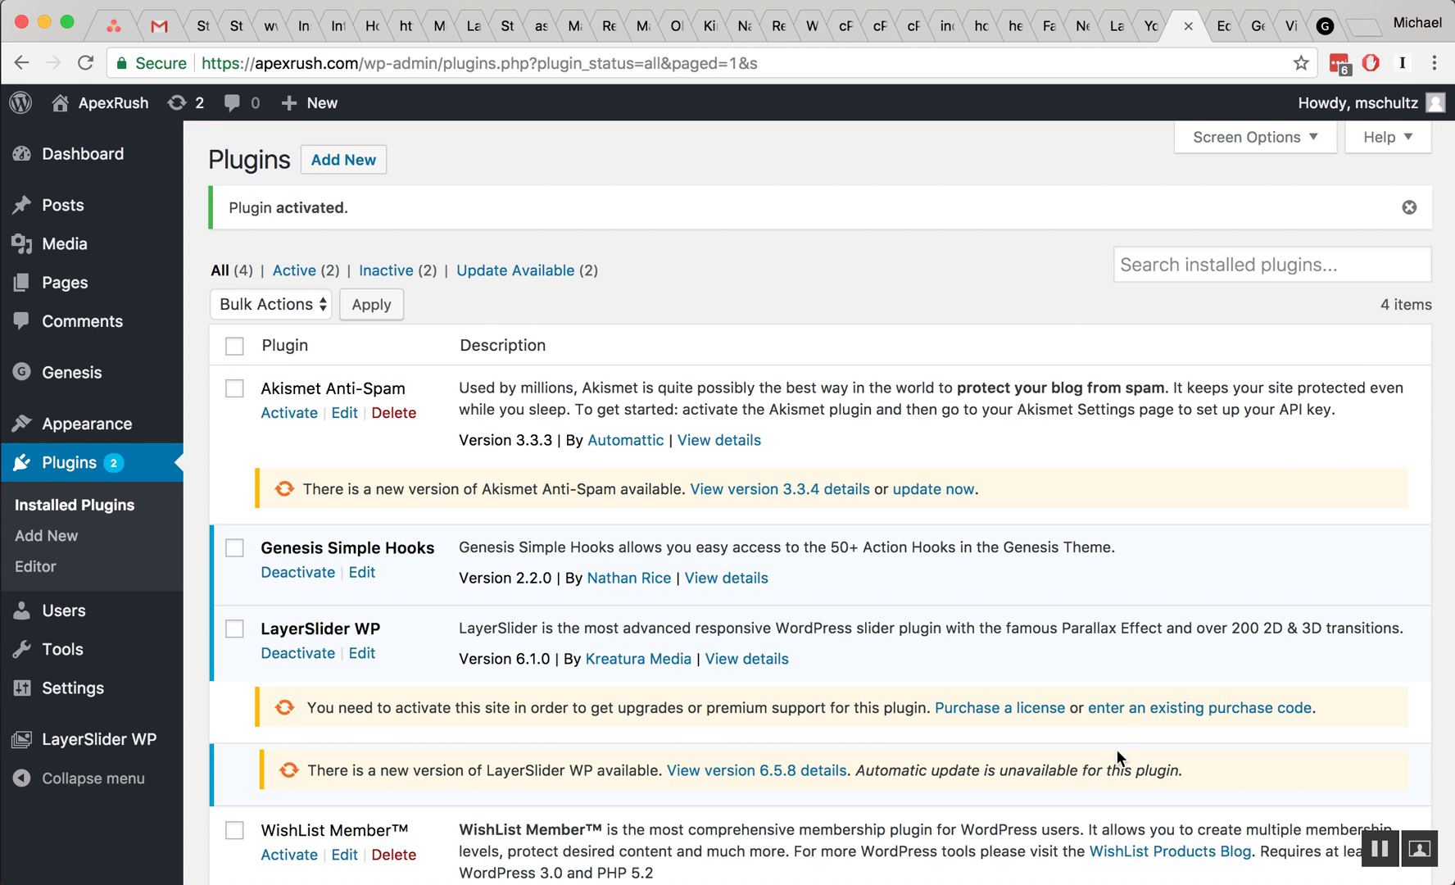
mouse_move(1091, 670)
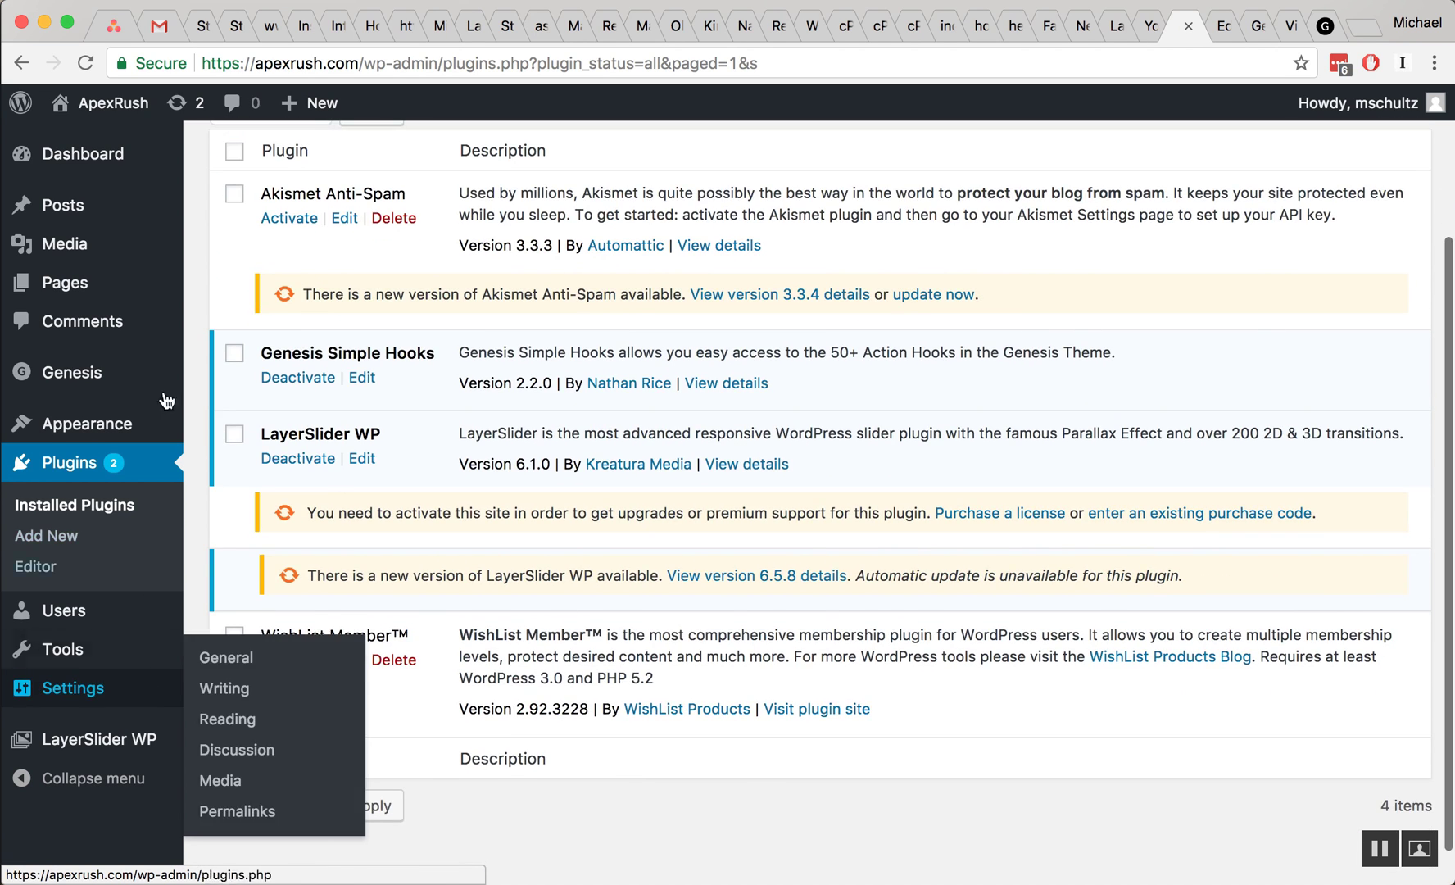
mouse_move(70, 372)
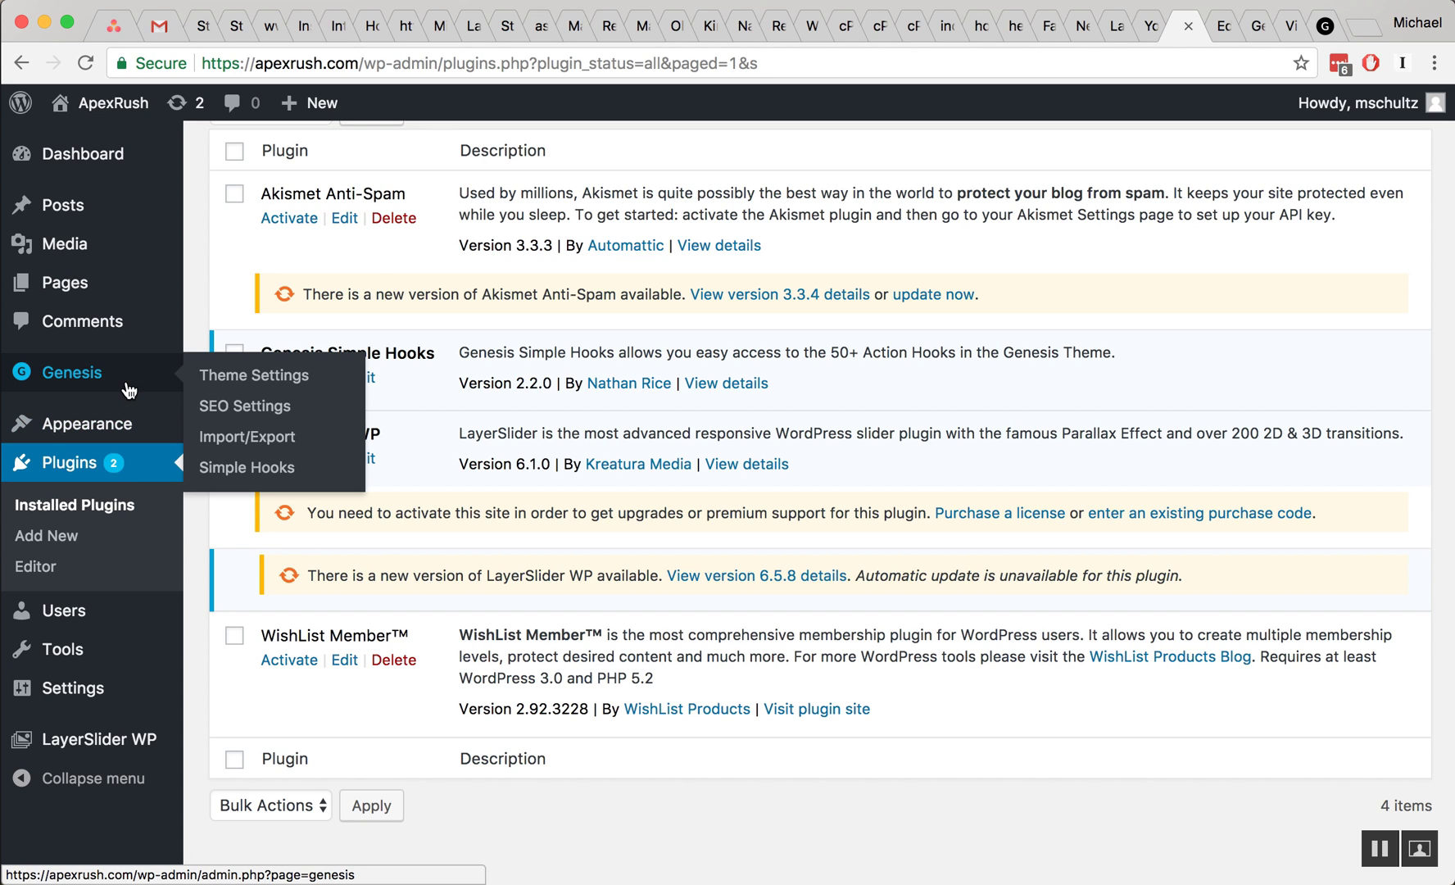
Go to Genesis > Simple Hooks to reach its settings page
click(247, 467)
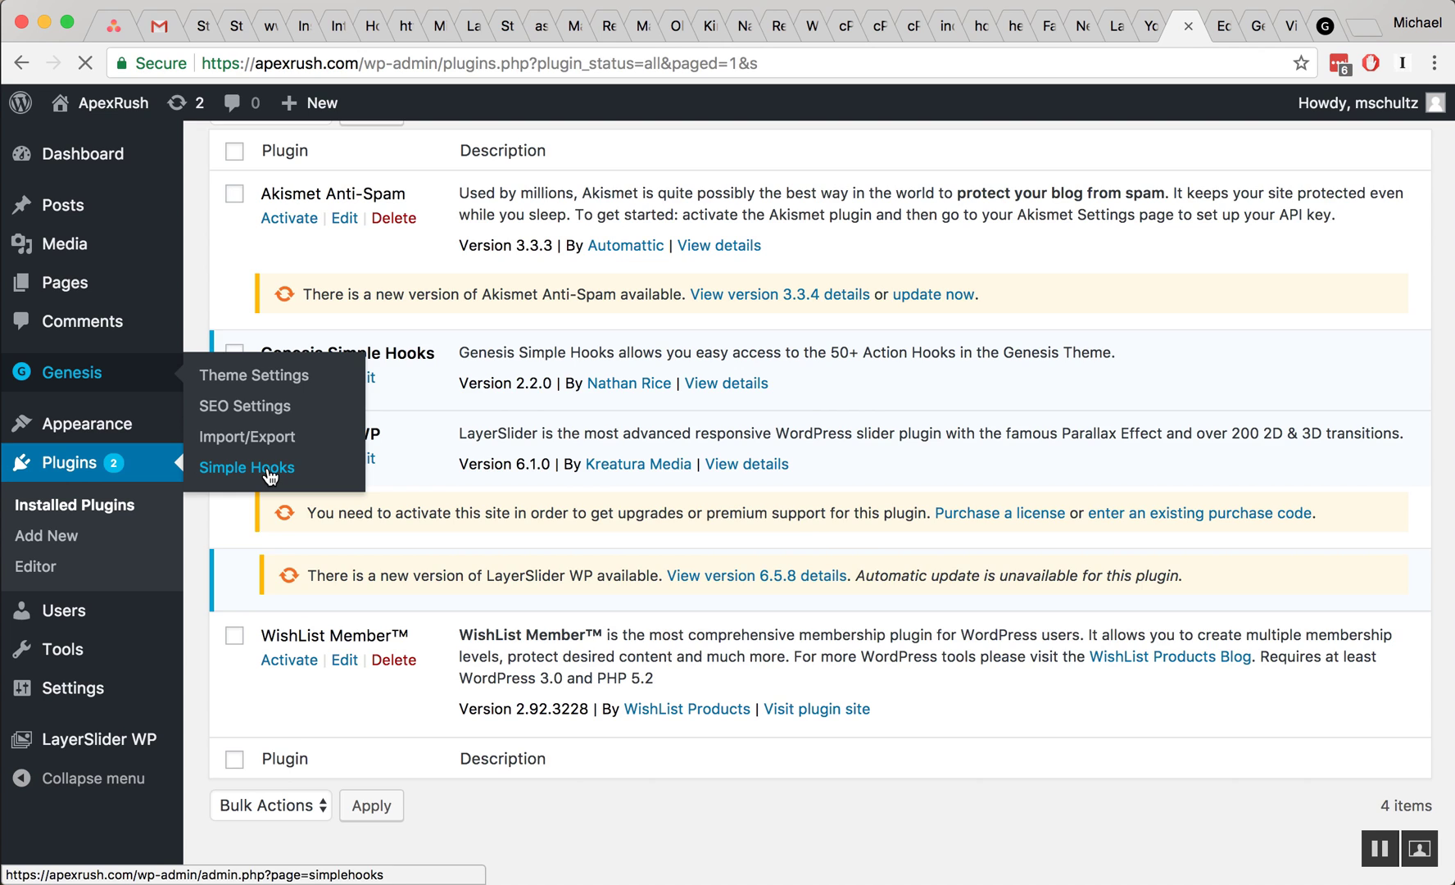
click(248, 467)
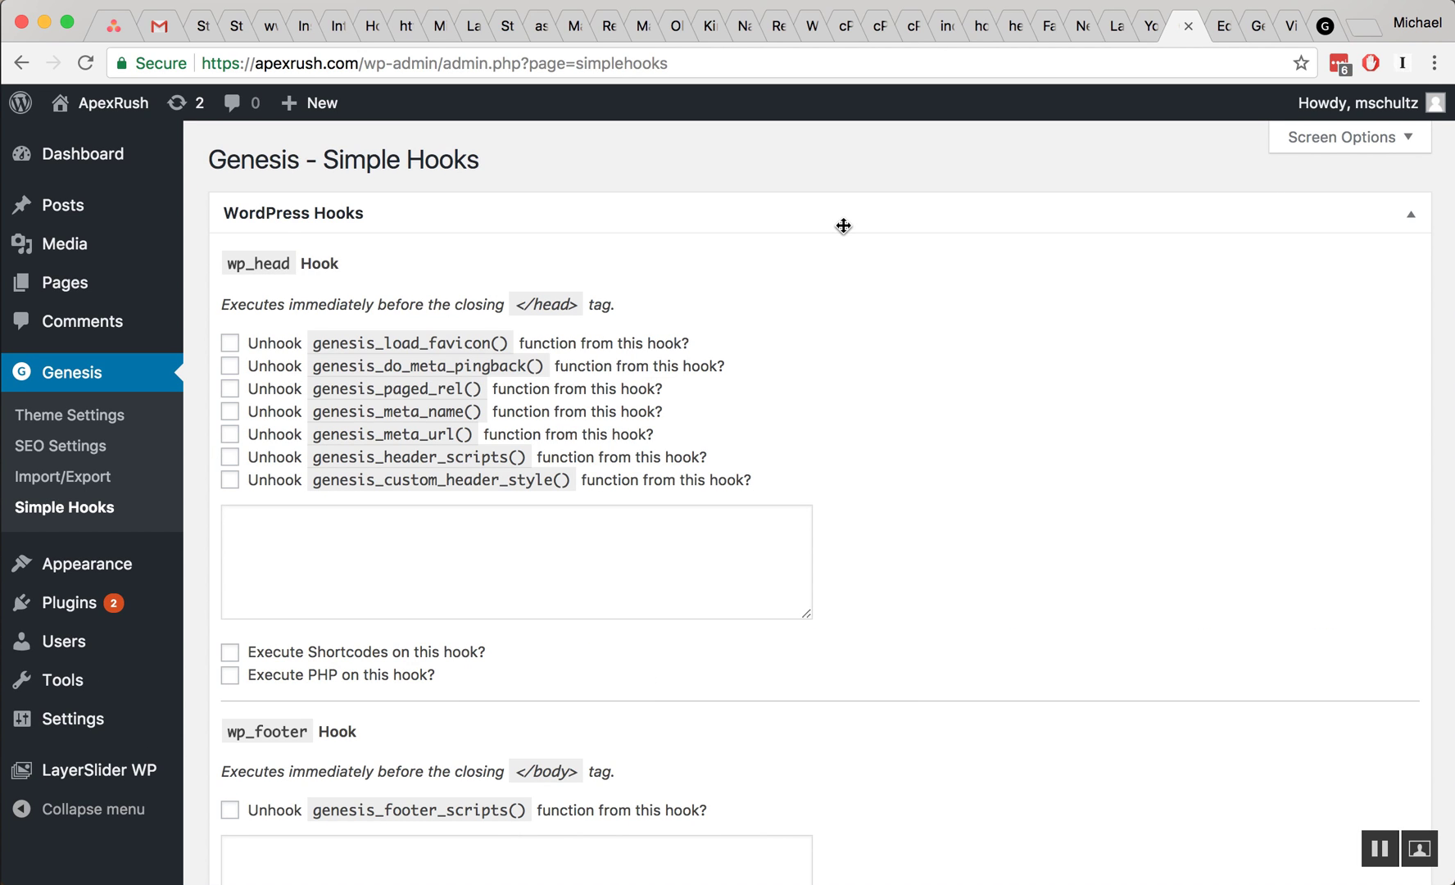
Scroll to genesis_before_content in the Visual Hook Guide and return to Simple Hooks settings
scroll(down, 3)
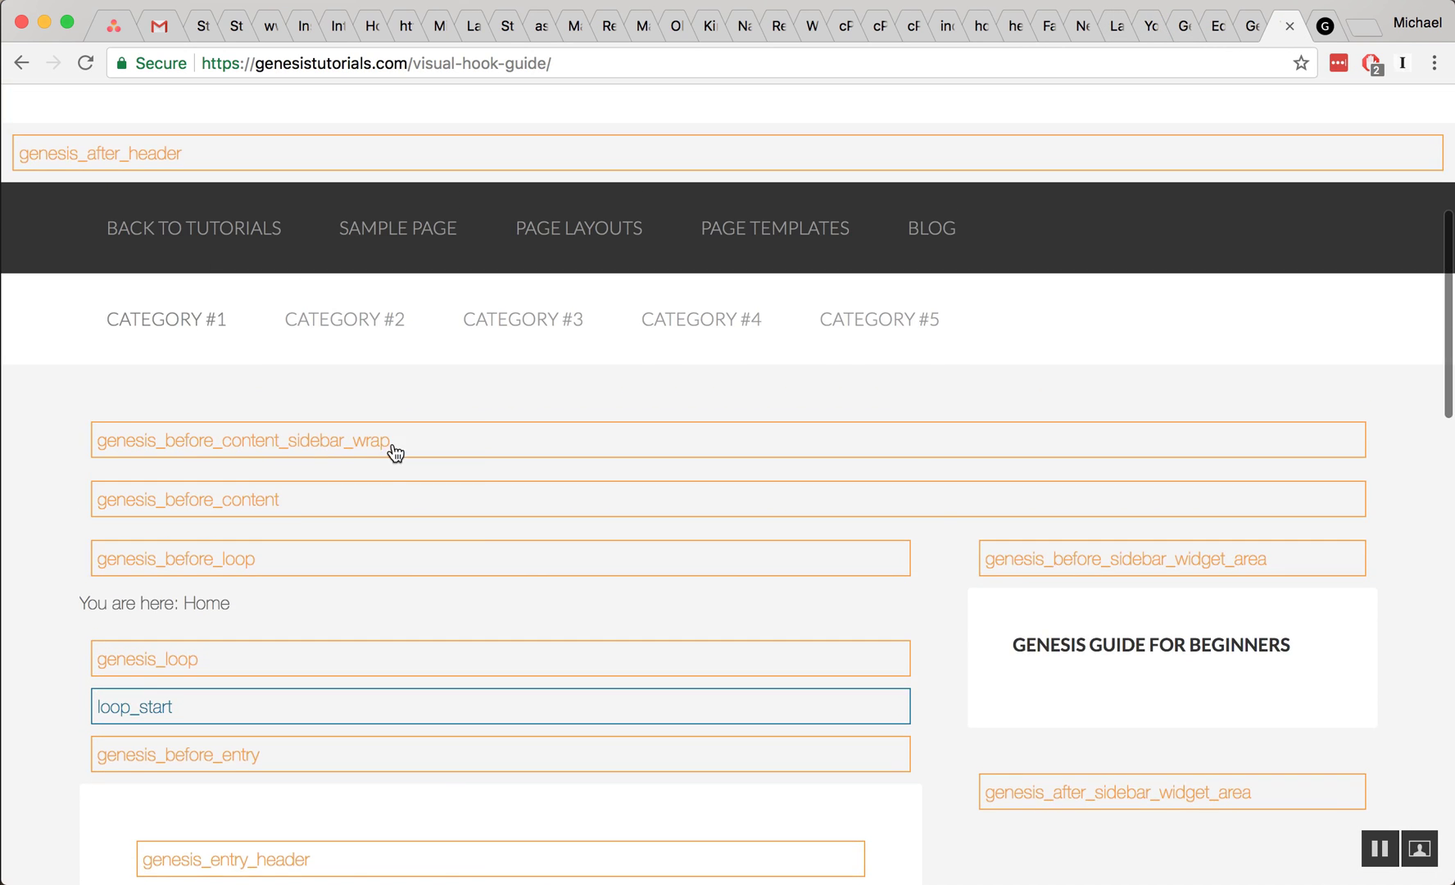
scroll(down, 3)
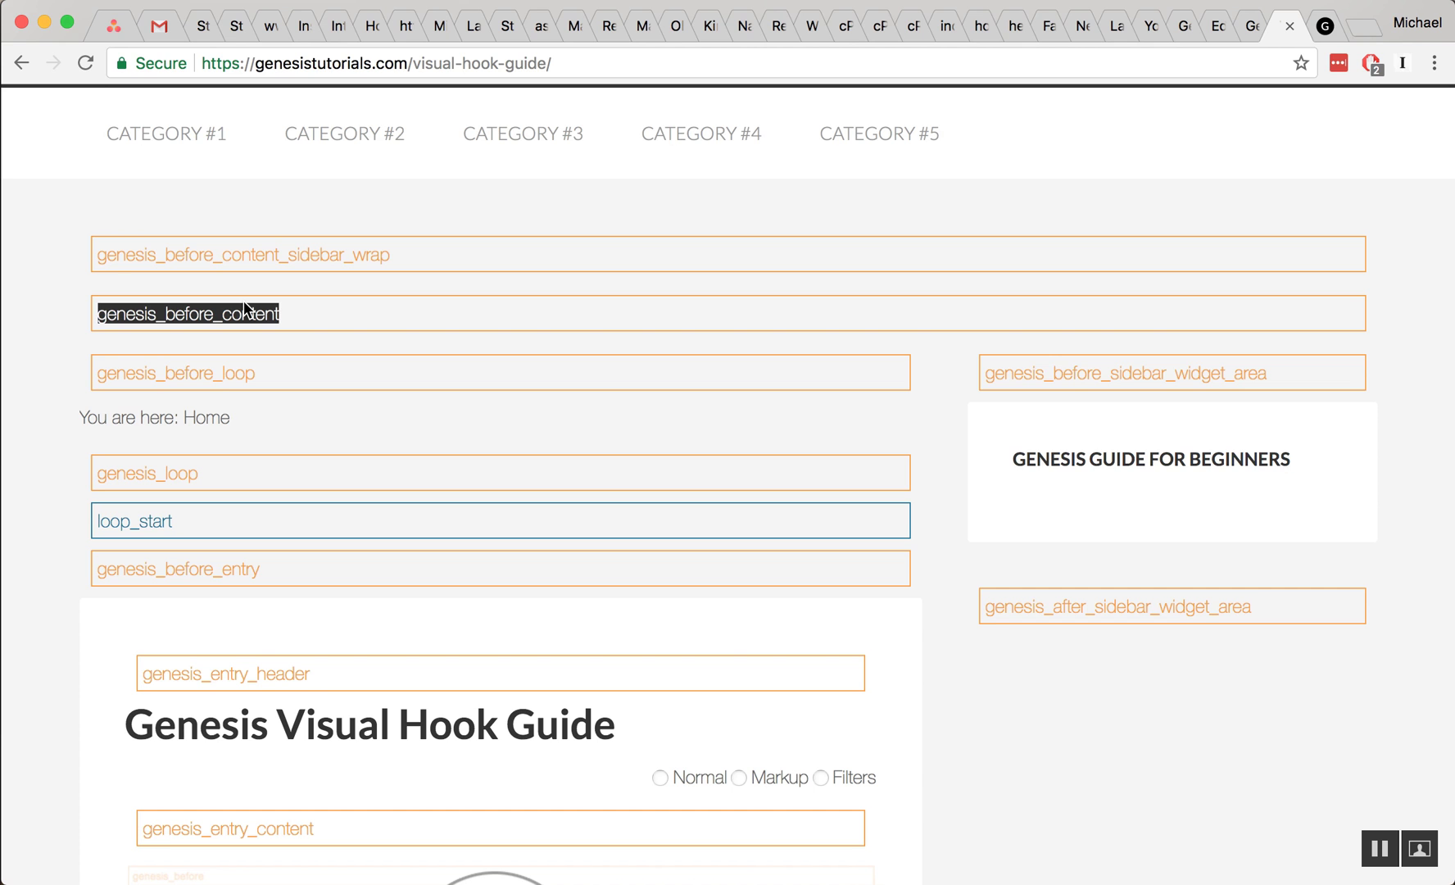
click(1289, 25)
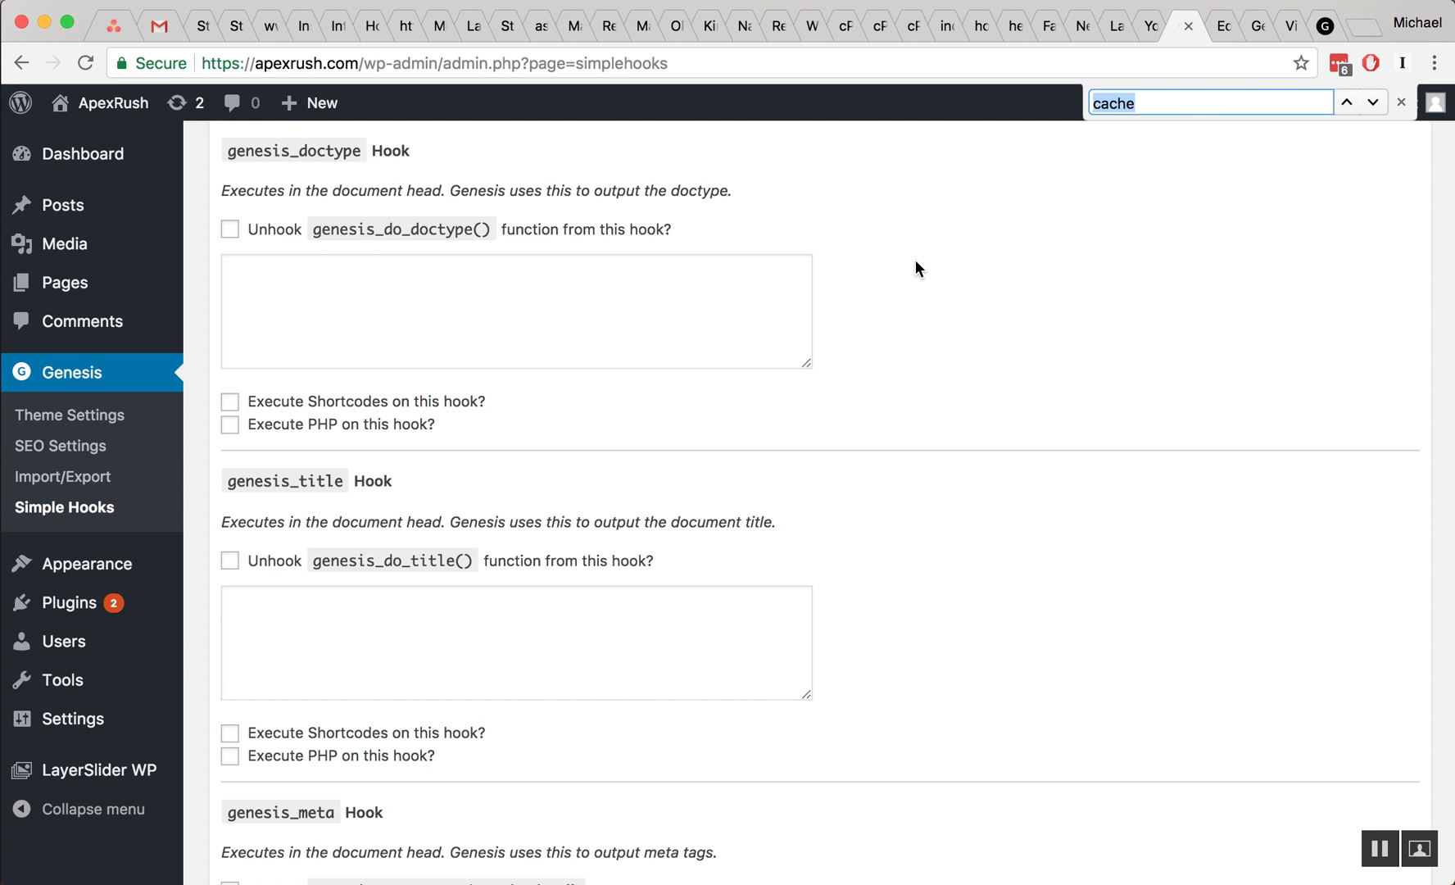
Enter 'Hello world! This is in a new hook area.' for genesis_before_content and save changes
text(genesis_before_content)
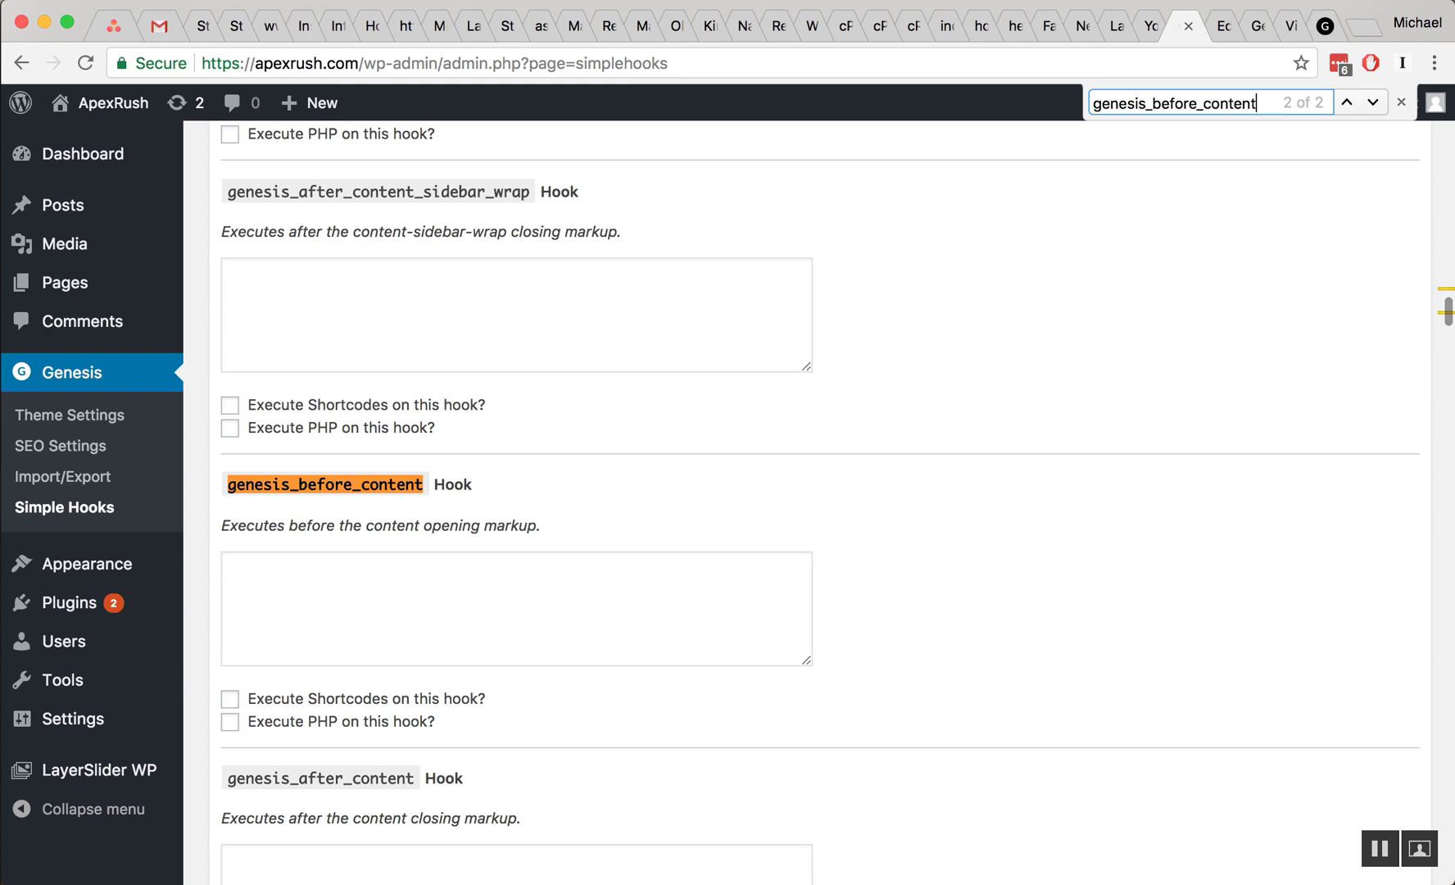
mouse_move(379, 476)
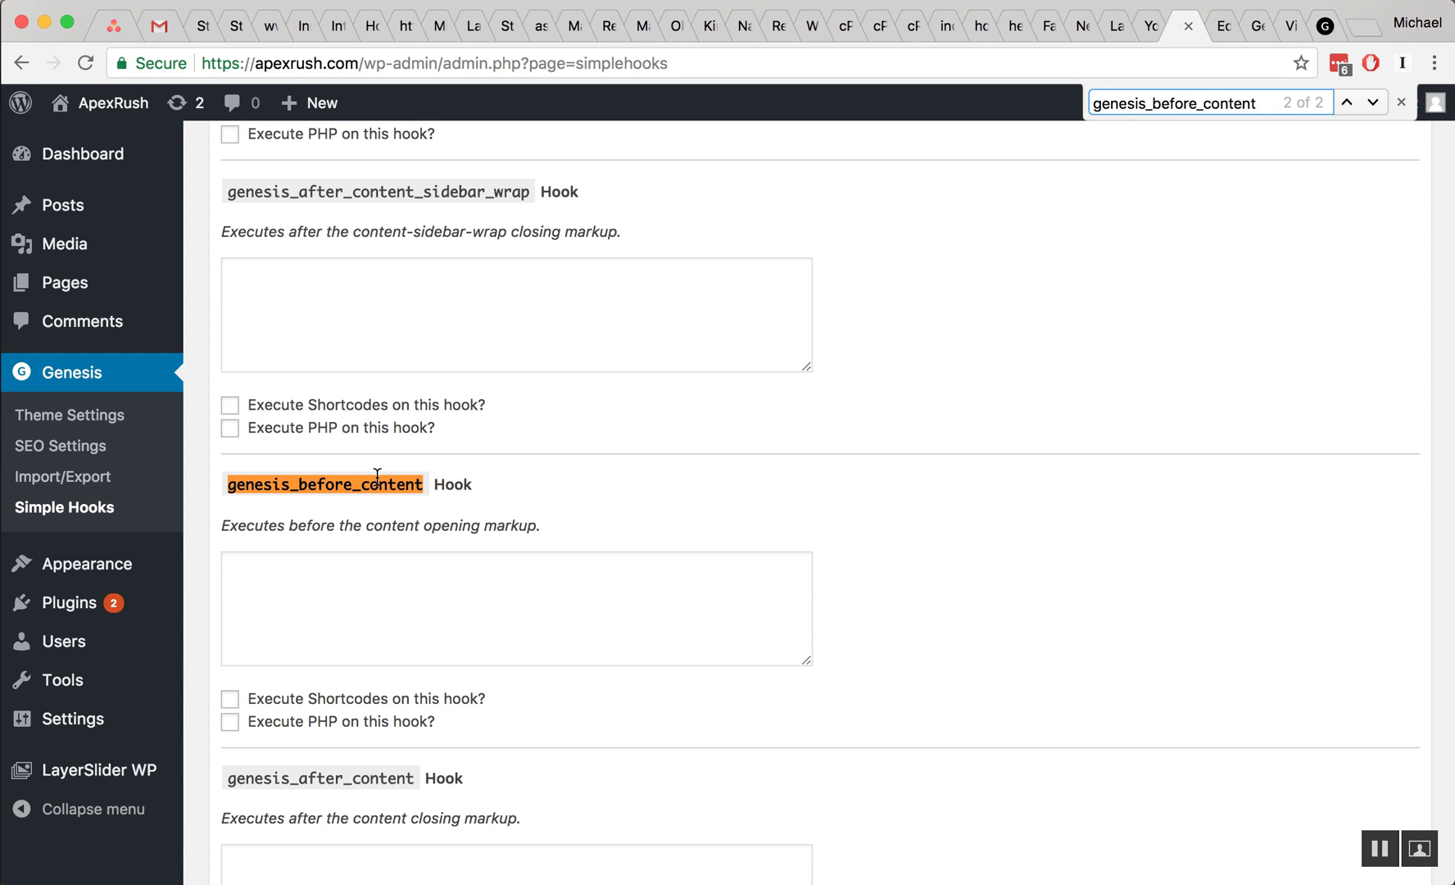
click(516, 608)
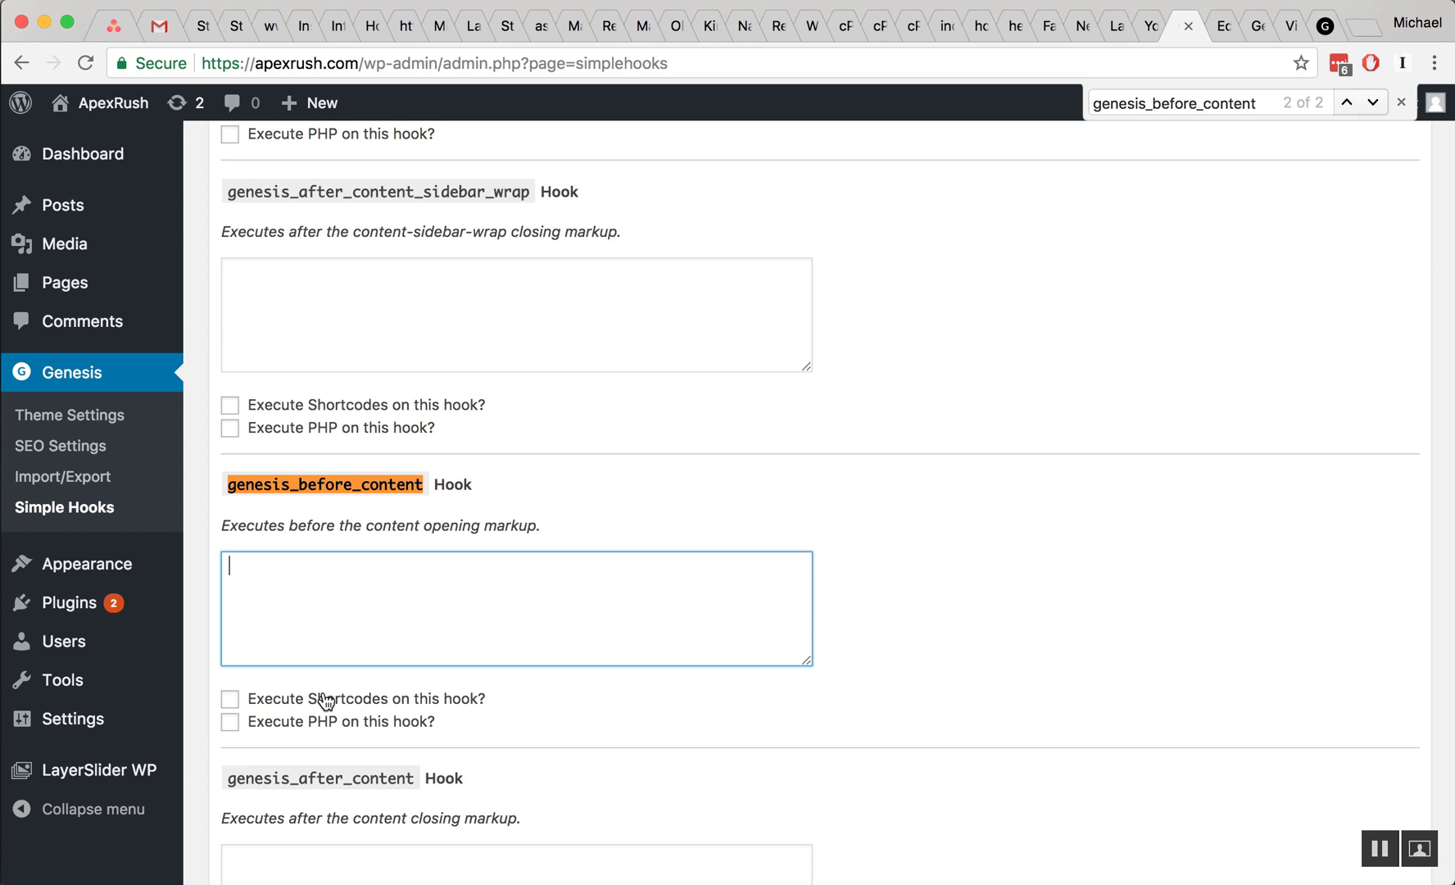
text(Hello world! Thi)
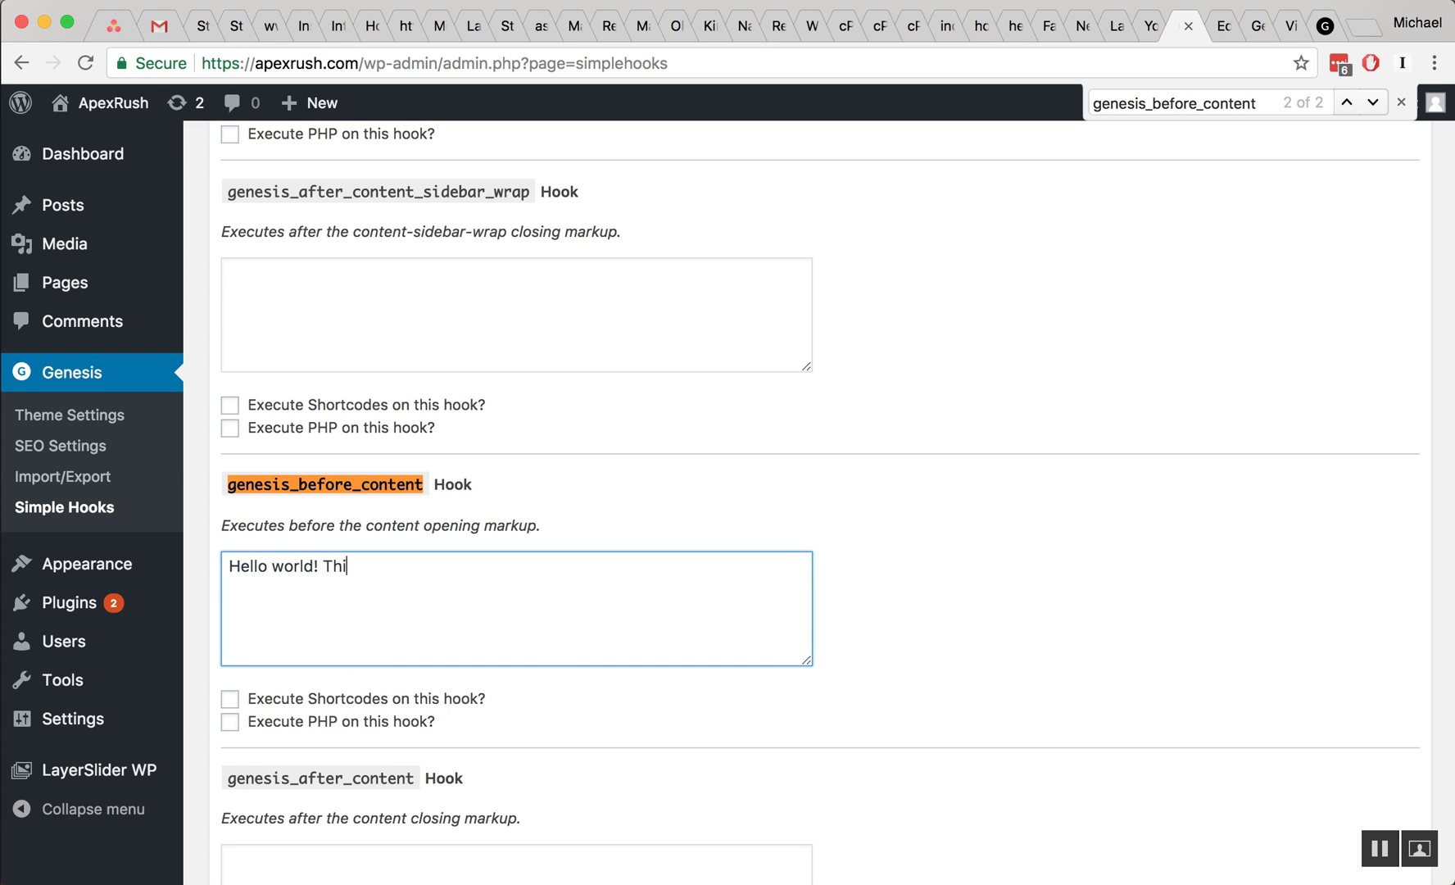
text(s is in a new ho)
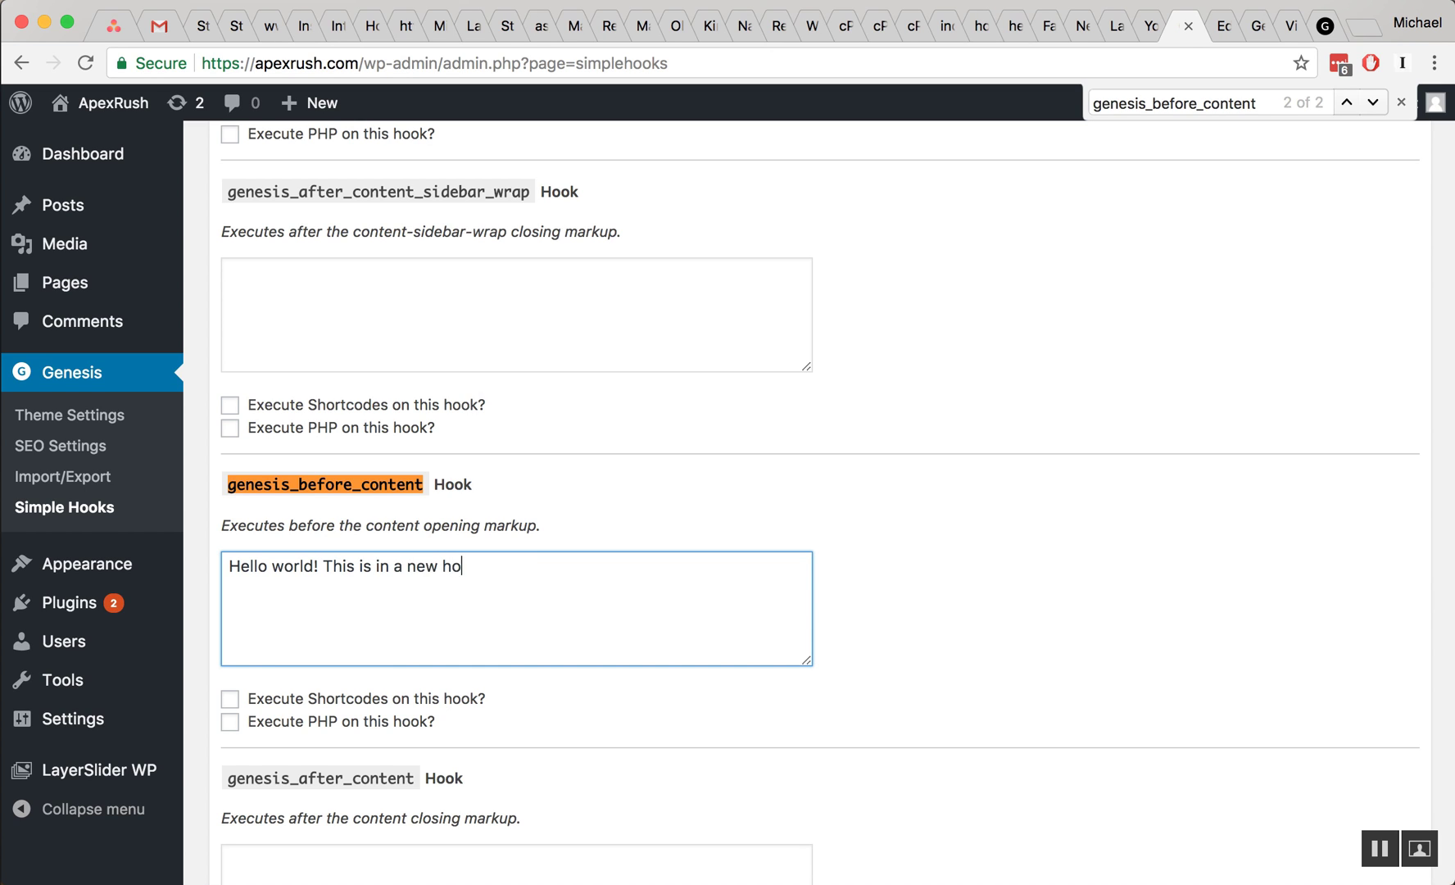
text(ok area.)
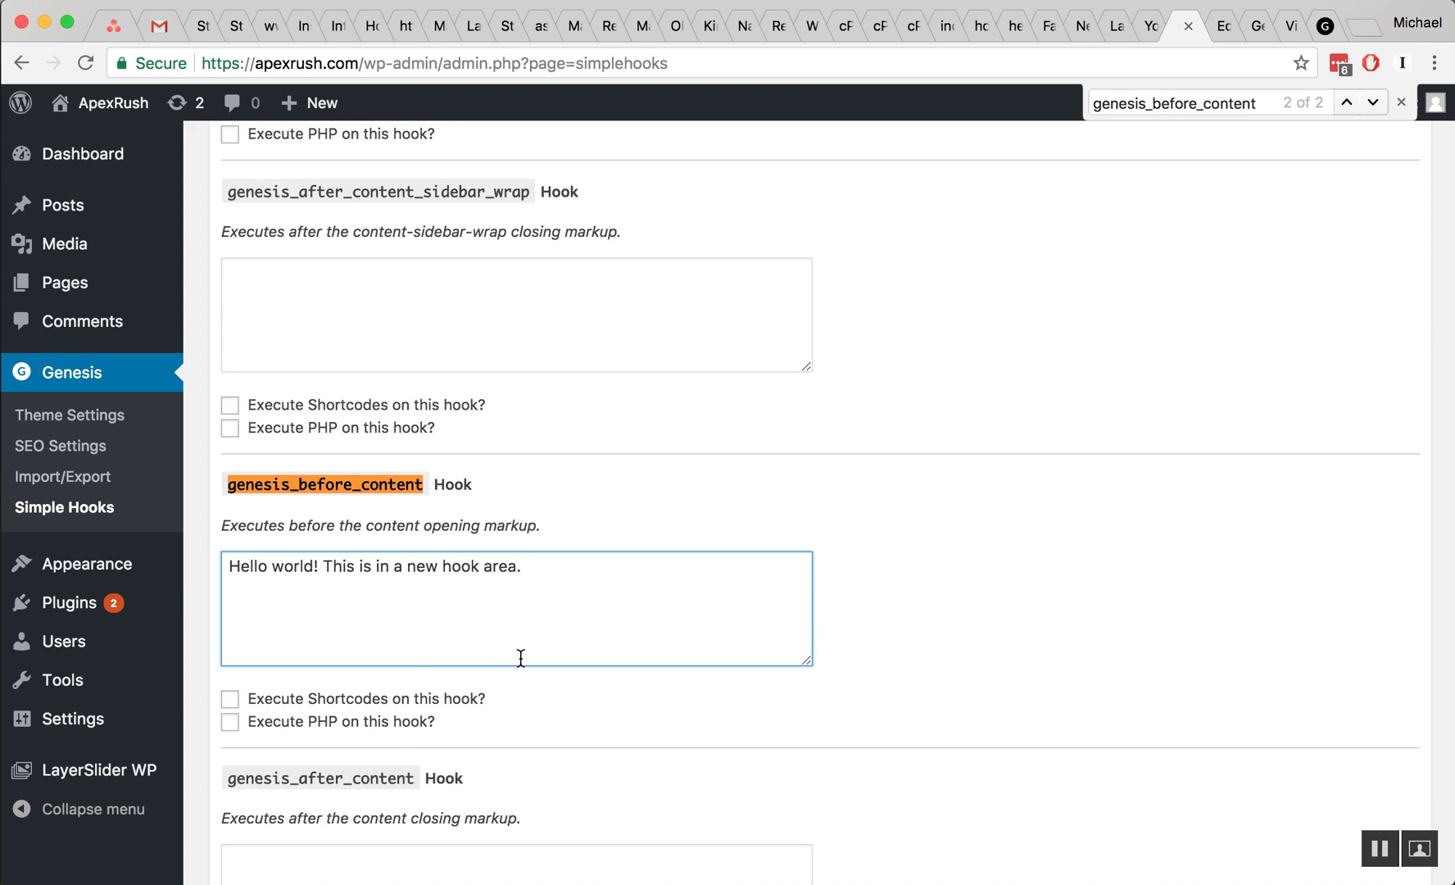
click(282, 588)
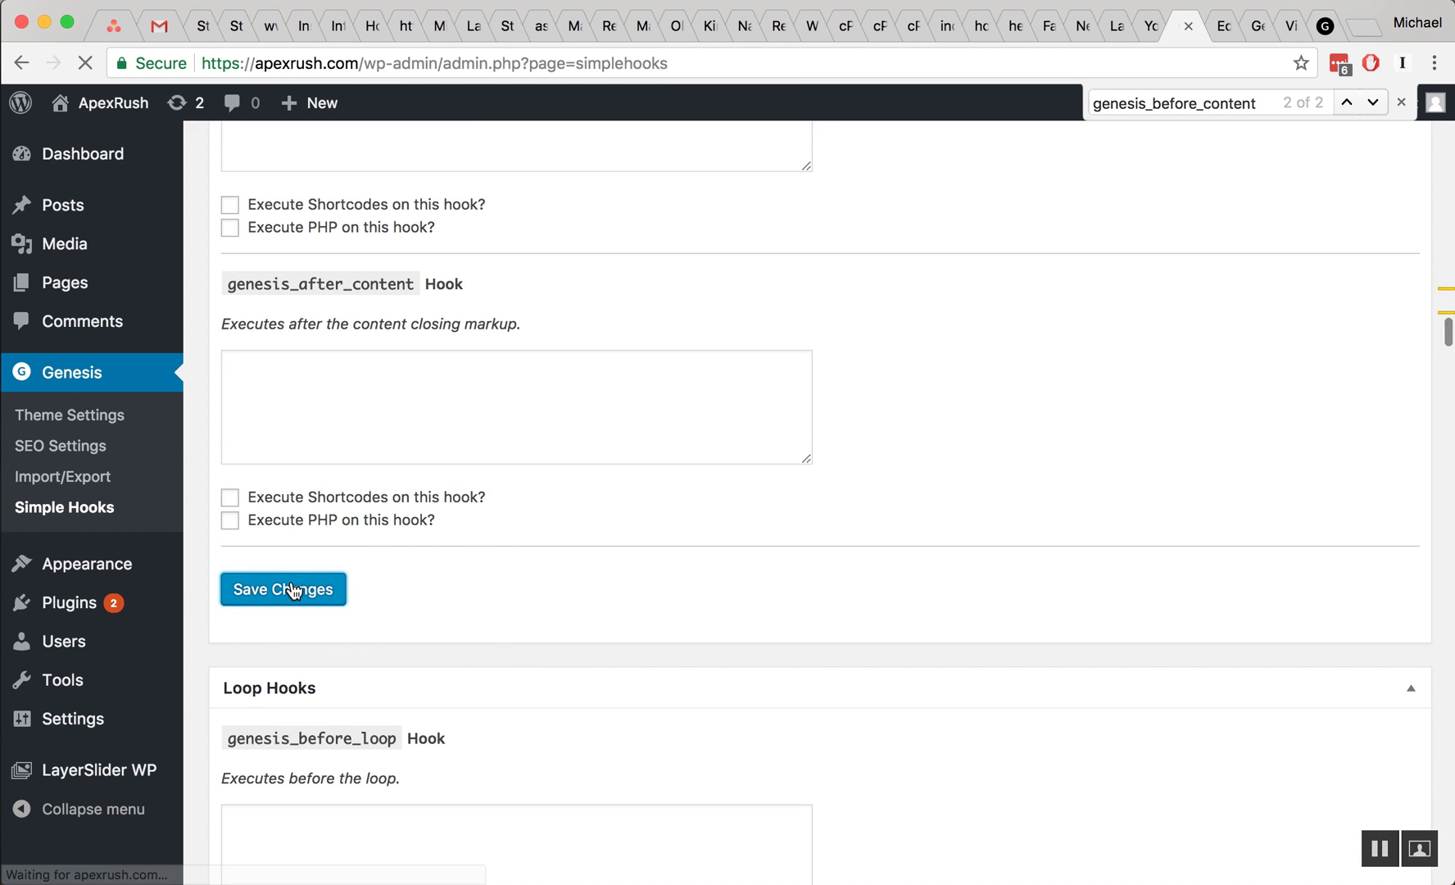
click(281, 589)
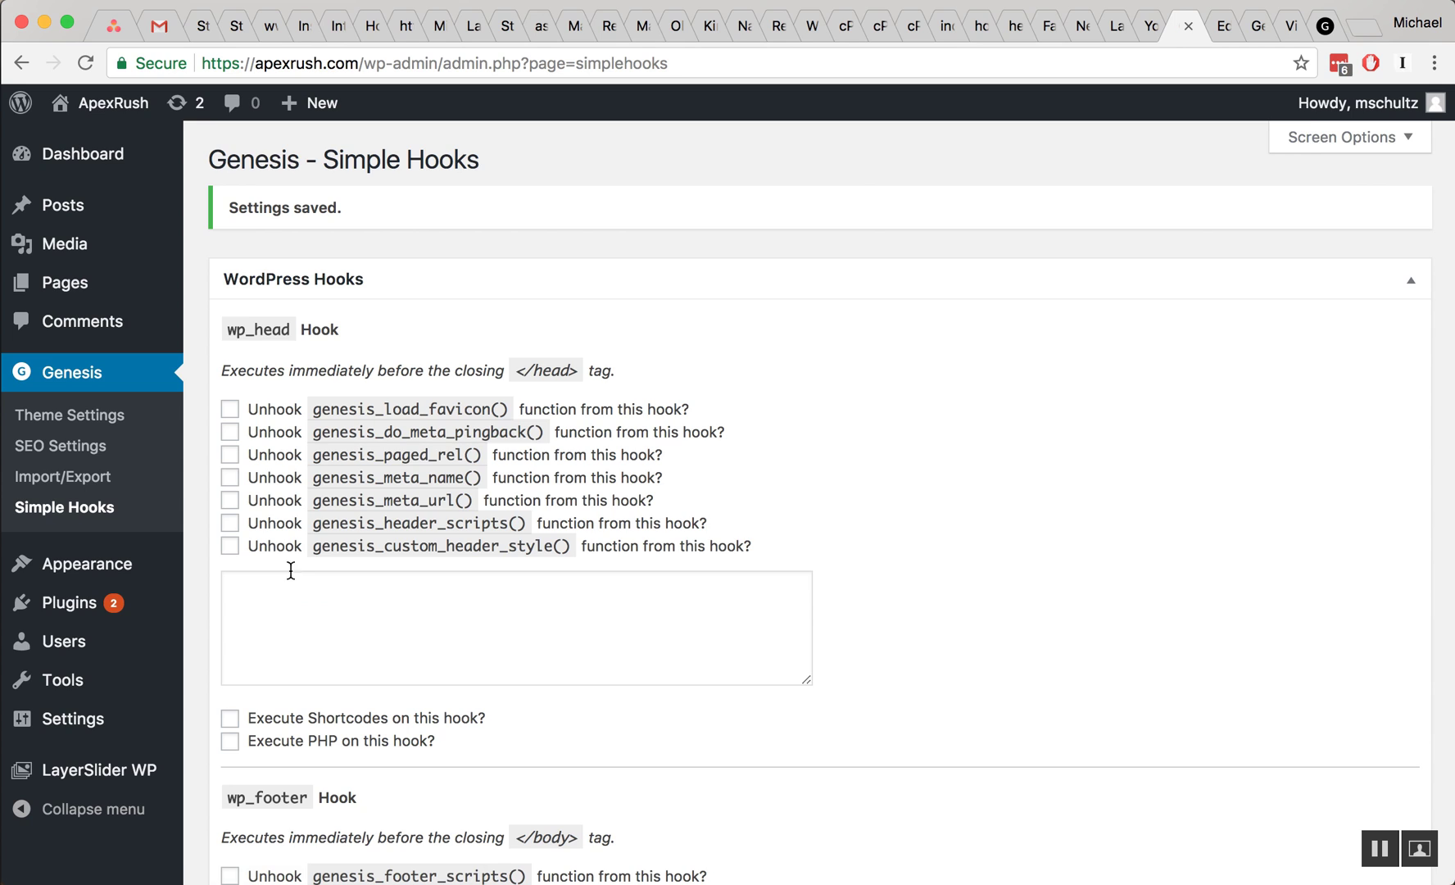
mouse_move(1324, 26)
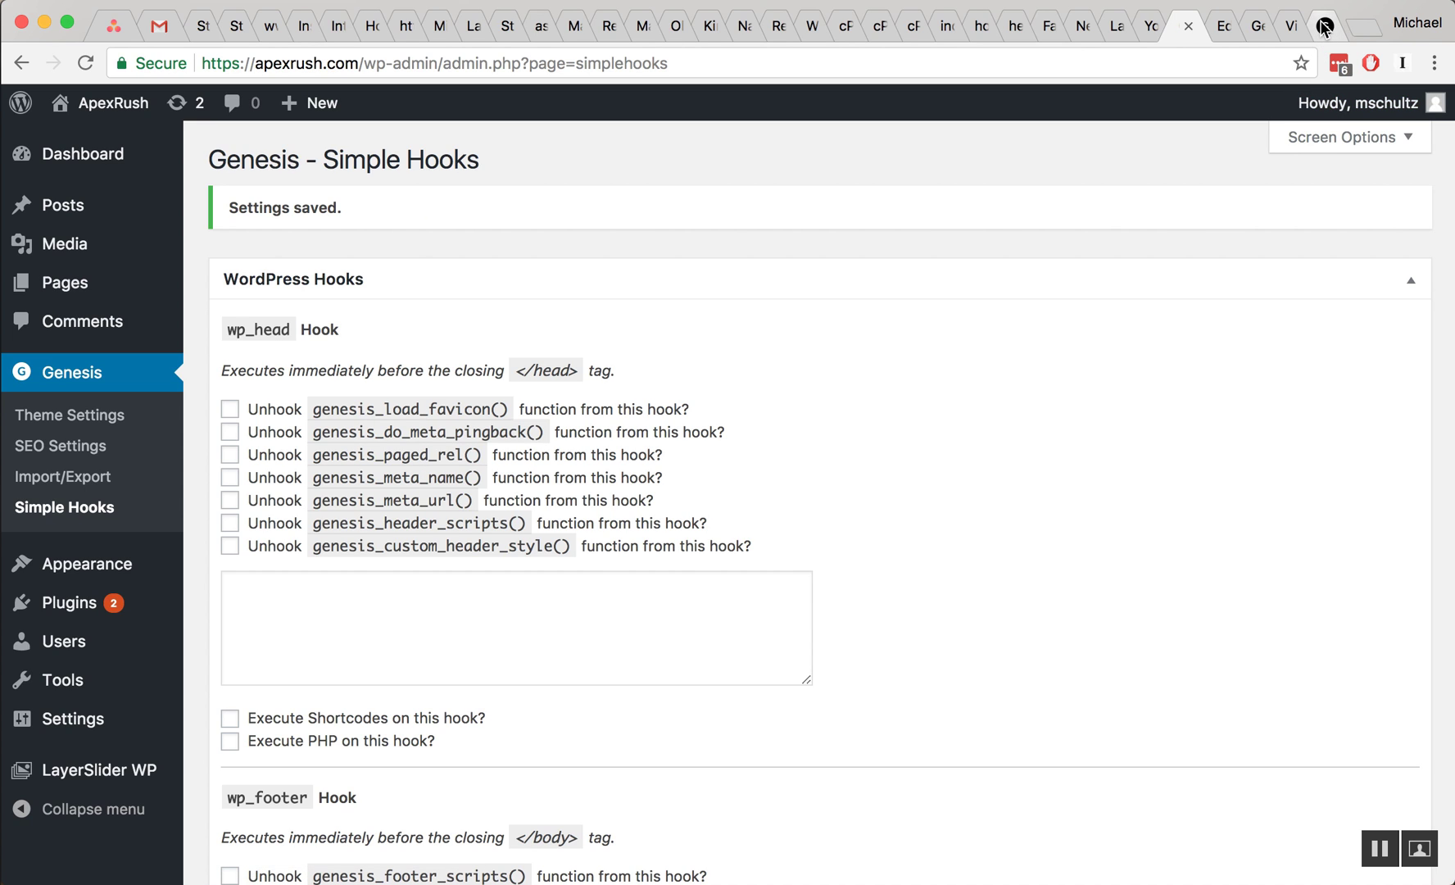
mouse_move(1326, 26)
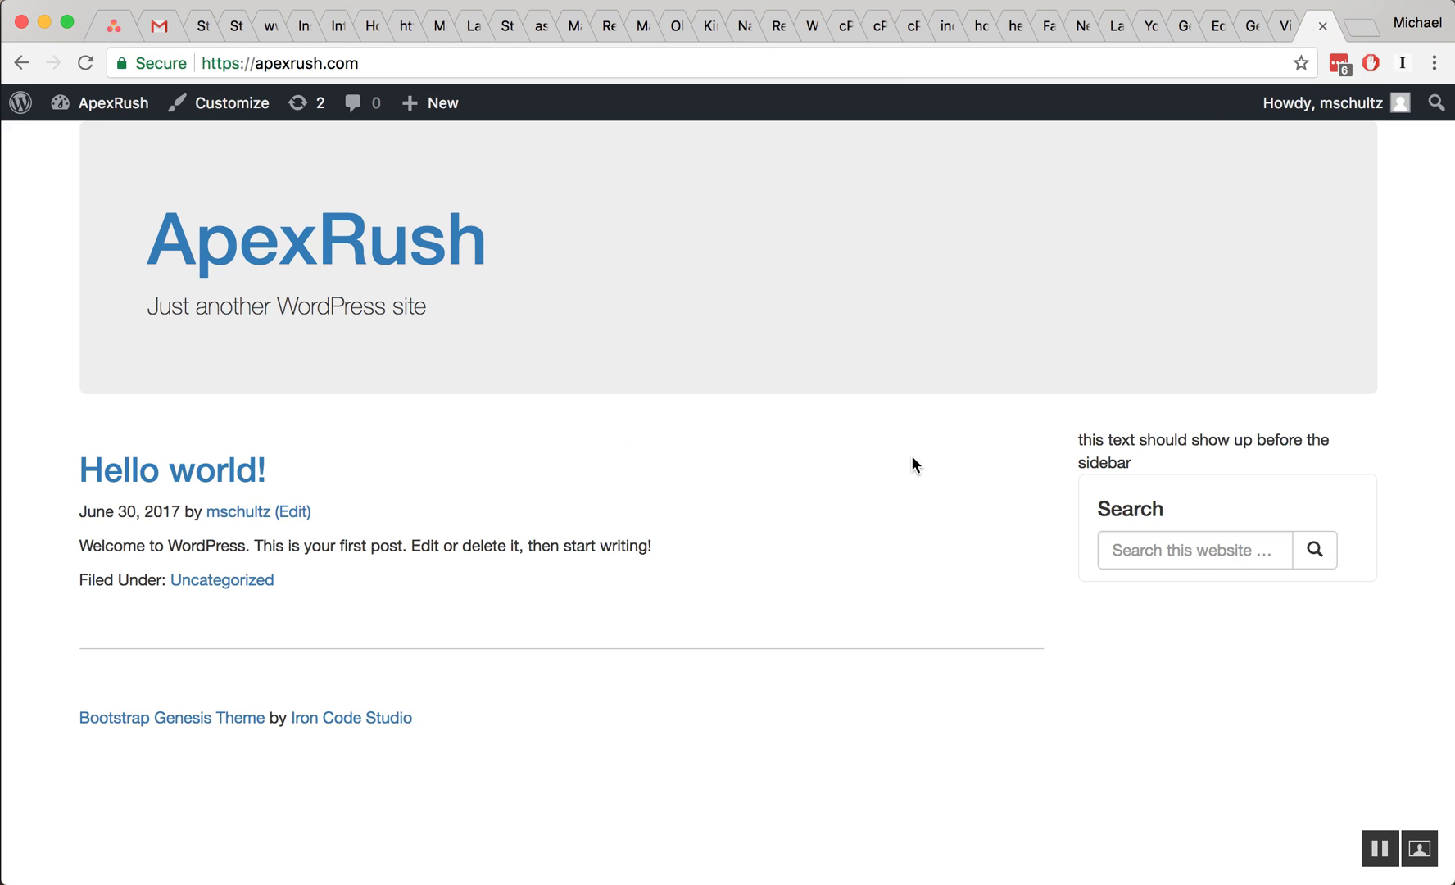
Reload the live ApexRush site to show the new hook text above the sidebar
click(86, 62)
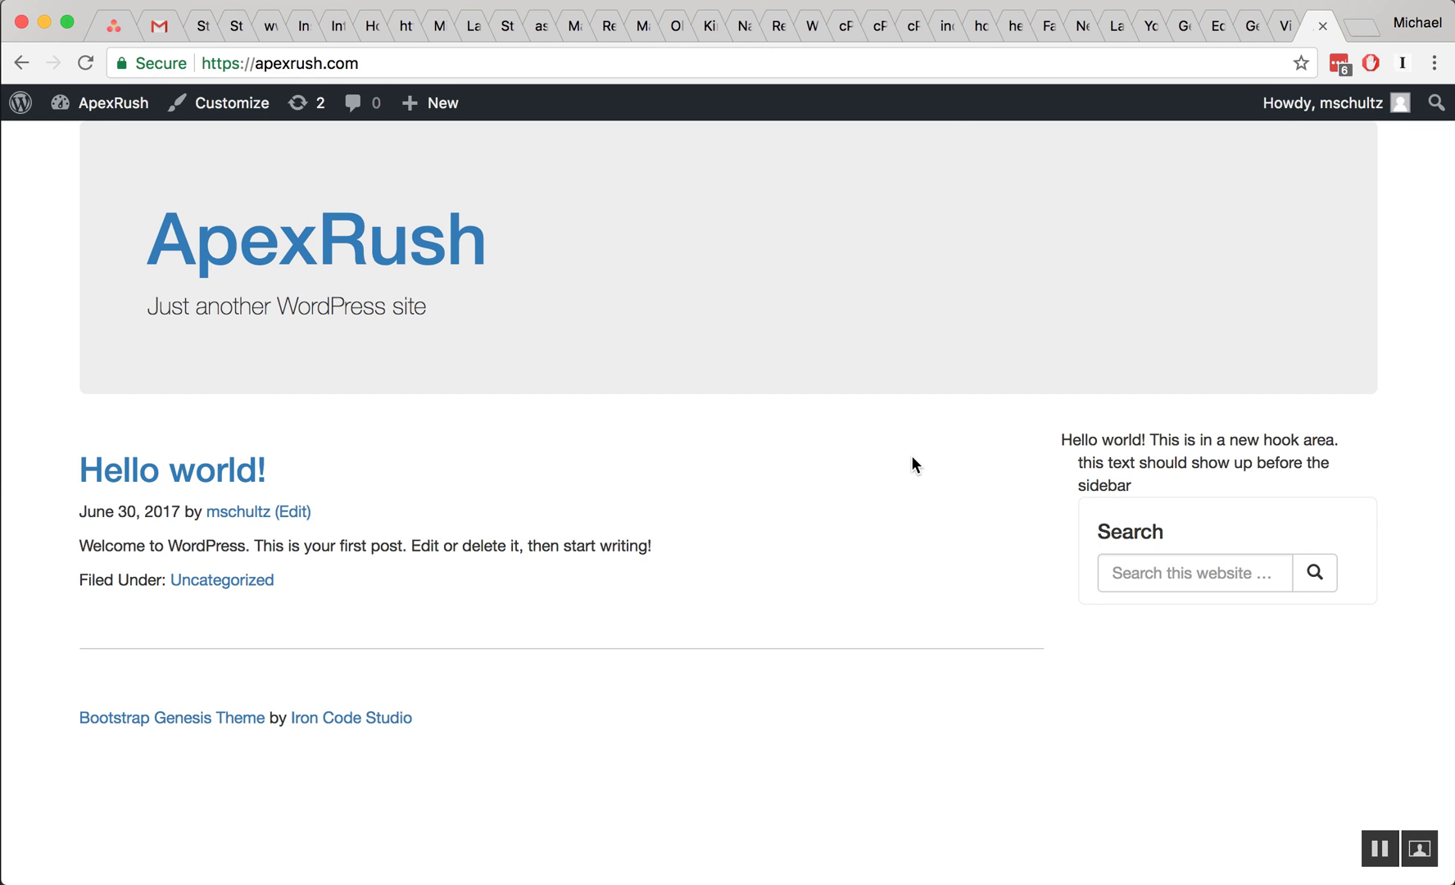
mouse_move(1096, 446)
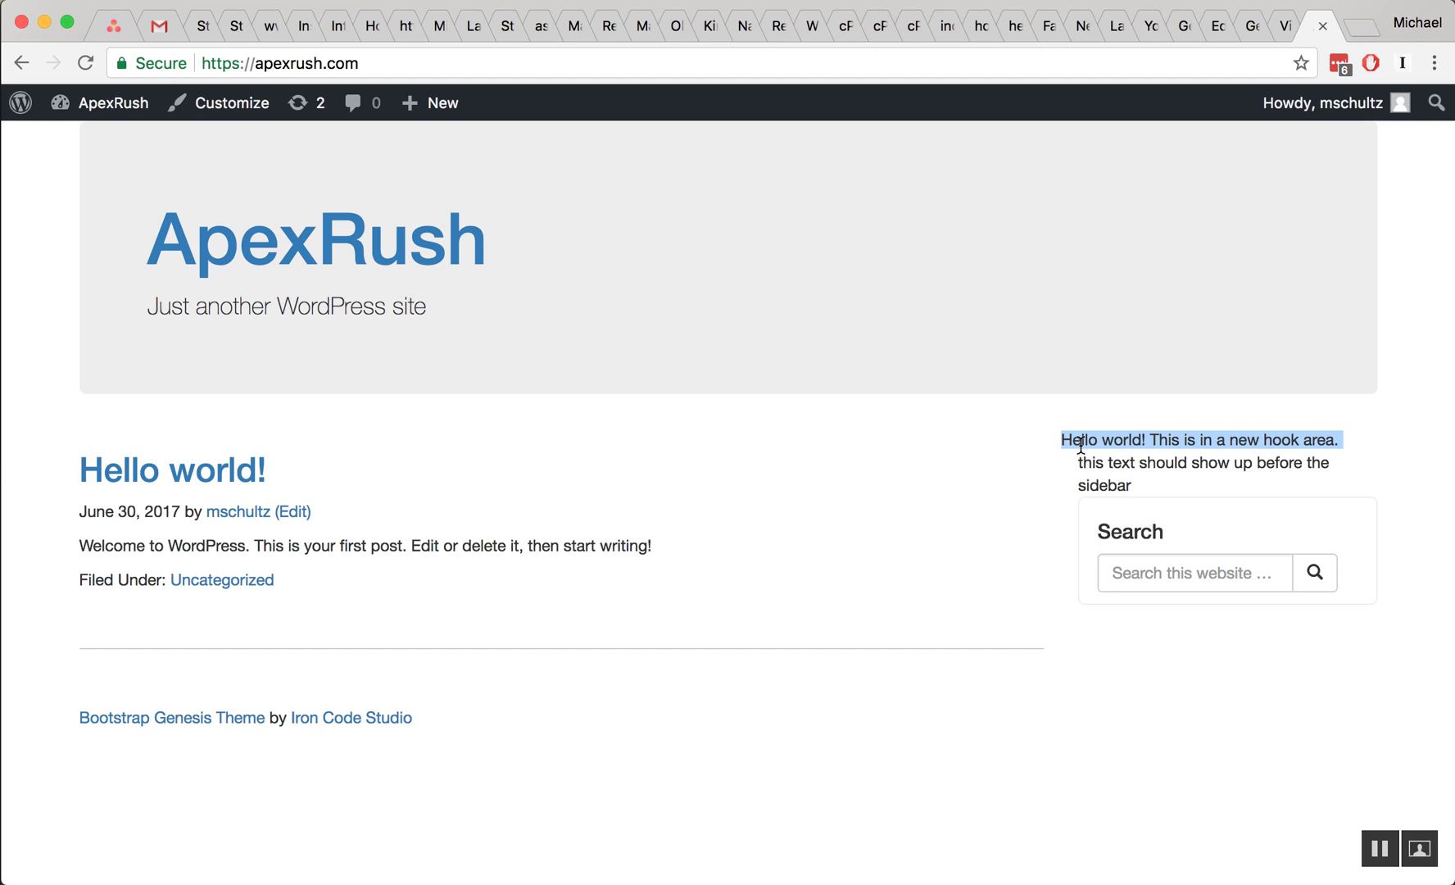
right_click(1198, 439)
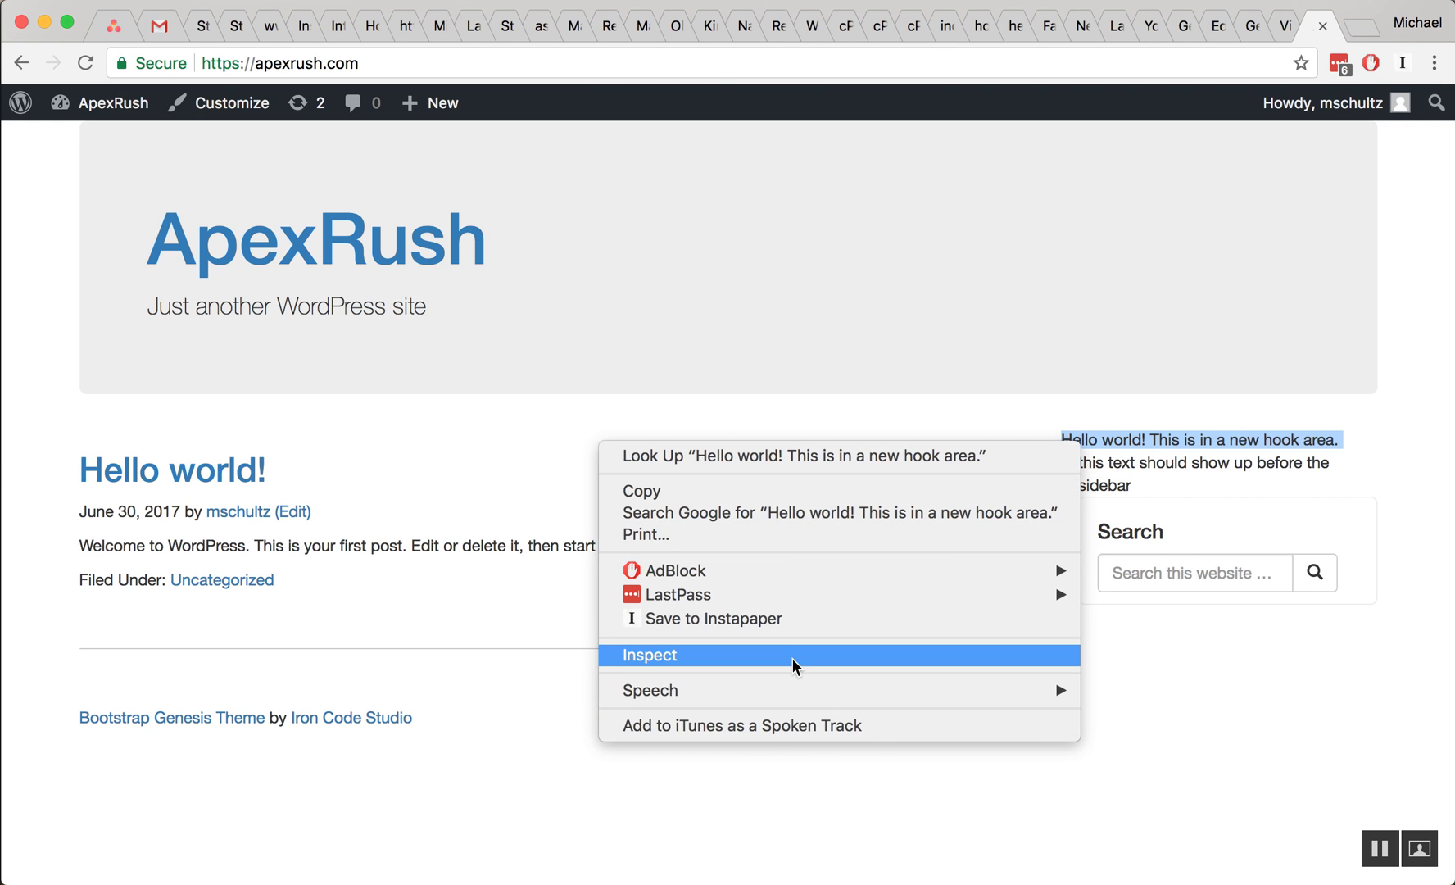
Inspect the hook text and expand div.content-sidebar-wrap to show it before content and sidebar
click(649, 656)
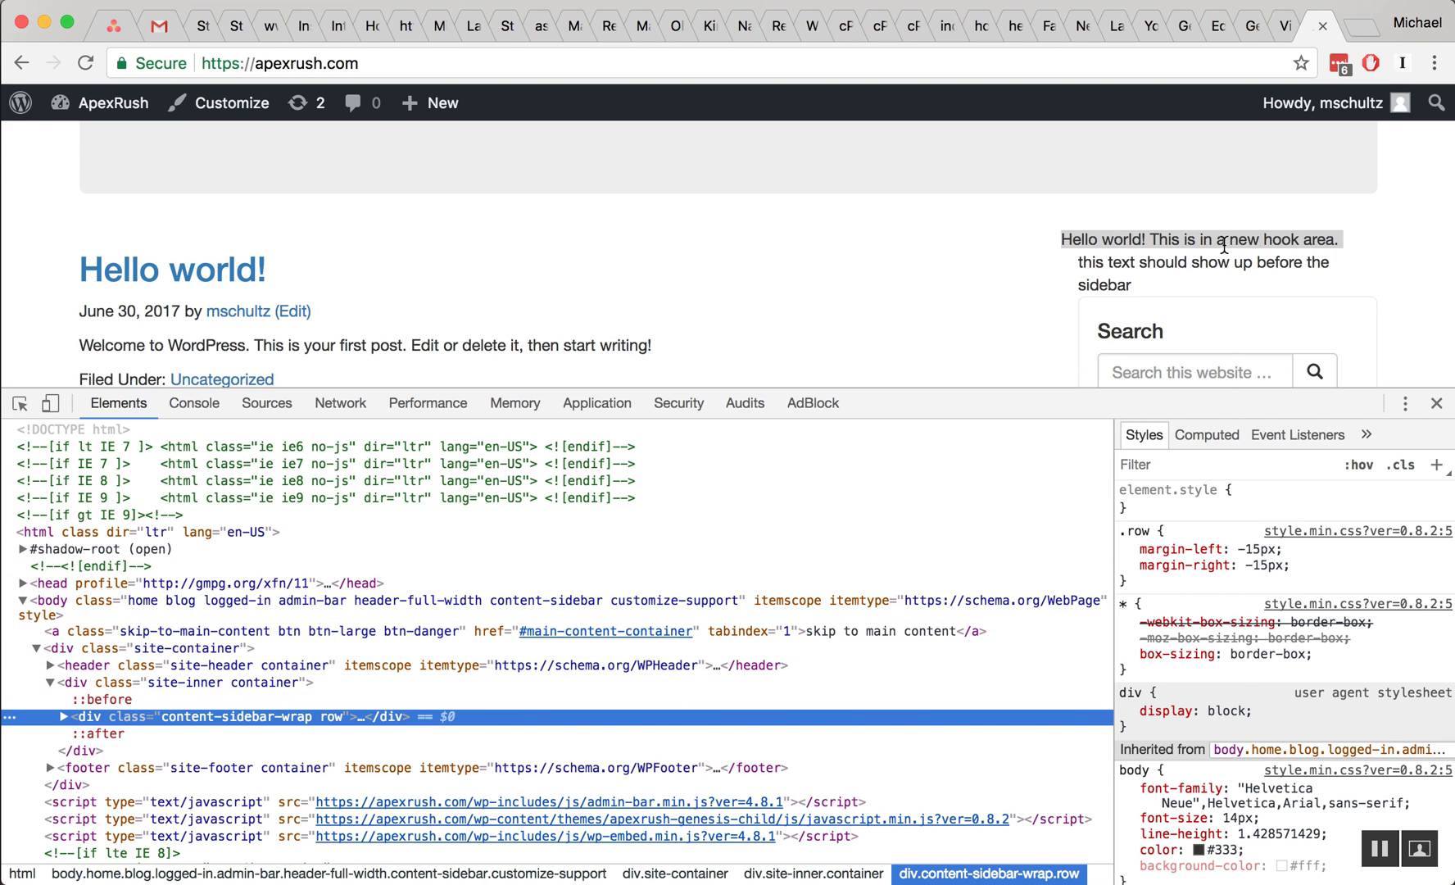
right_click(1223, 240)
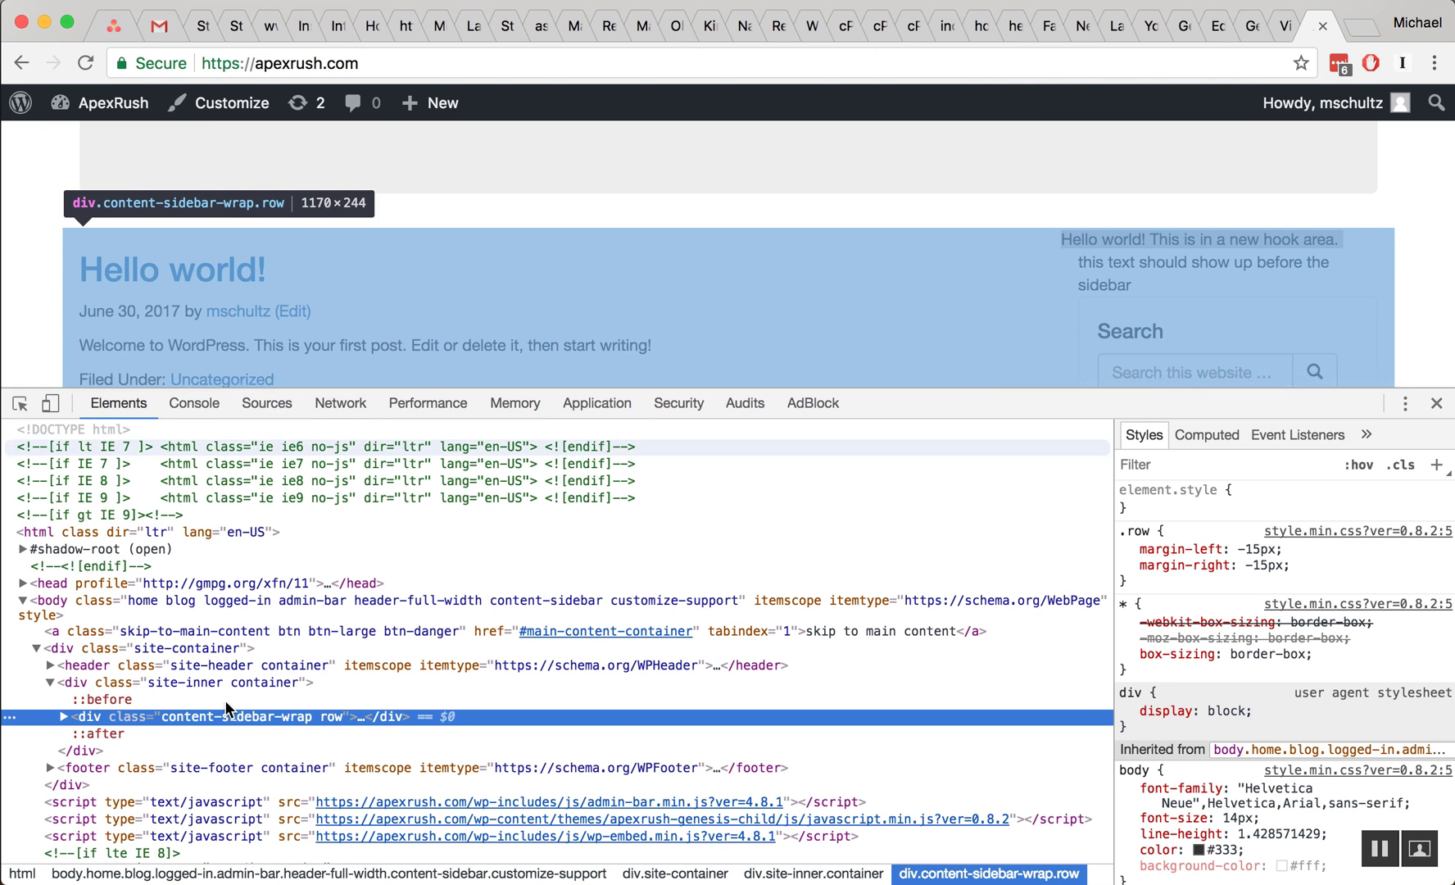
click(64, 716)
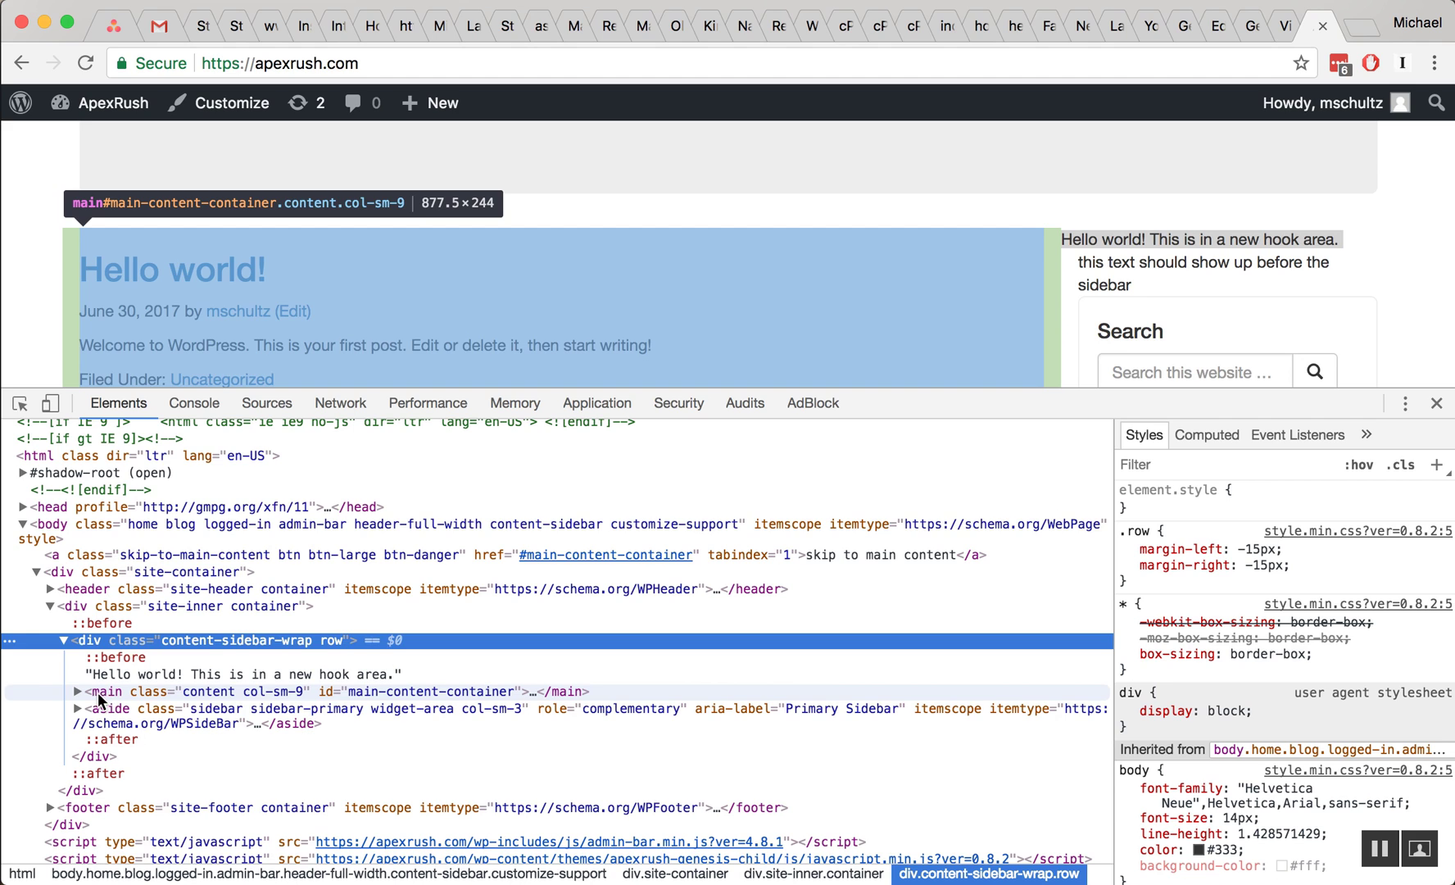
mouse_move(195, 698)
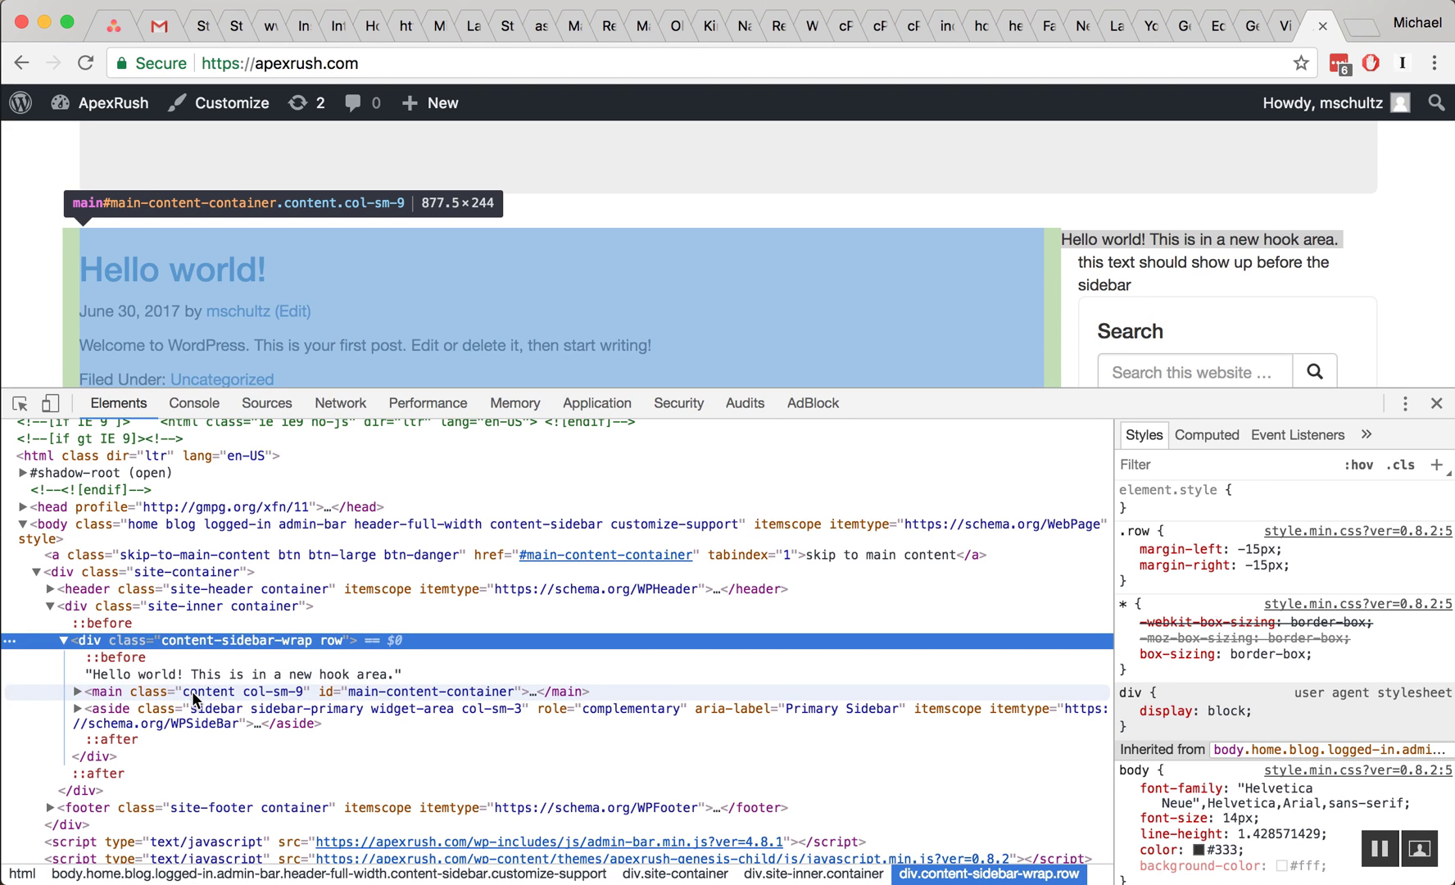